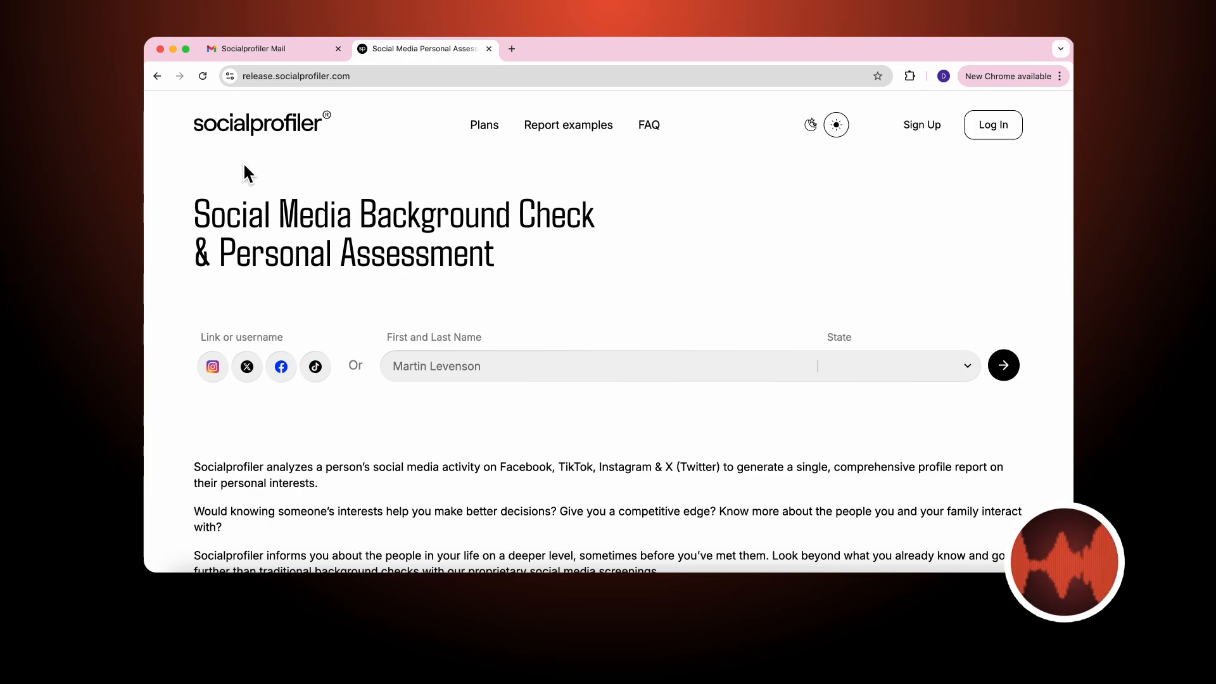
{"action": "mouse_move", "coordinate": [366, 175]}
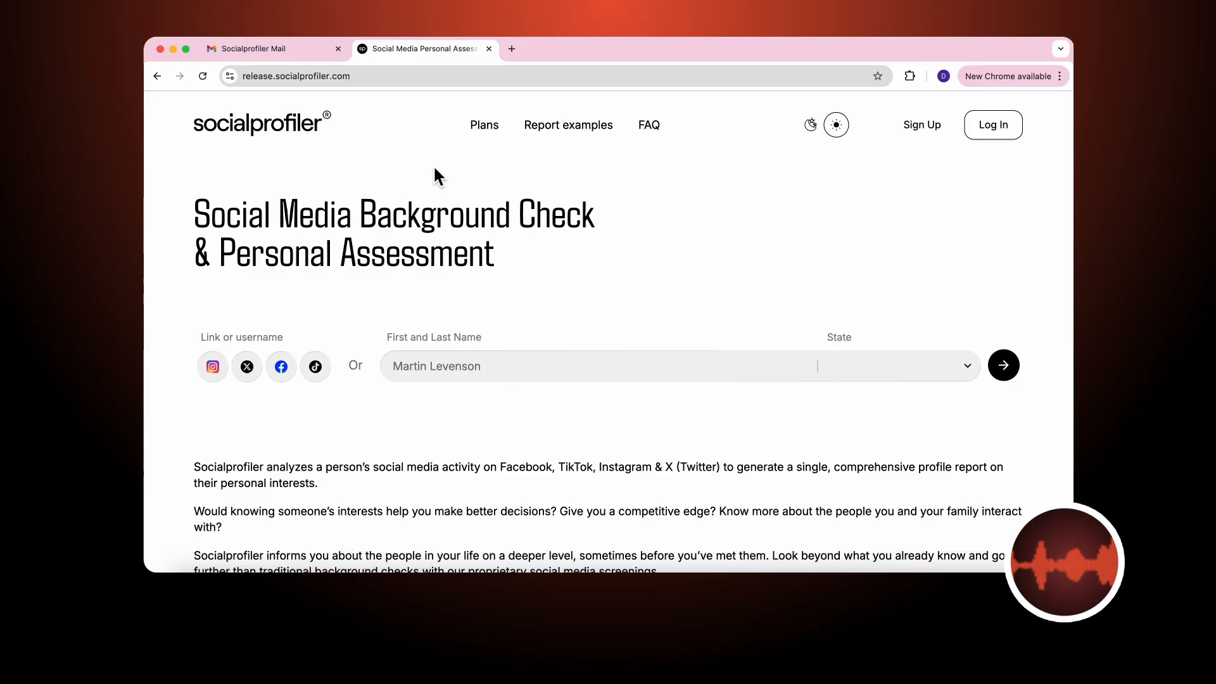
{"action": "left_click", "coordinate": [992, 125]}
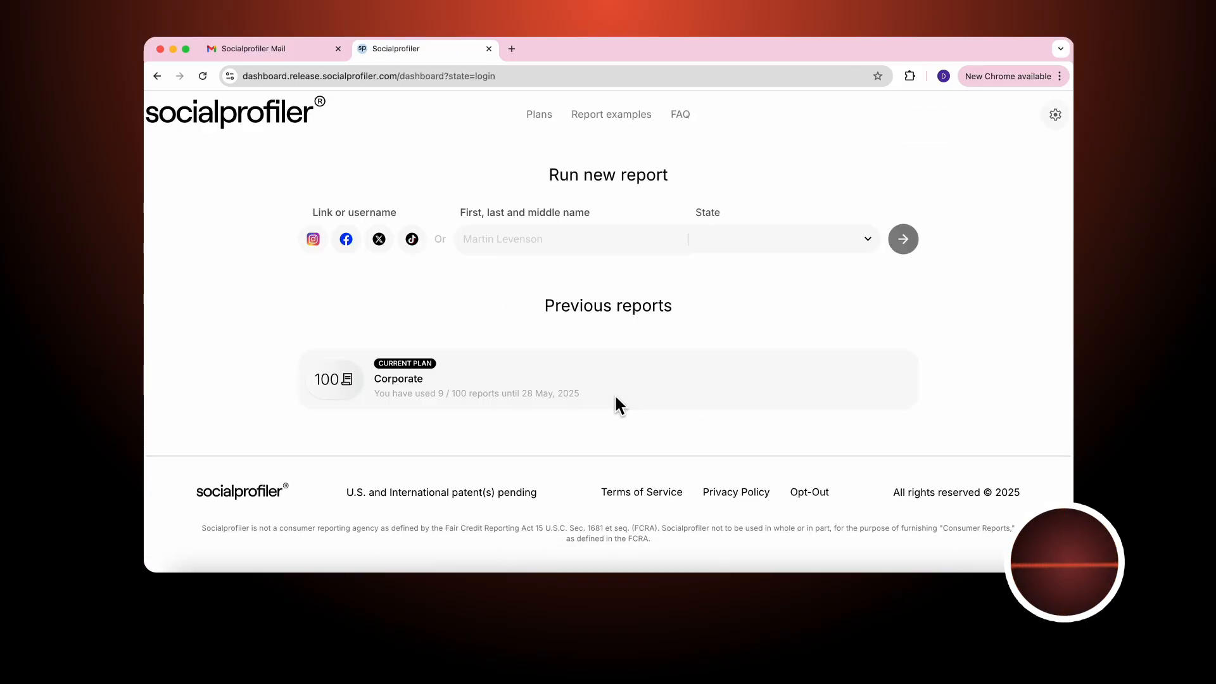
{"action": "mouse_move", "coordinate": [378, 239]}
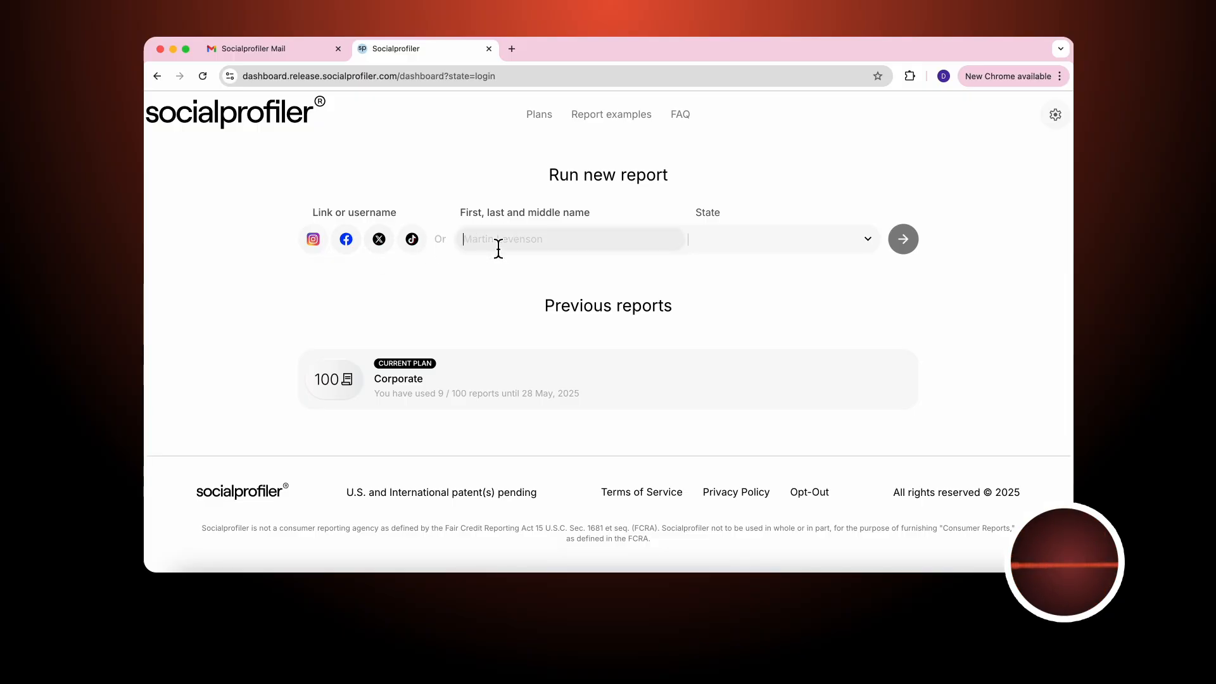
{"action": "type", "text": "Nikki"}
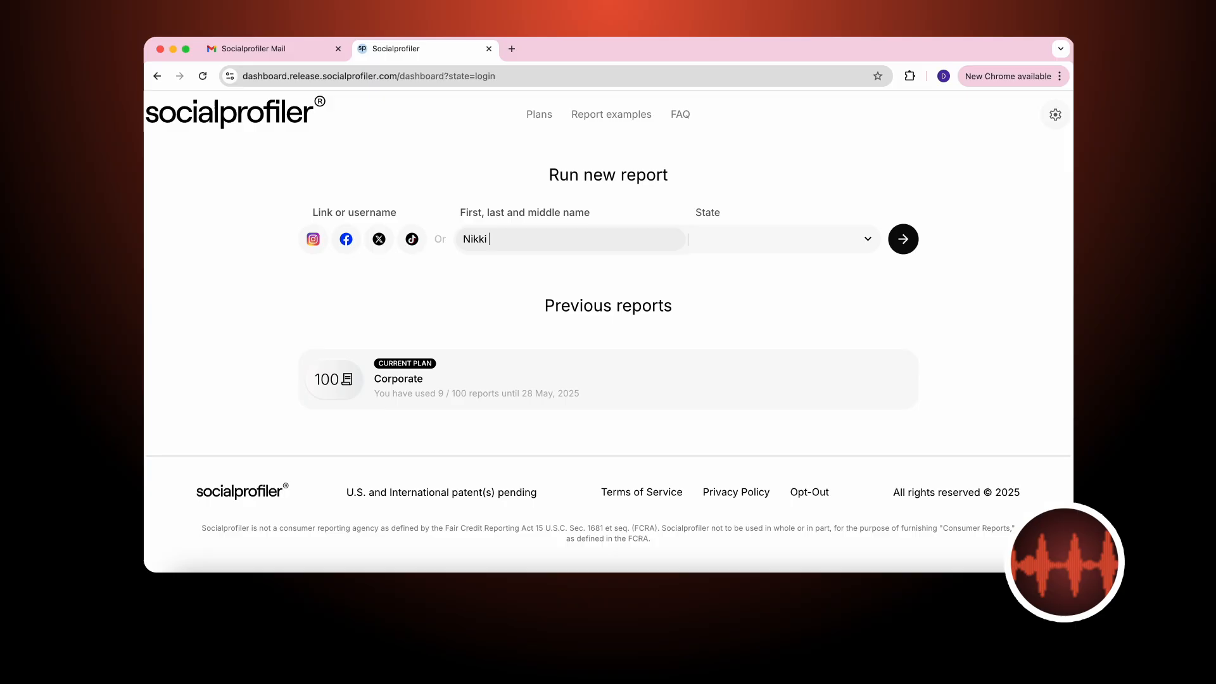
{"action": "type", "text": "Lane"}
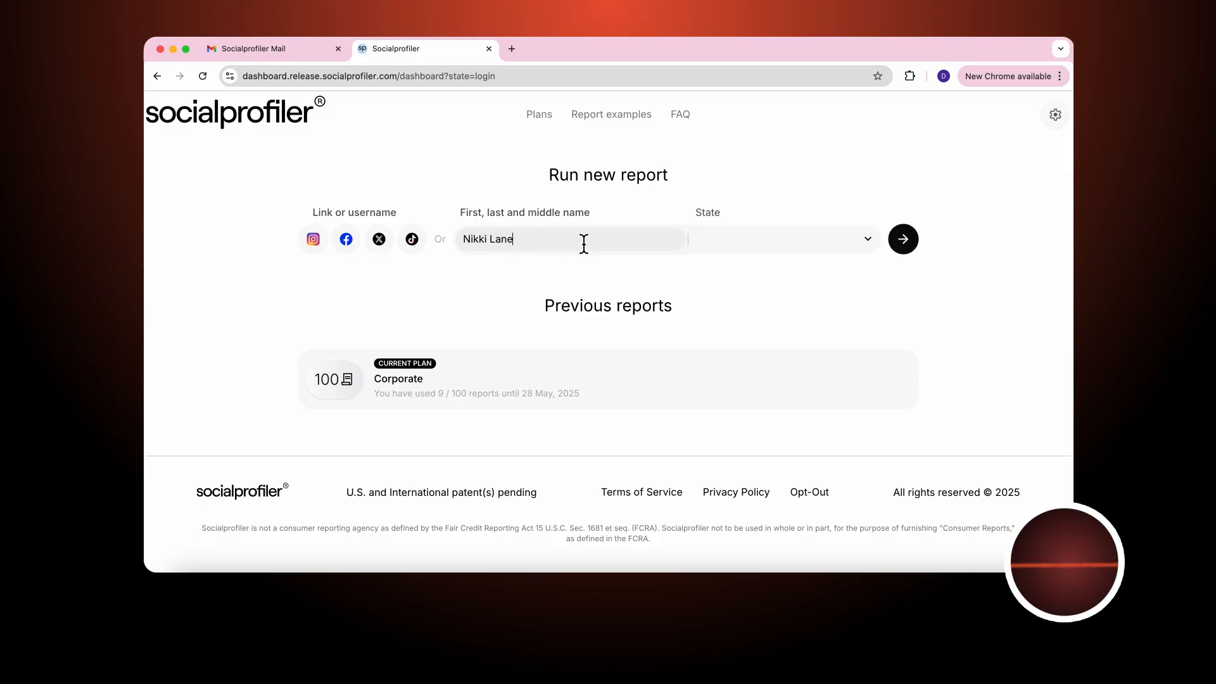
{"action": "type", "text": "c"}
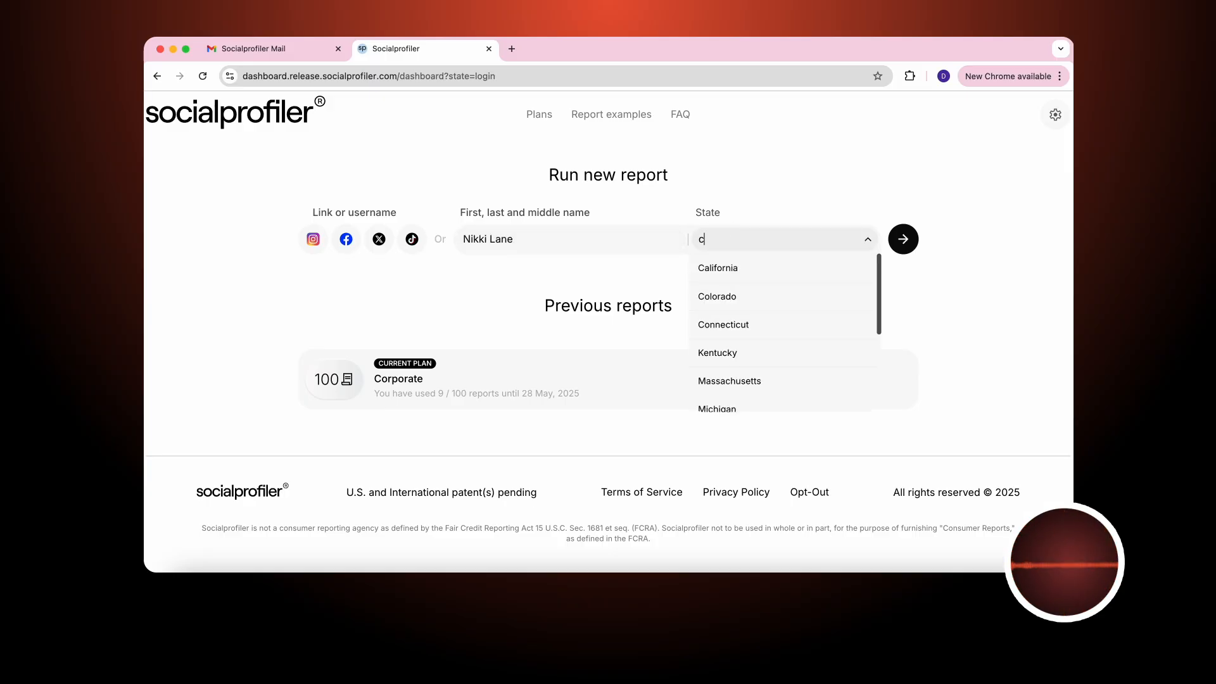
{"action": "left_click", "coordinate": [902, 238]}
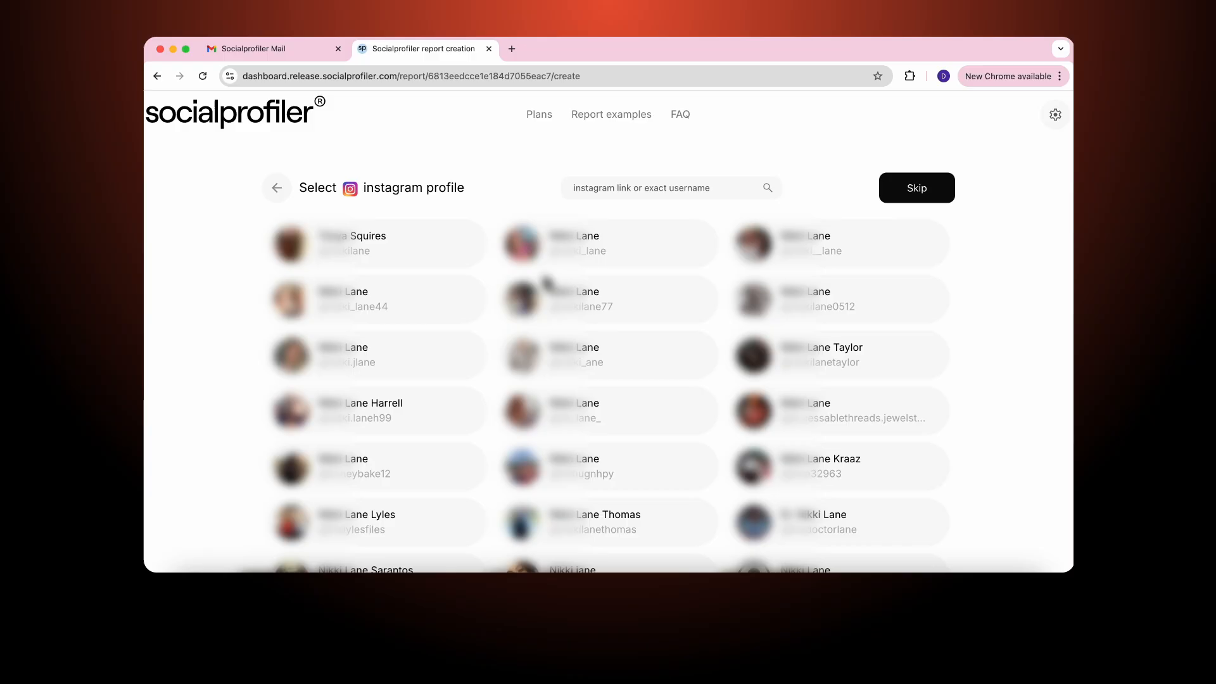
{"action": "mouse_move", "coordinate": [546, 283]}
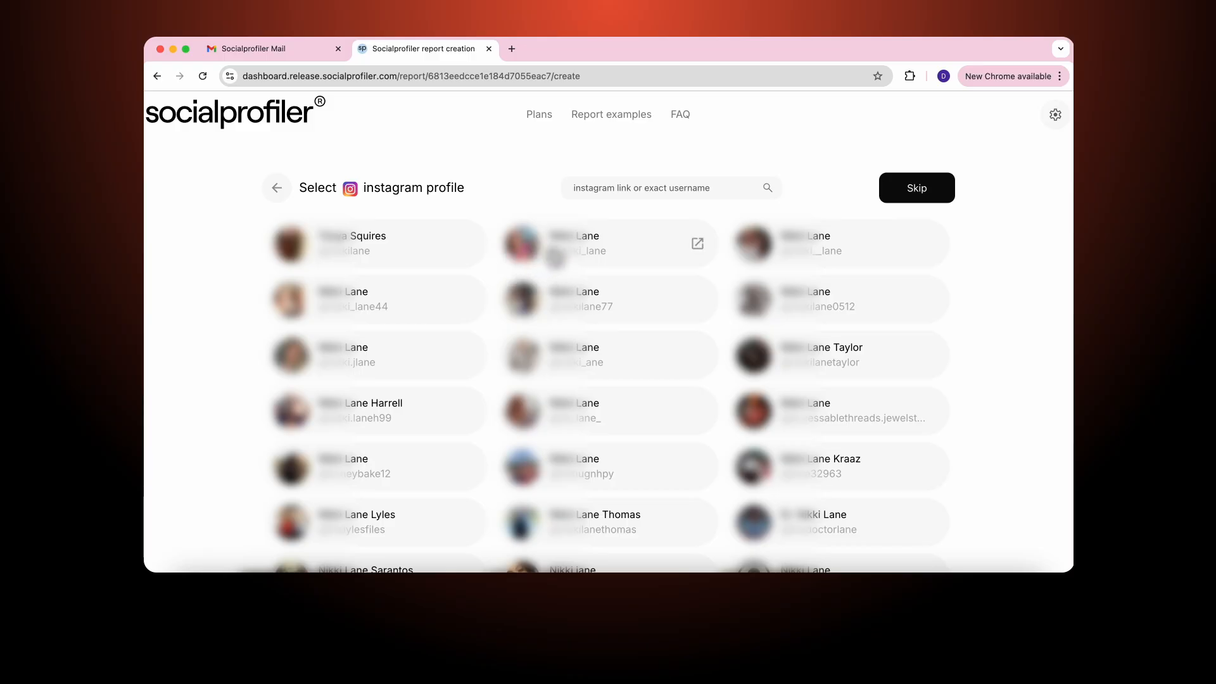
{"action": "mouse_move", "coordinate": [615, 250]}
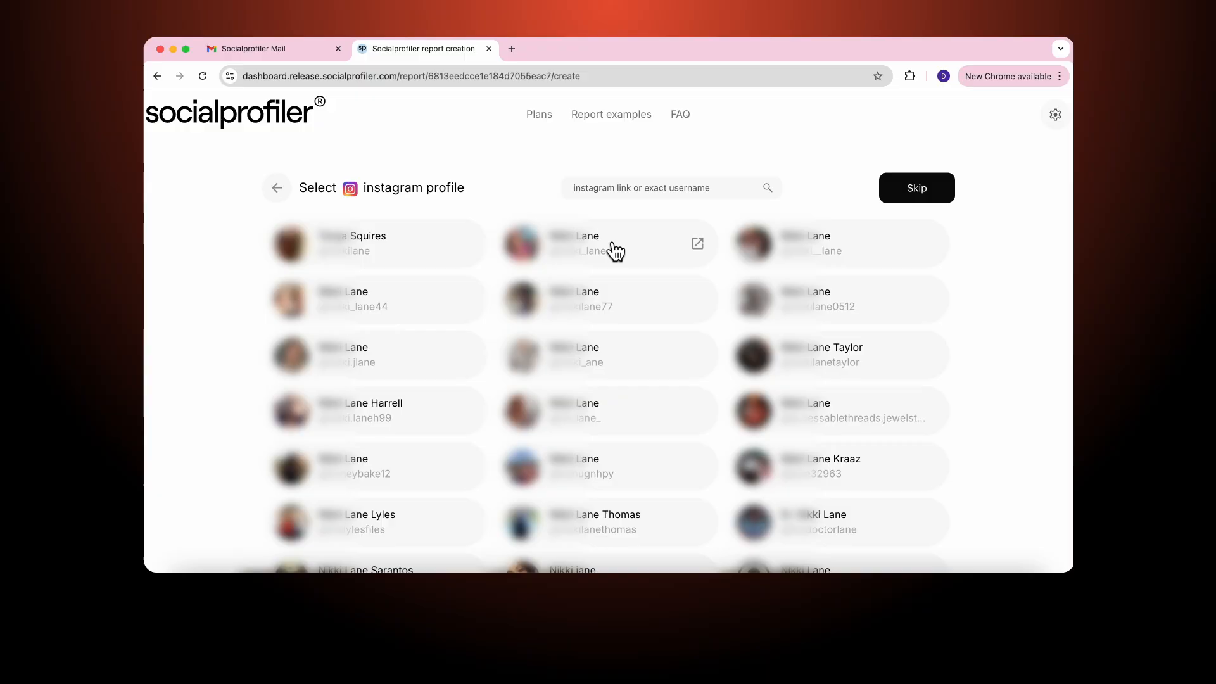
{"action": "mouse_move", "coordinate": [607, 266]}
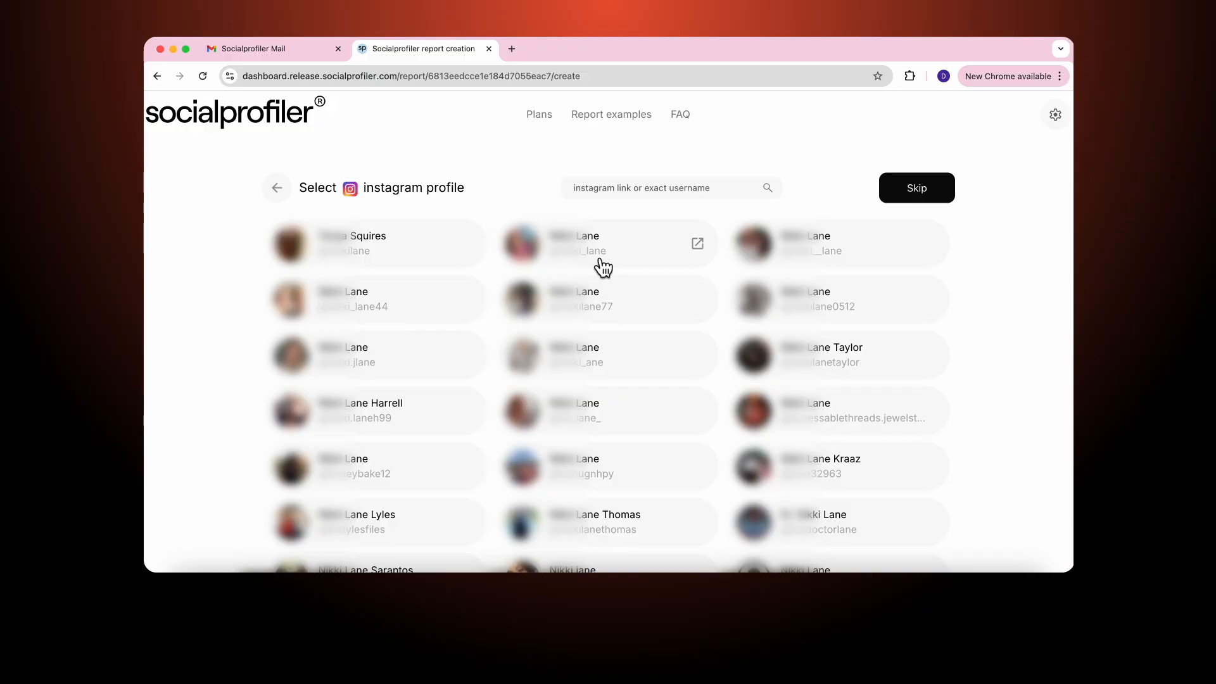
{"action": "mouse_move", "coordinate": [664, 262]}
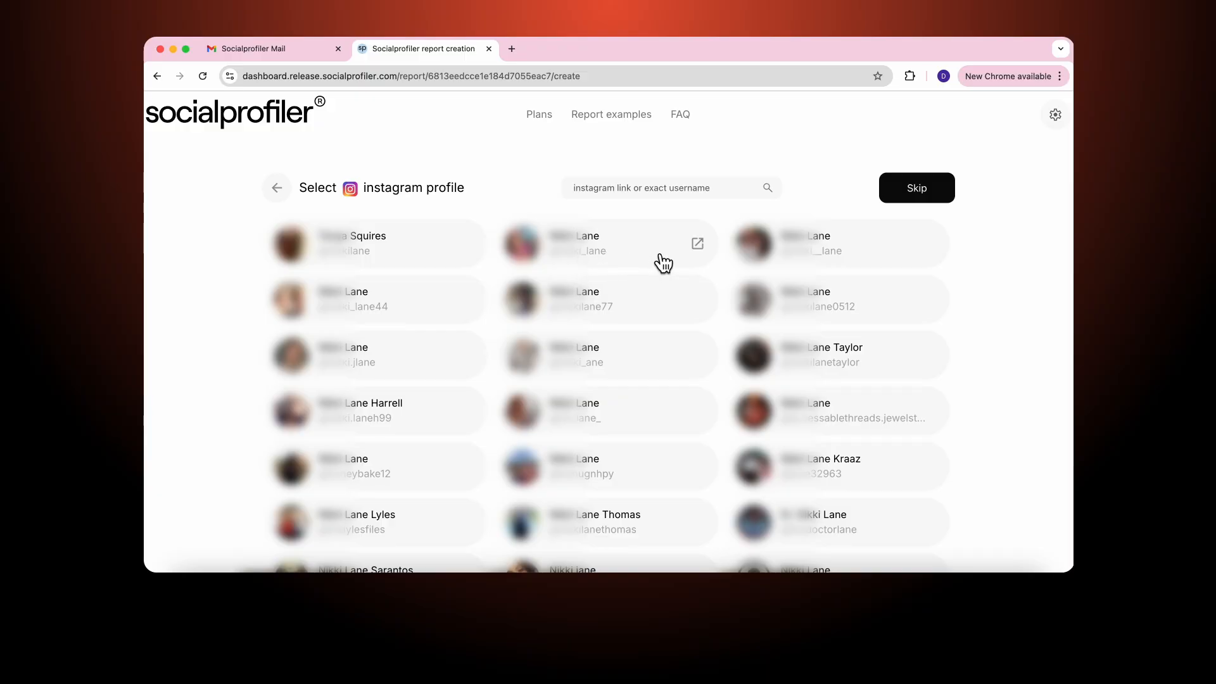
Step: Open the second candidate, a realtor with 637 posts, in a new Instagram tab
{"action": "left_click", "coordinate": [696, 243]}
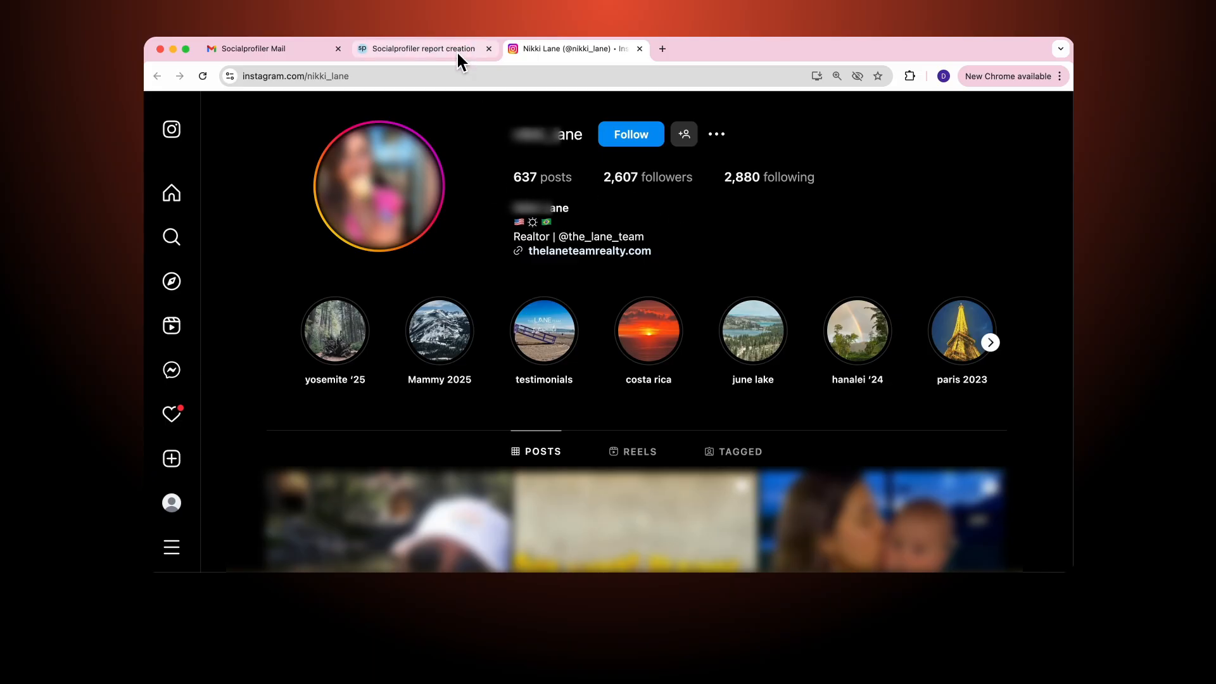
Step: Back in Socialprofiler, confirm the Instagram profile and the second Facebook candidate
{"action": "left_click", "coordinate": [419, 49]}
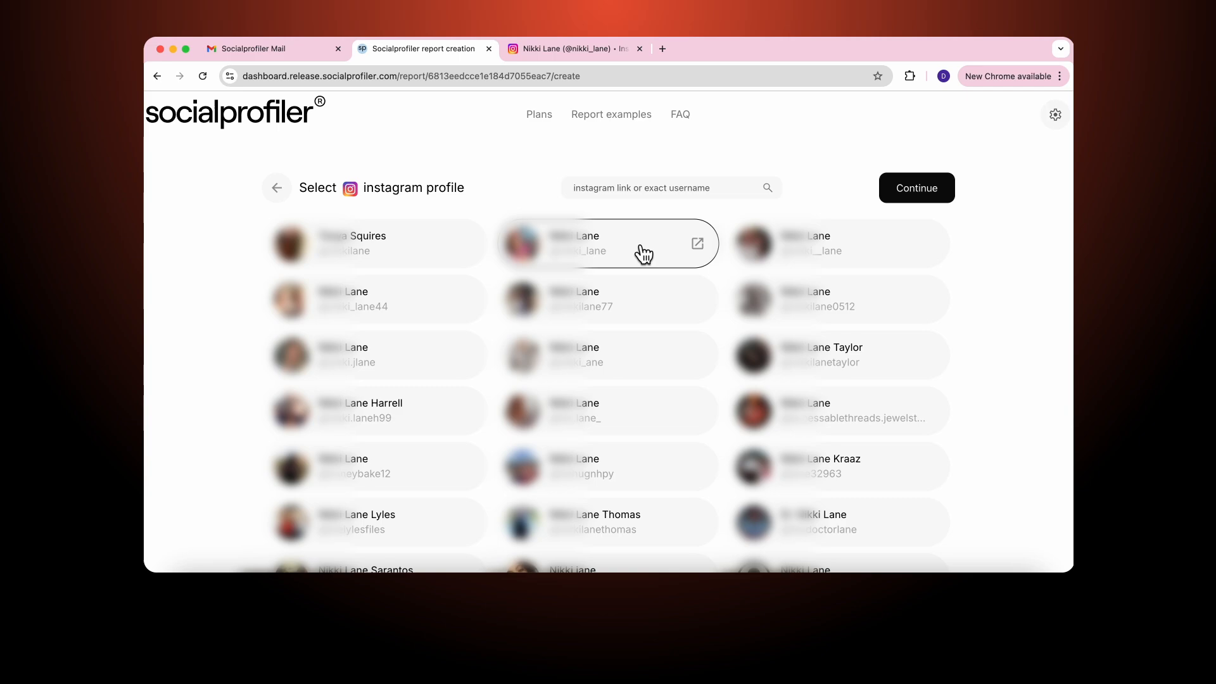
{"action": "left_click", "coordinate": [916, 187]}
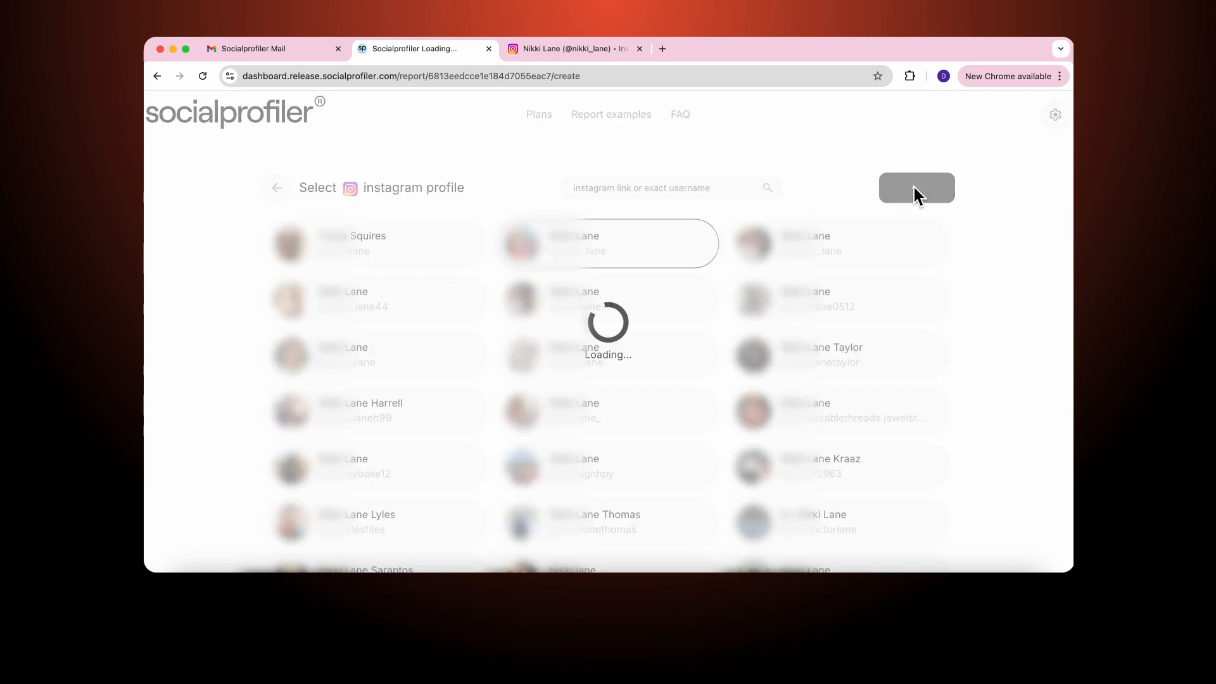
{"action": "left_click", "coordinate": [916, 188]}
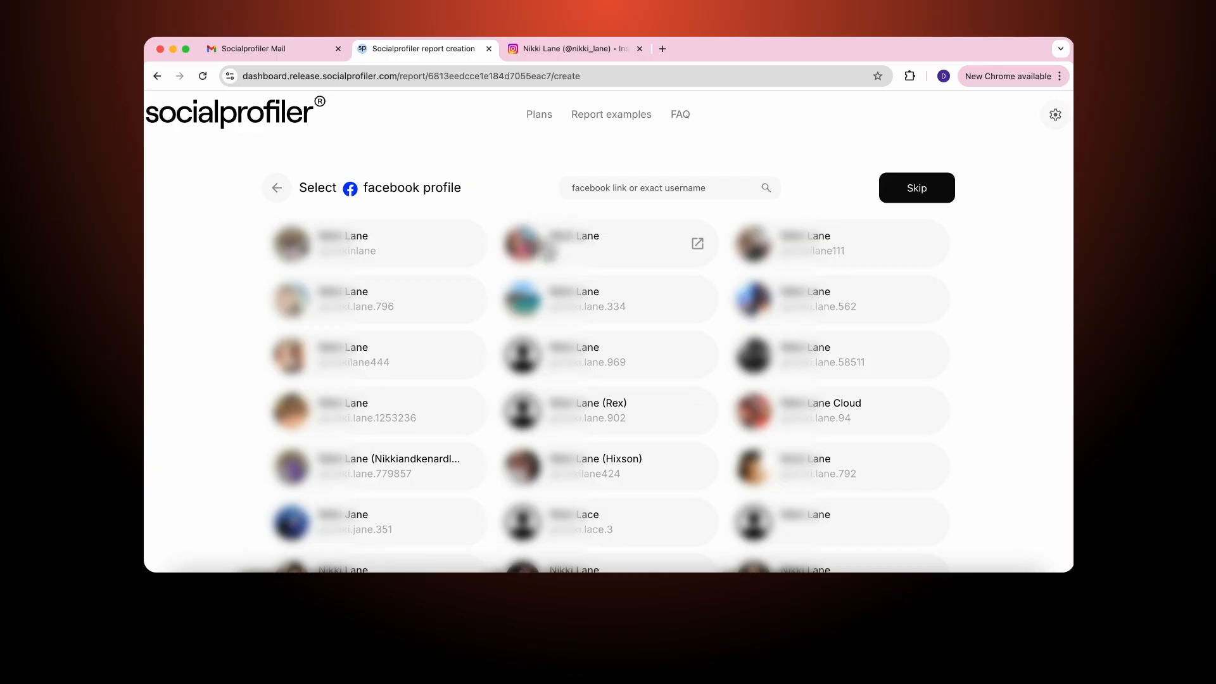
{"action": "left_click", "coordinate": [607, 242]}
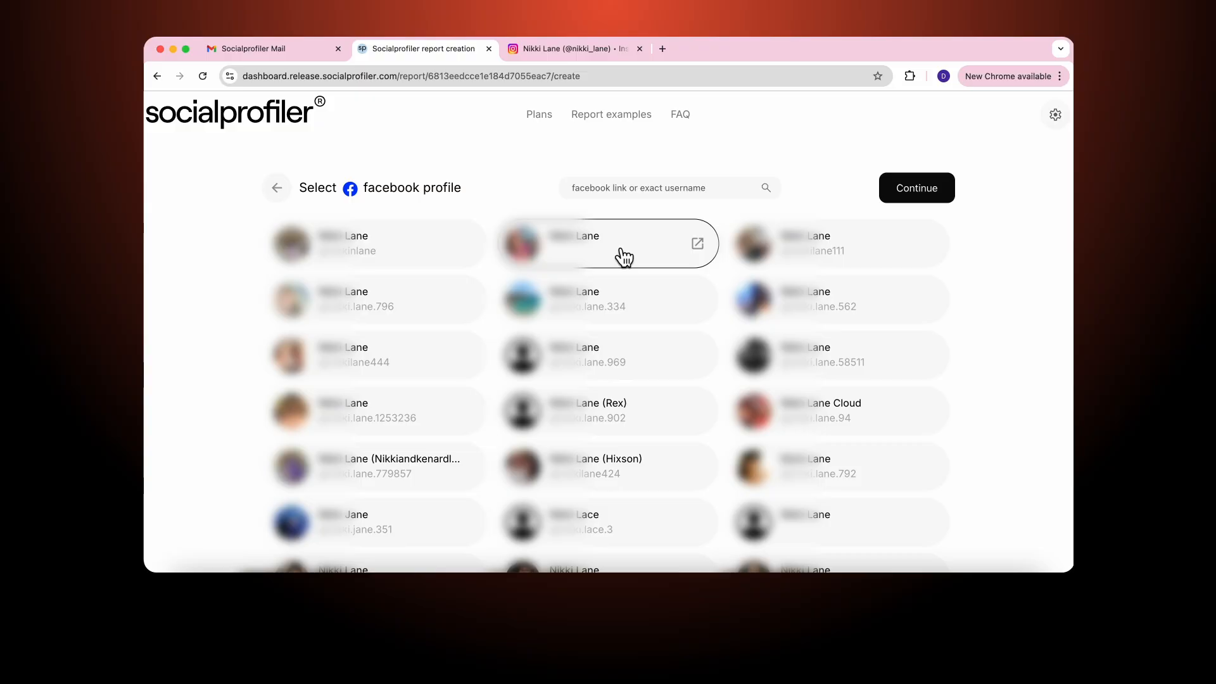
{"action": "left_click", "coordinate": [916, 188]}
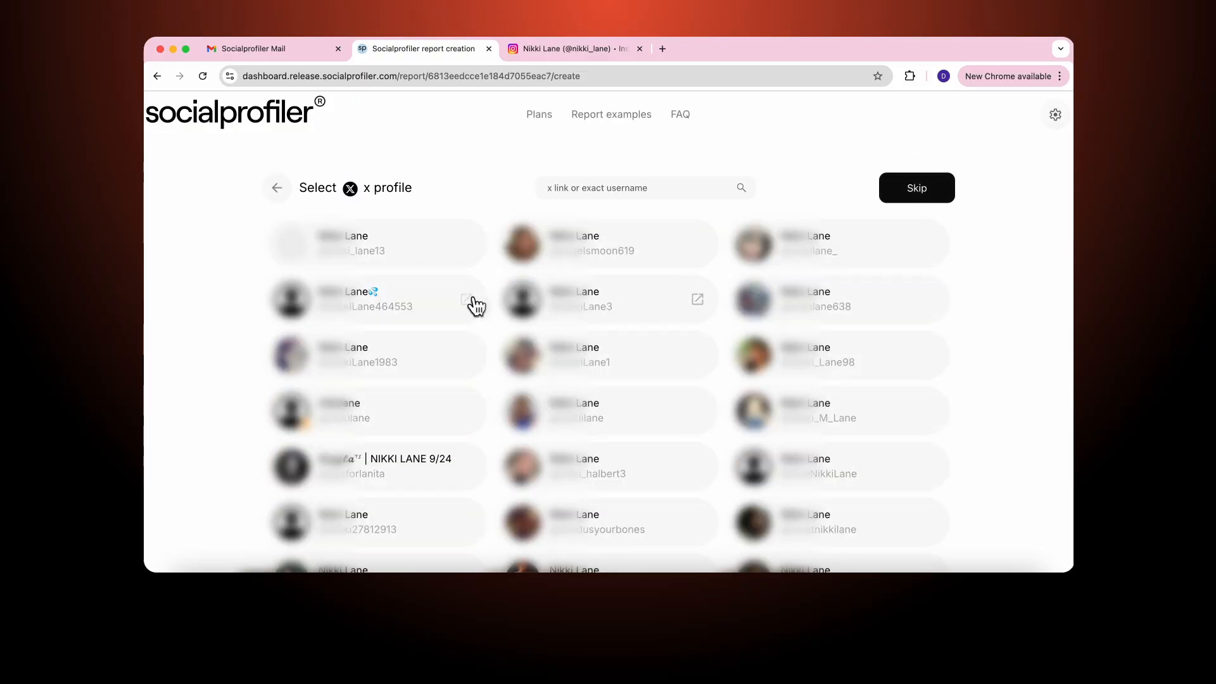
Step: Confirm the fourth-row X candidate and choose the sixth-row TikTok candidate
{"action": "scroll", "scroll_direction": "down", "scroll_amount": 3}
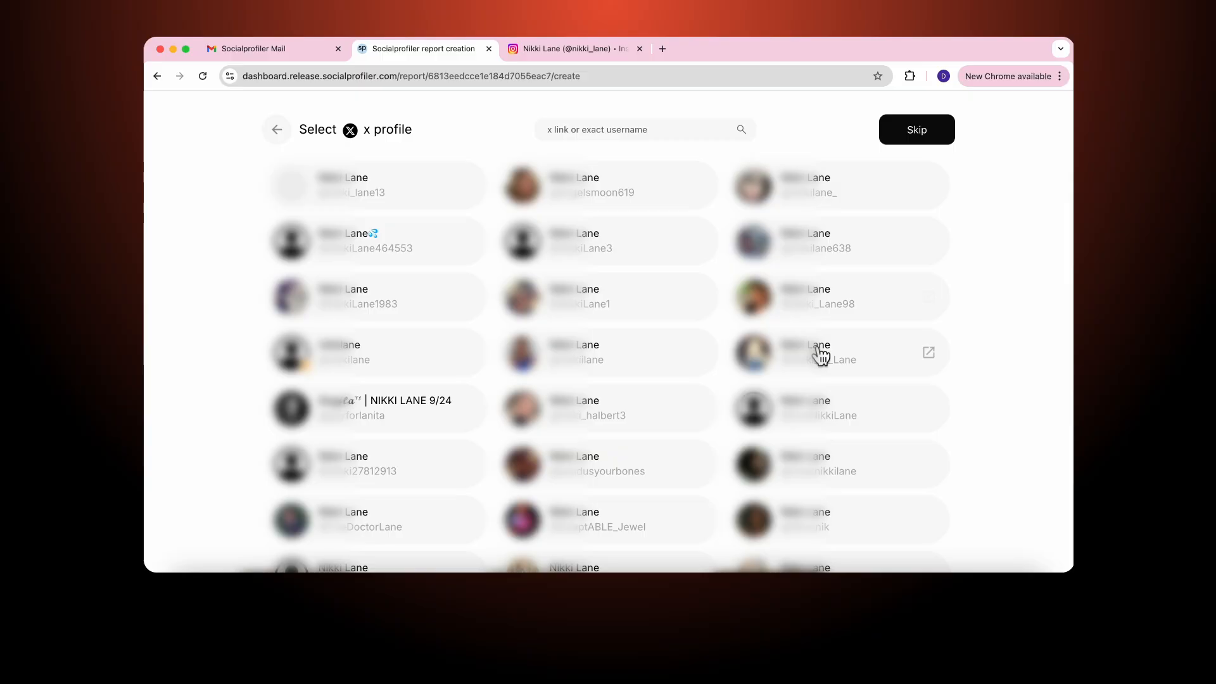
{"action": "mouse_move", "coordinate": [871, 360]}
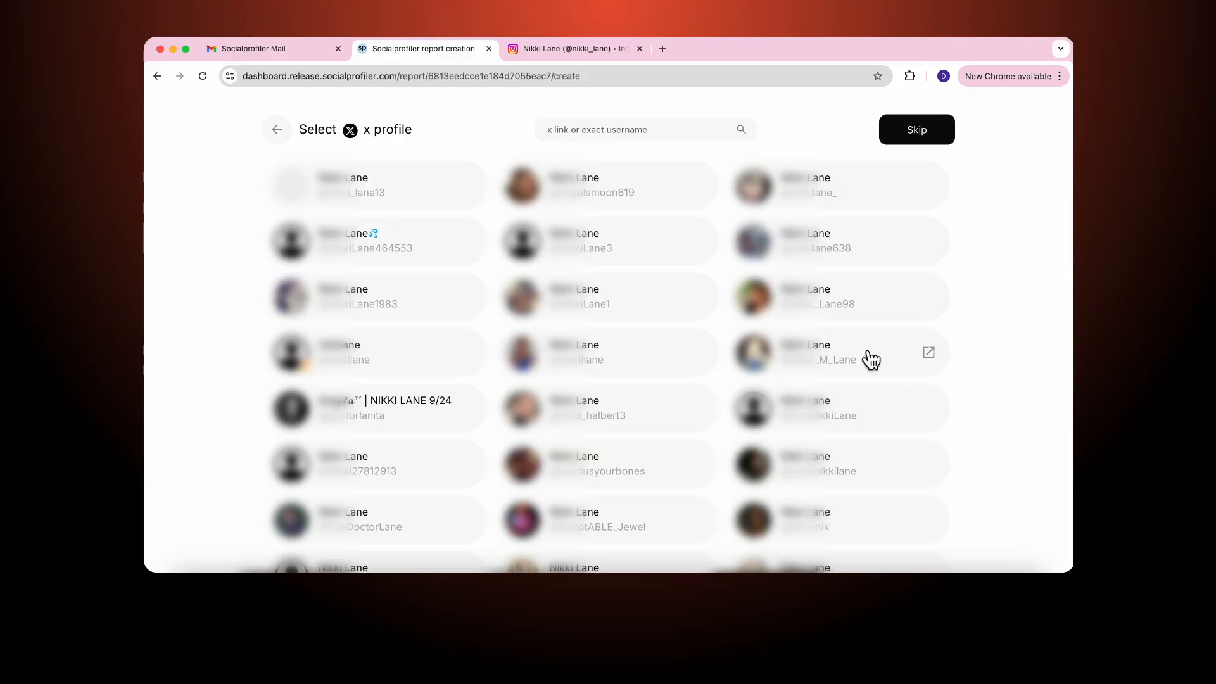
{"action": "left_click", "coordinate": [840, 353]}
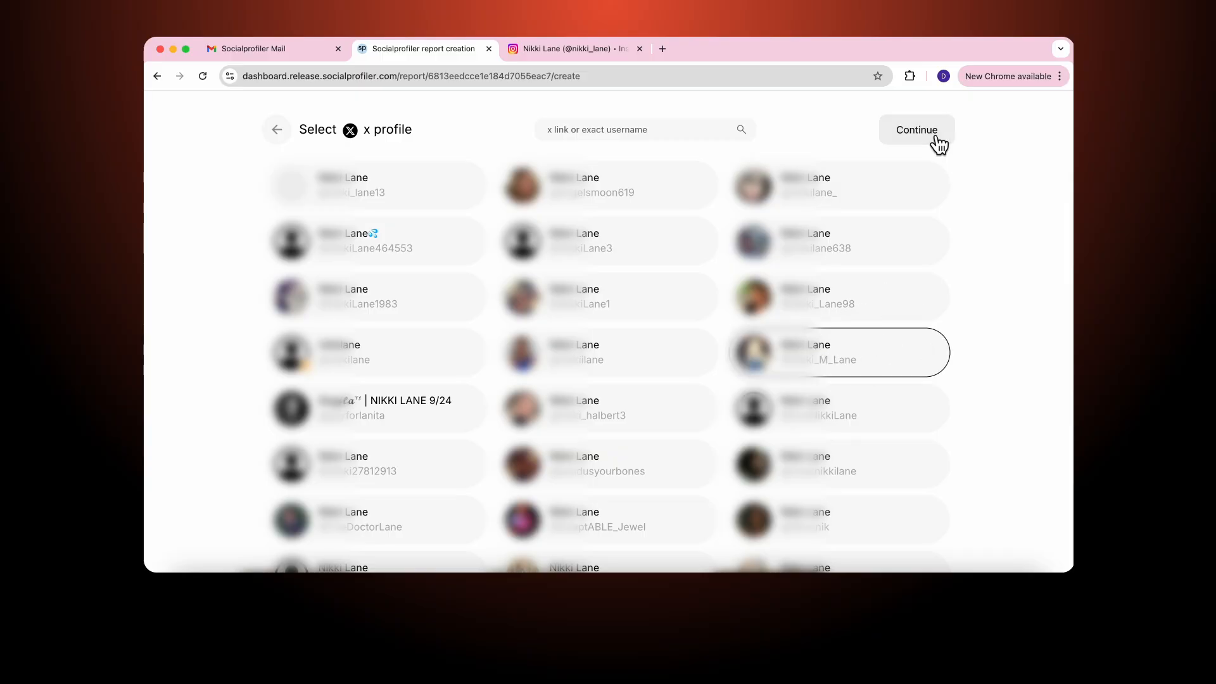
{"action": "left_click", "coordinate": [916, 129]}
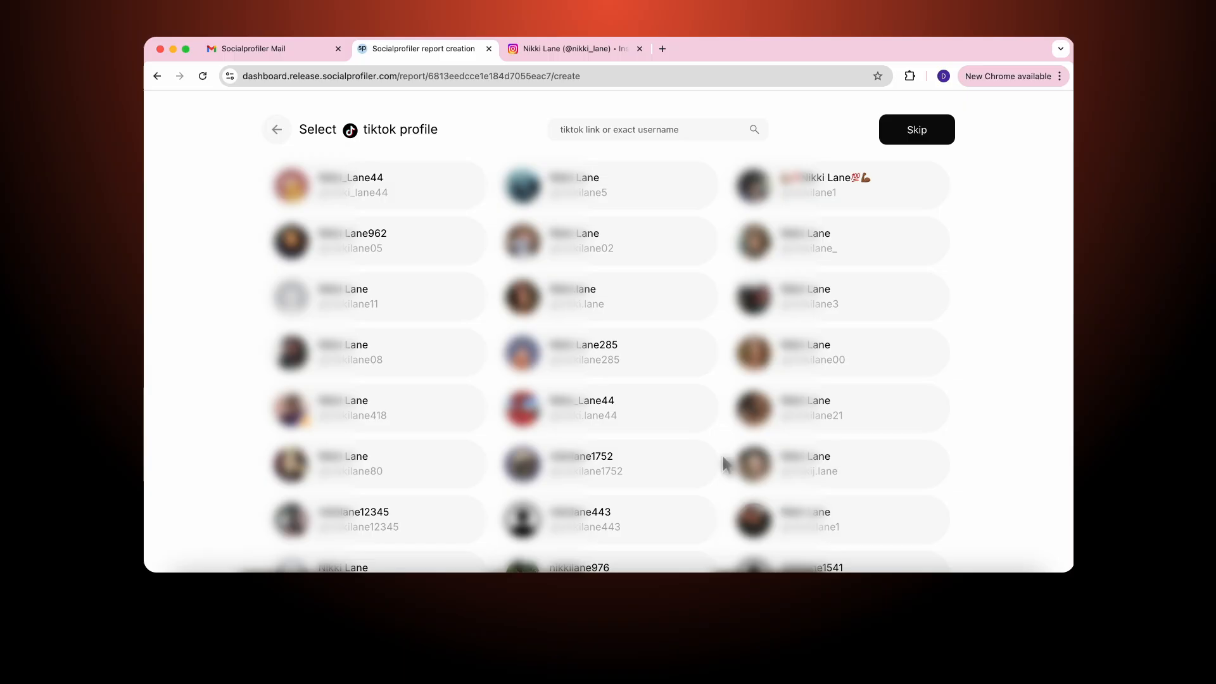
{"action": "left_click", "coordinate": [837, 463]}
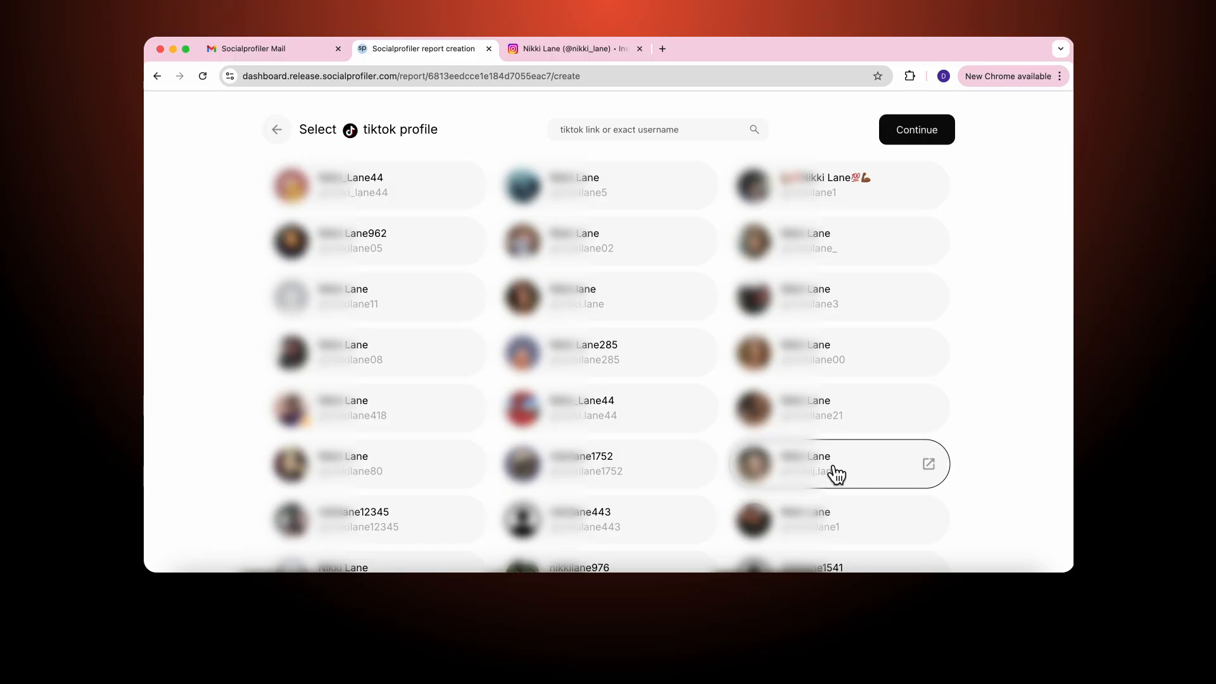
{"action": "mouse_move", "coordinate": [918, 144]}
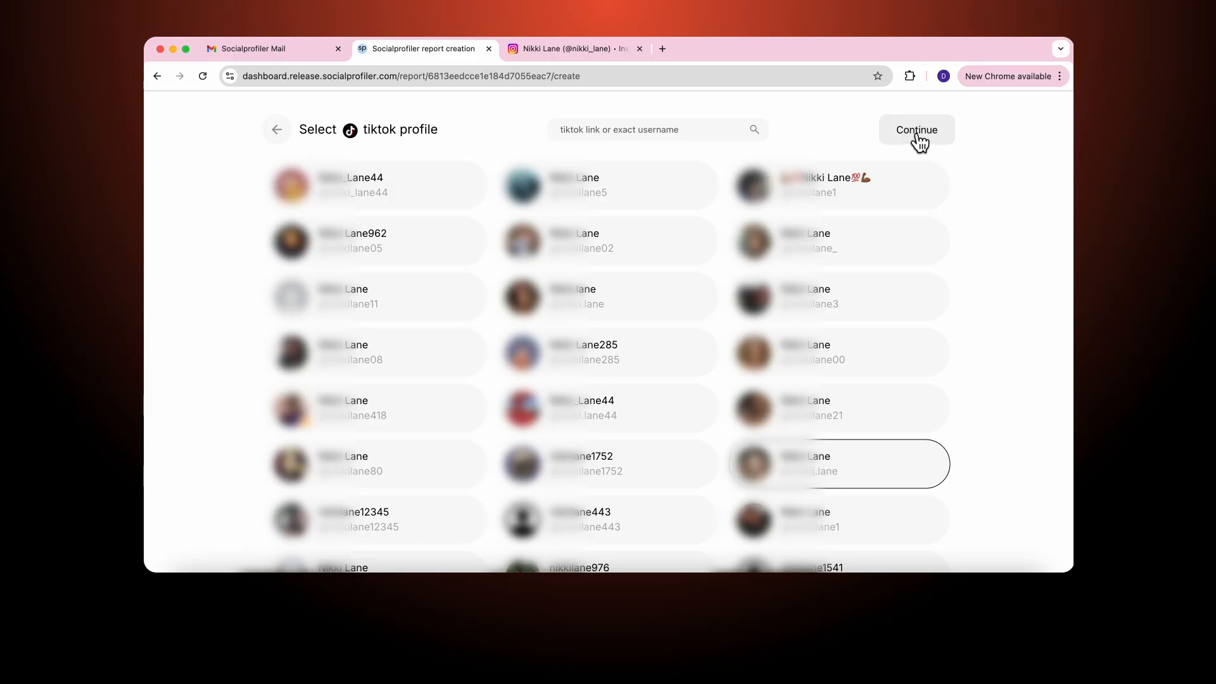
Step: Review the Profiles summary and confirm all four chosen profiles
{"action": "left_click", "coordinate": [916, 130]}
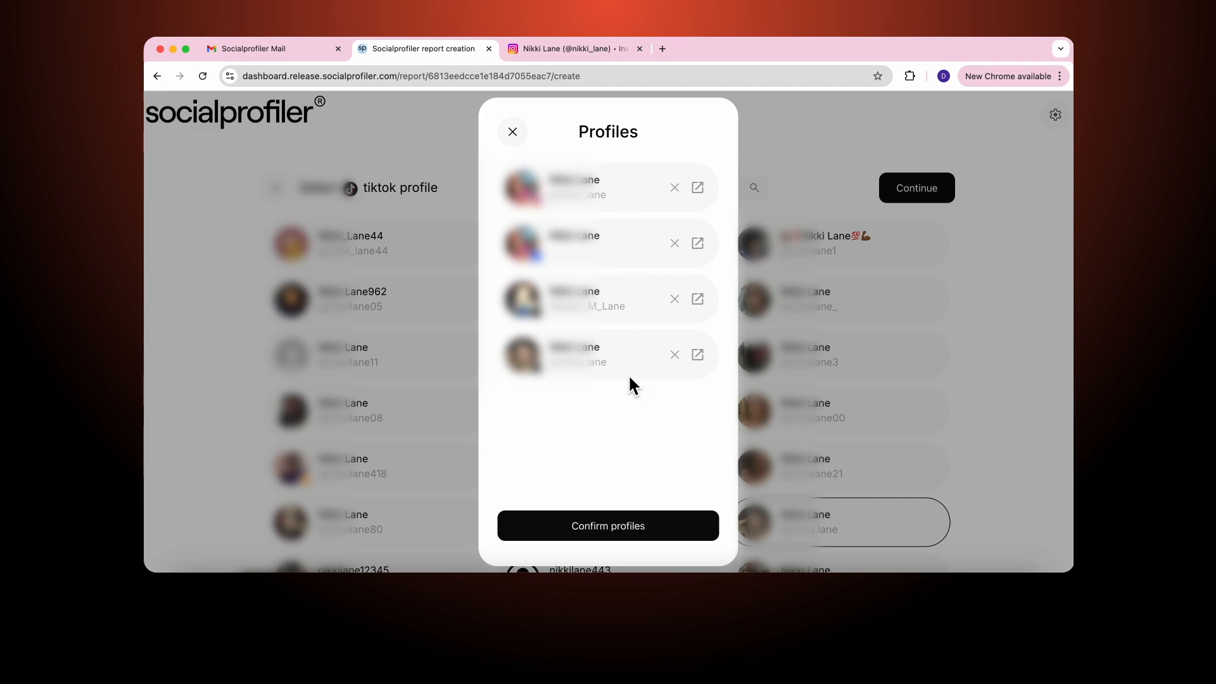
{"action": "left_click", "coordinate": [607, 525]}
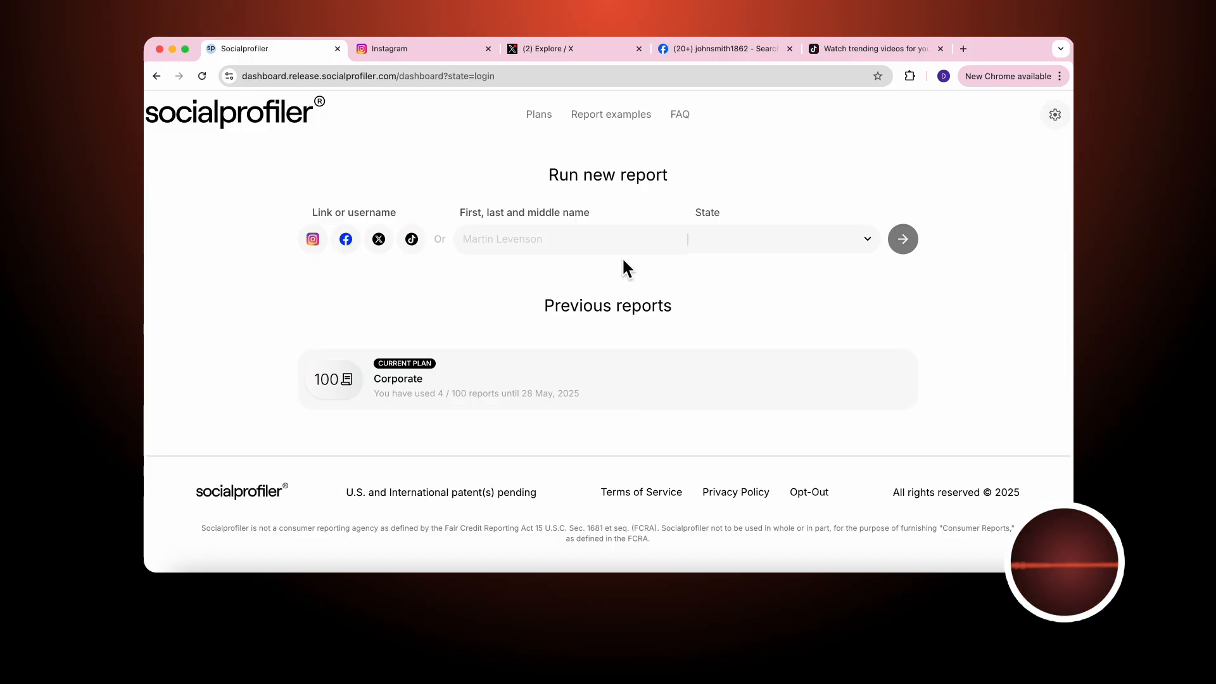
{"action": "left_click", "coordinate": [570, 239]}
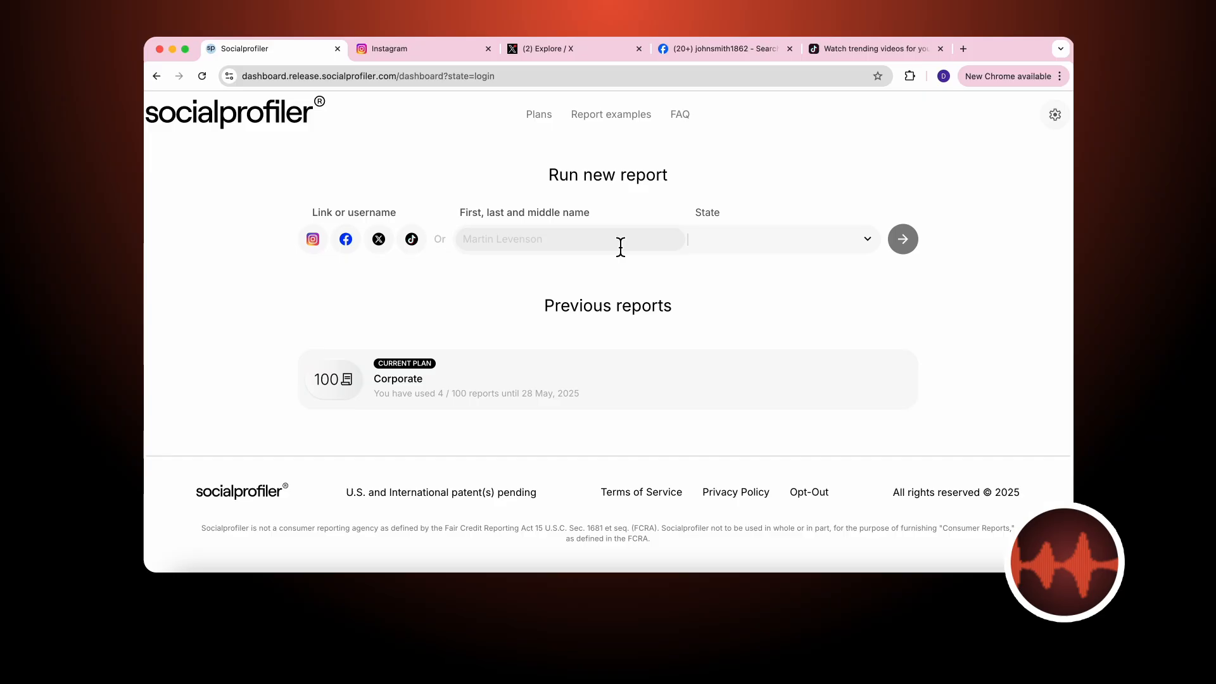
{"action": "type", "text": "john smit"}
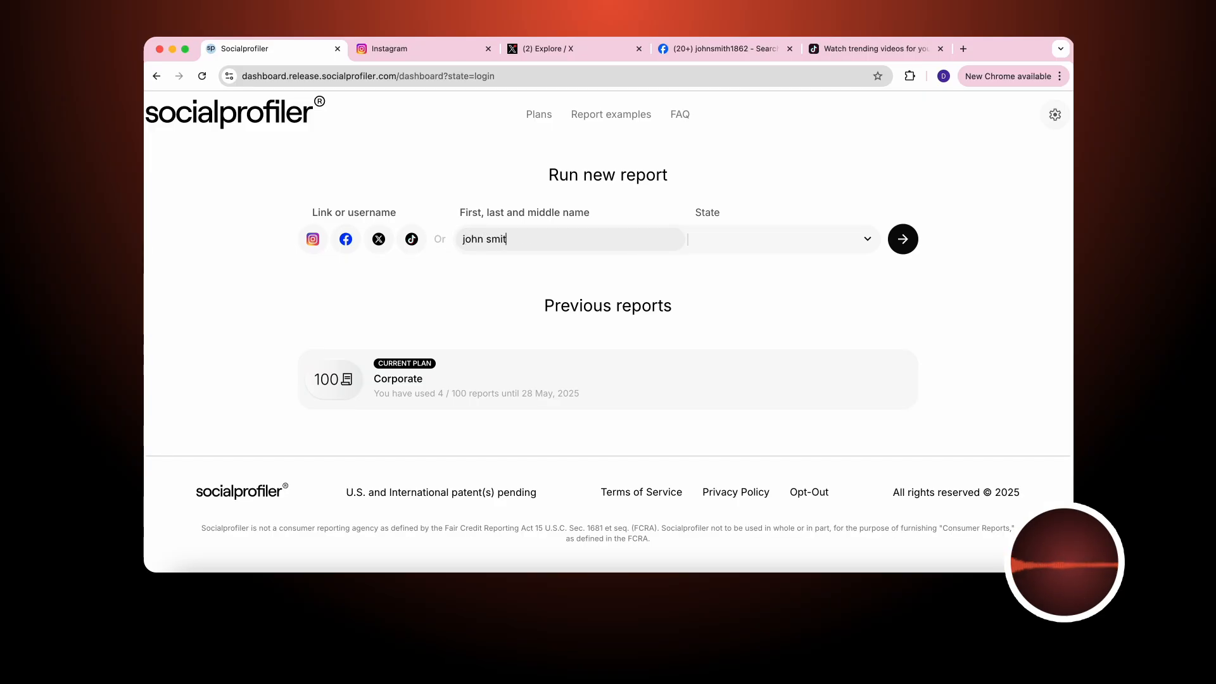
{"action": "left_click", "coordinate": [780, 238]}
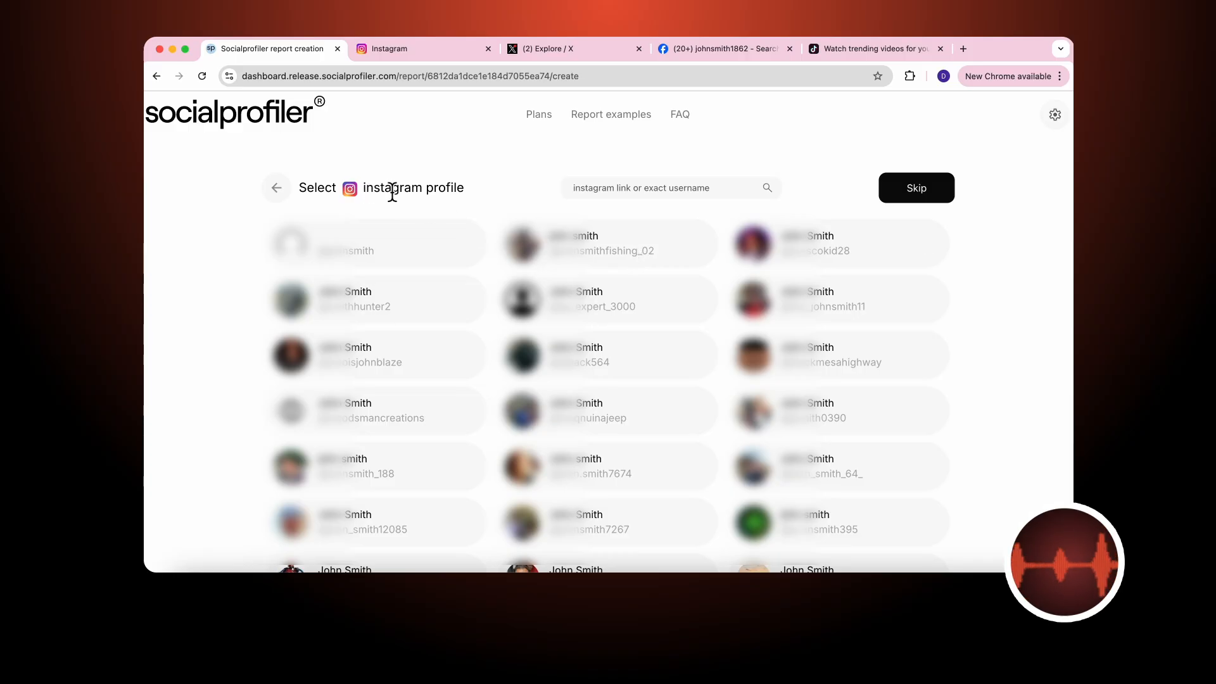
{"action": "scroll", "scroll_direction": "down", "scroll_amount": 3}
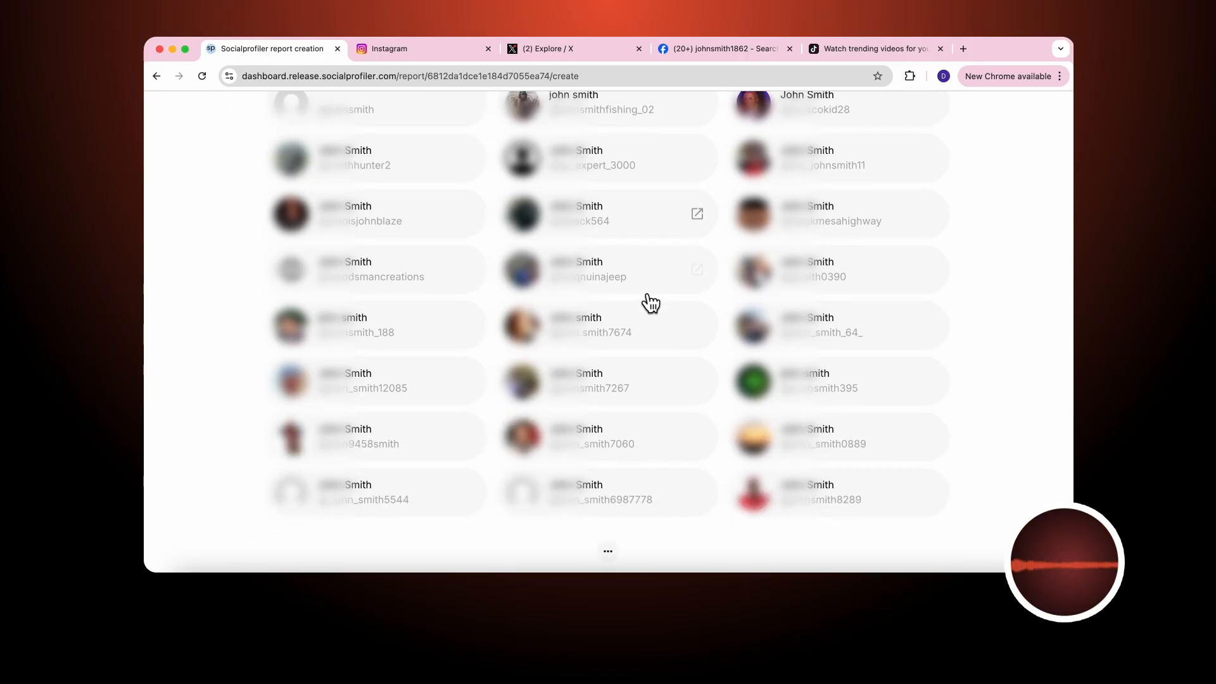
{"action": "scroll", "scroll_direction": "down", "scroll_amount": 3}
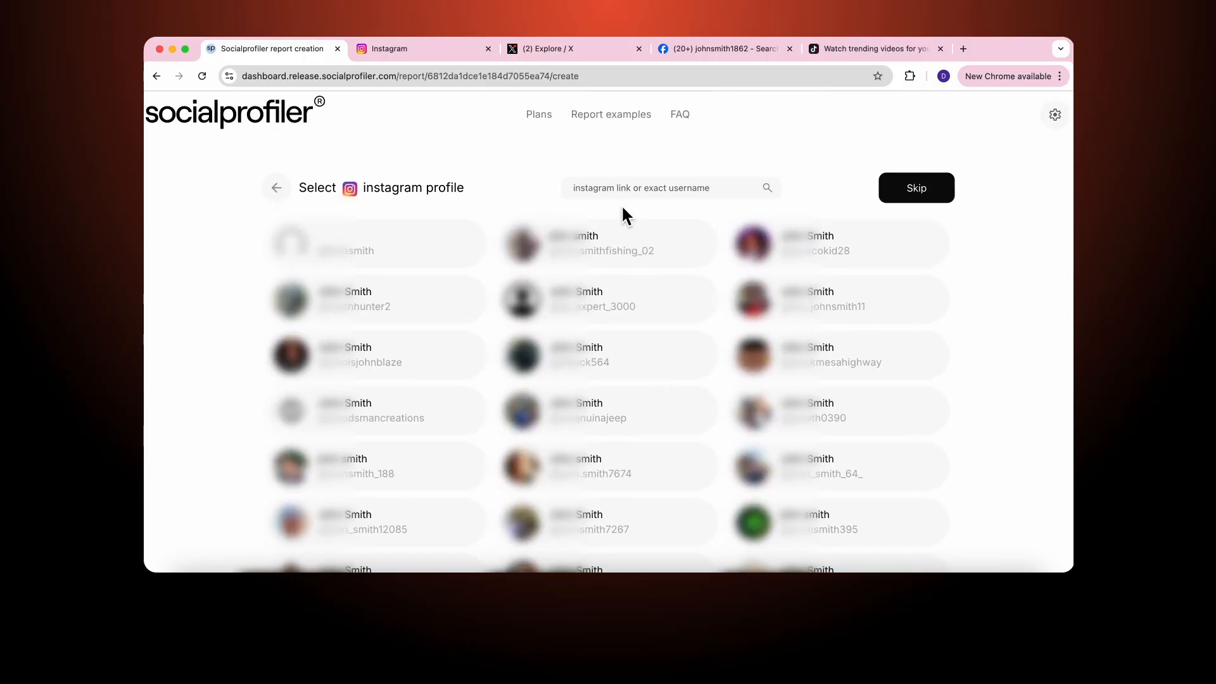
{"action": "type", "text": "jd"}
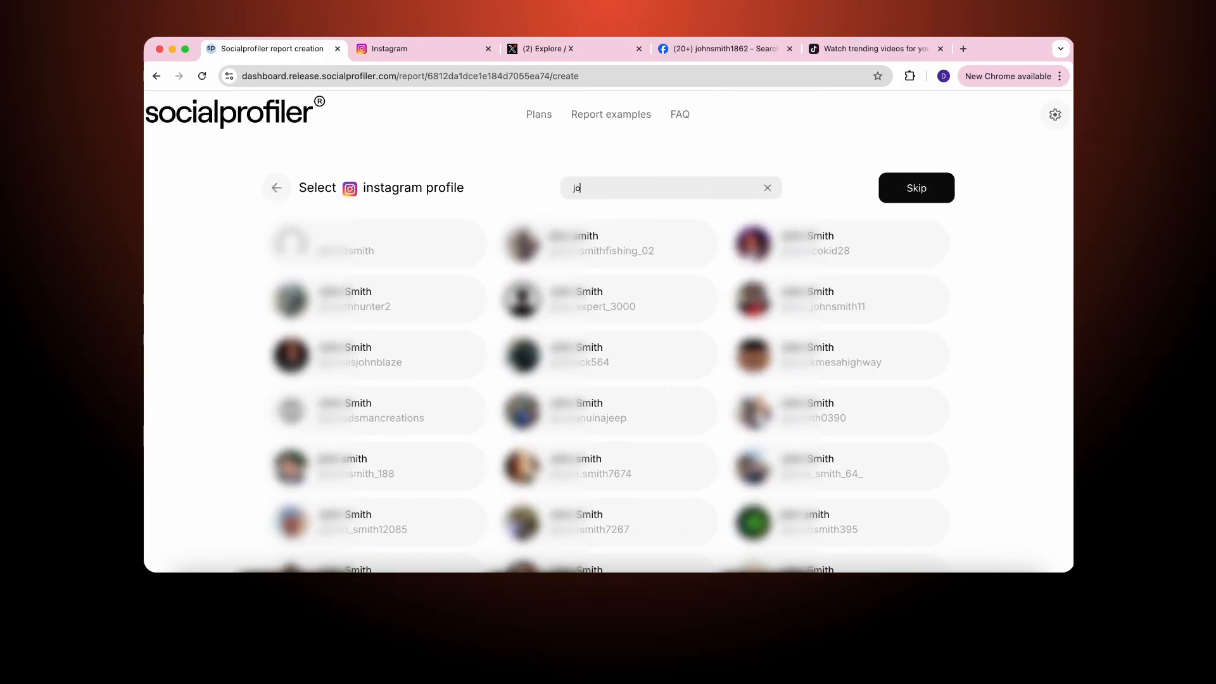
{"action": "type", "text": "johnsmith1862"}
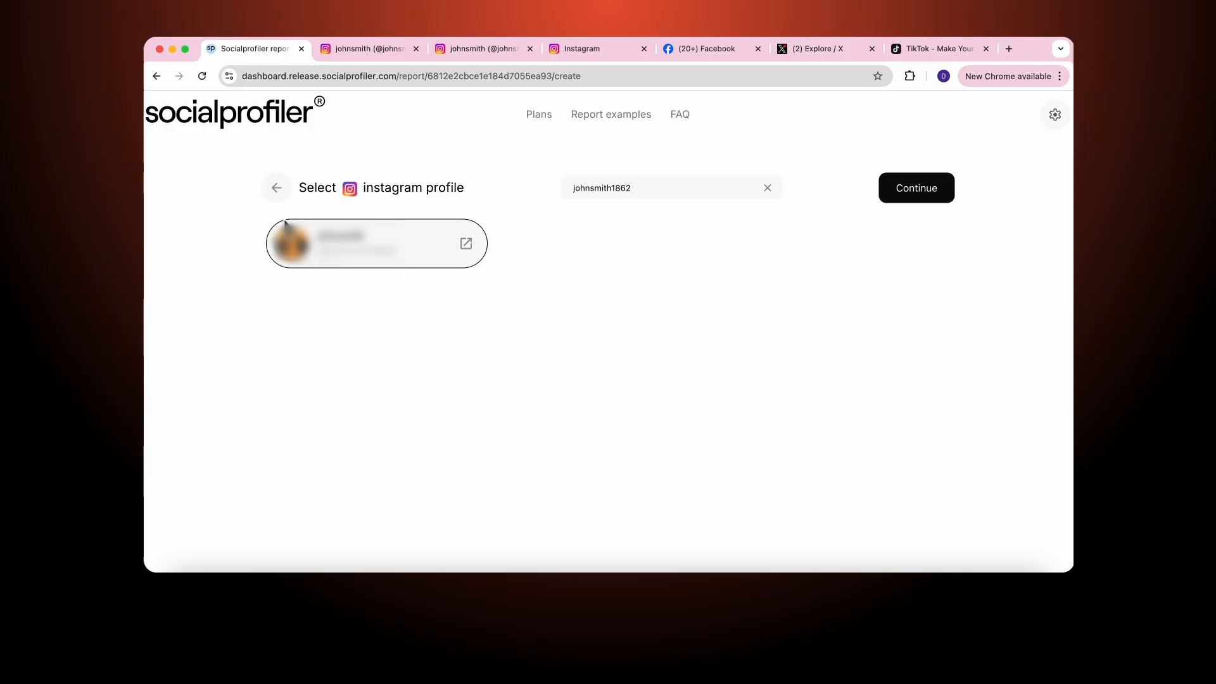
{"action": "mouse_move", "coordinate": [343, 217]}
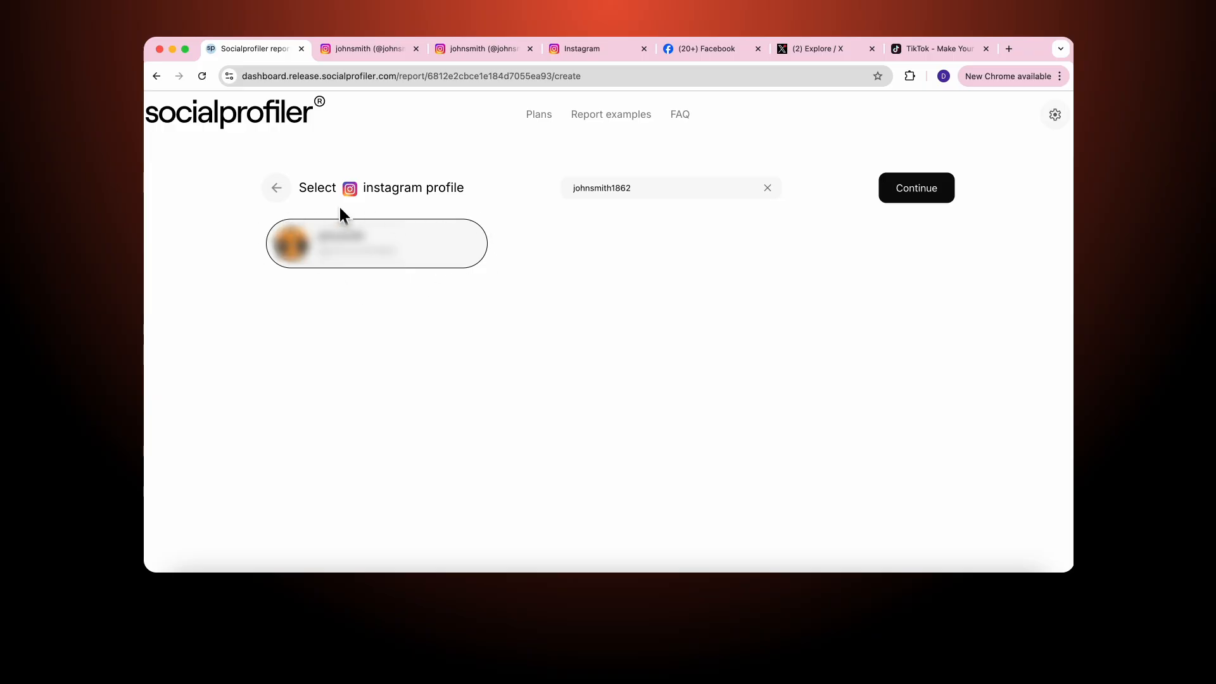
{"action": "left_click", "coordinate": [916, 188]}
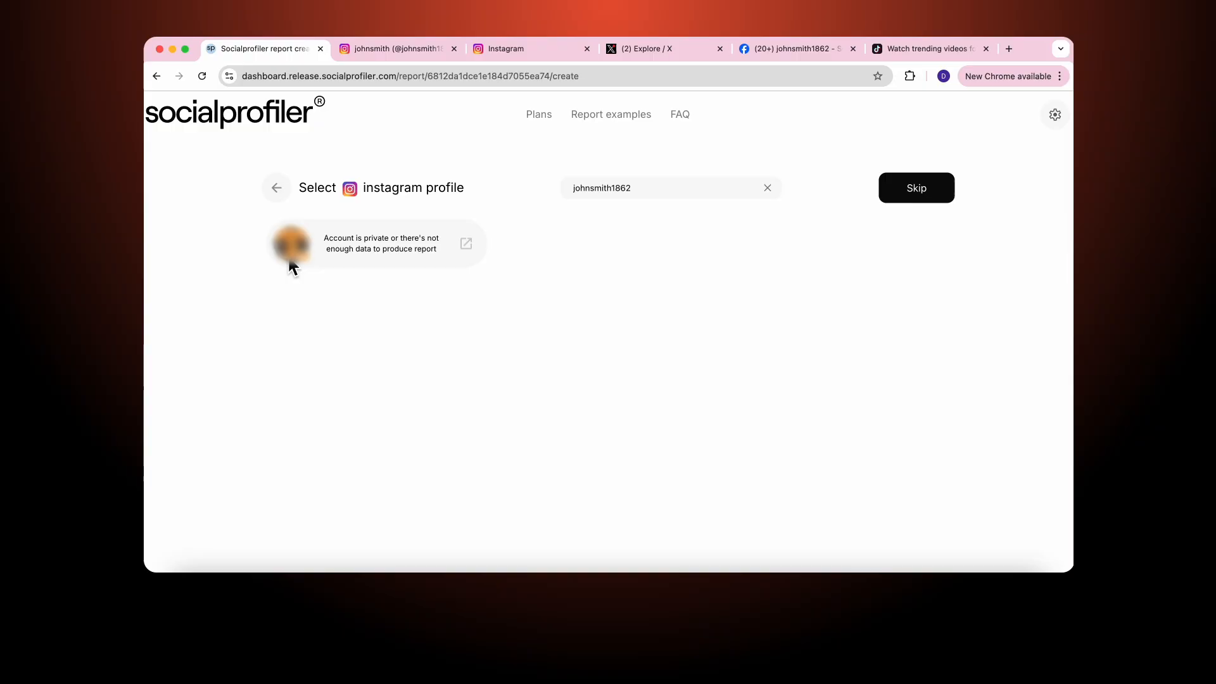
{"action": "mouse_move", "coordinate": [419, 250]}
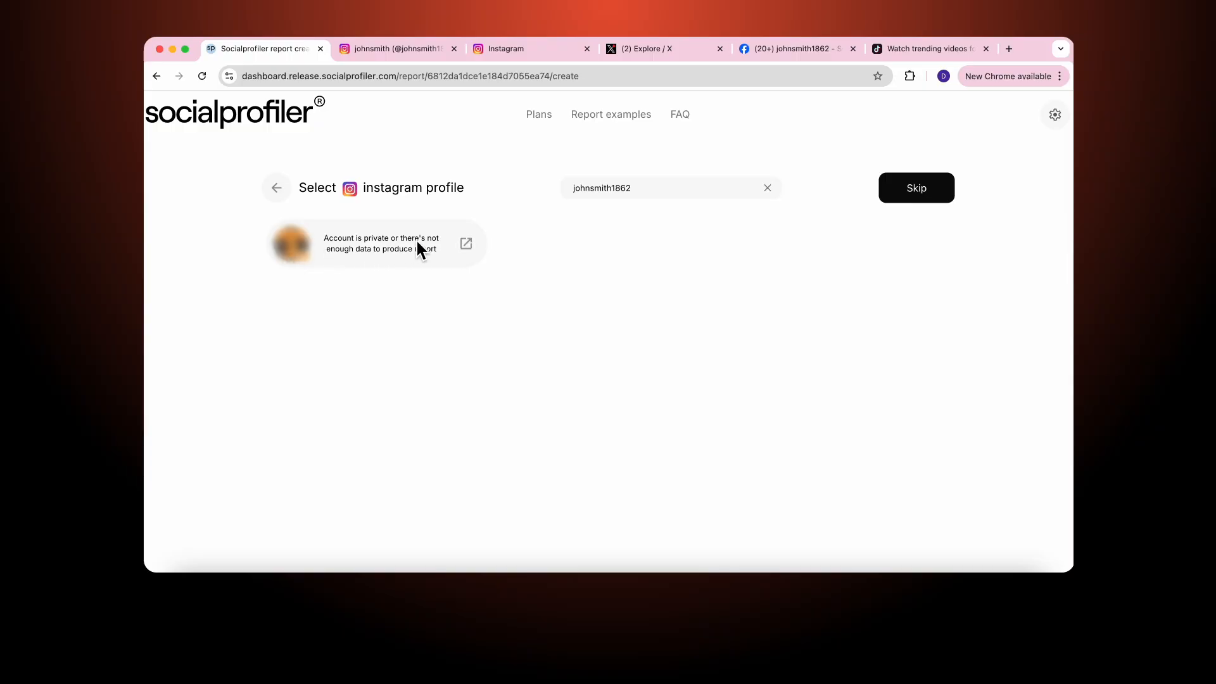
{"action": "mouse_move", "coordinate": [374, 266]}
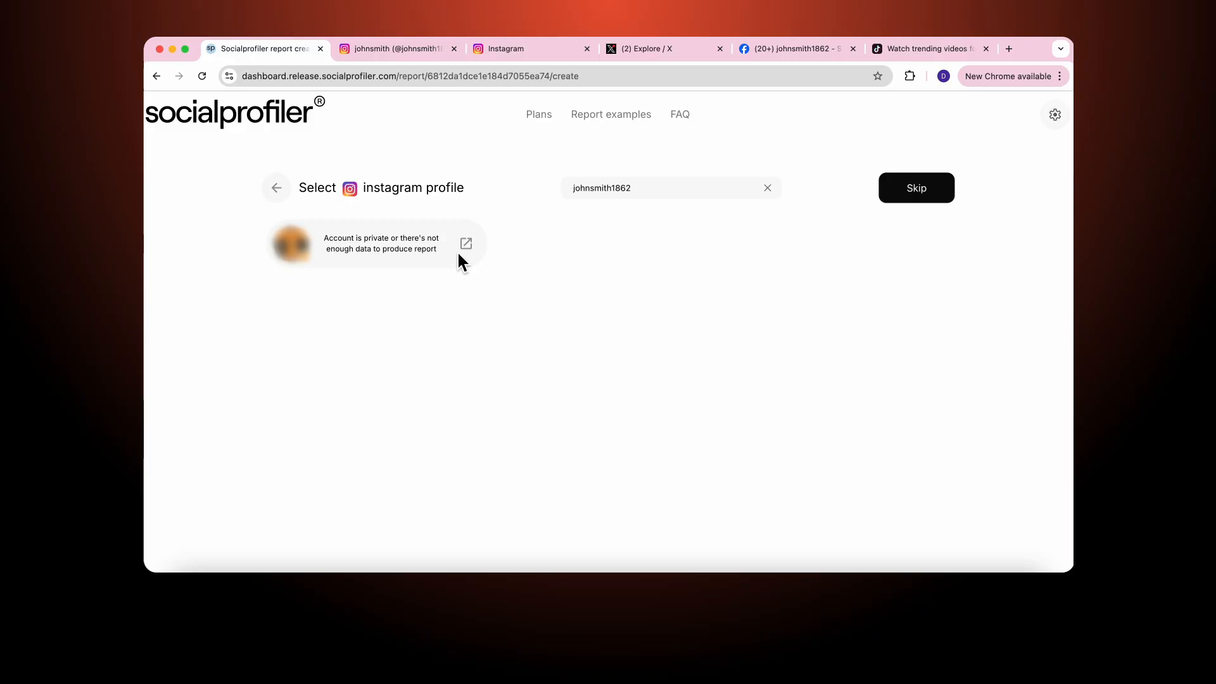
{"action": "mouse_move", "coordinate": [452, 263]}
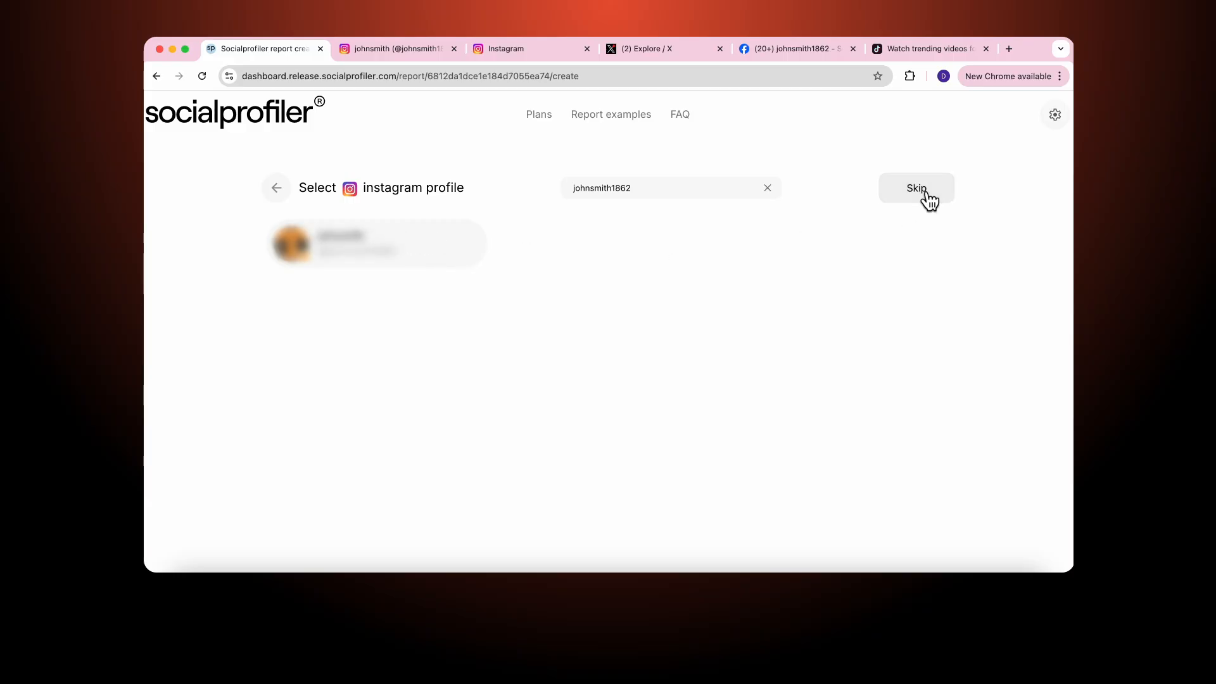
Step: Skip Instagram and search Facebook for johnsmith1862, which returns no results
{"action": "left_click", "coordinate": [915, 187]}
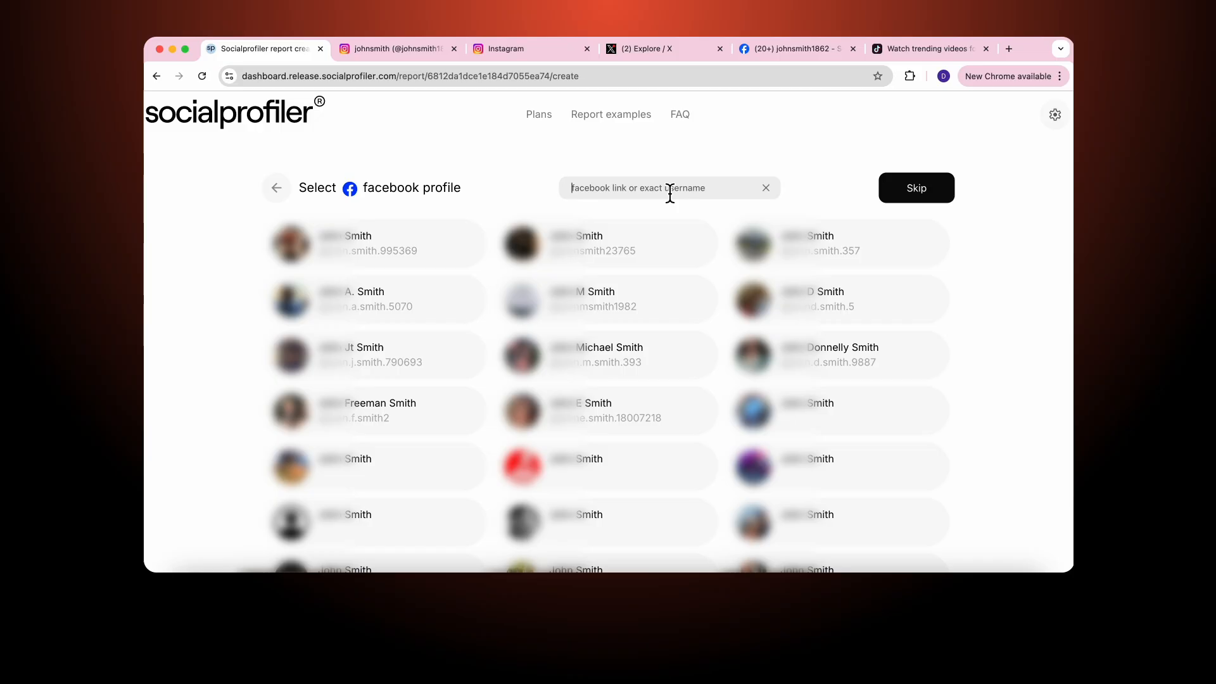
{"action": "type", "text": "jd"}
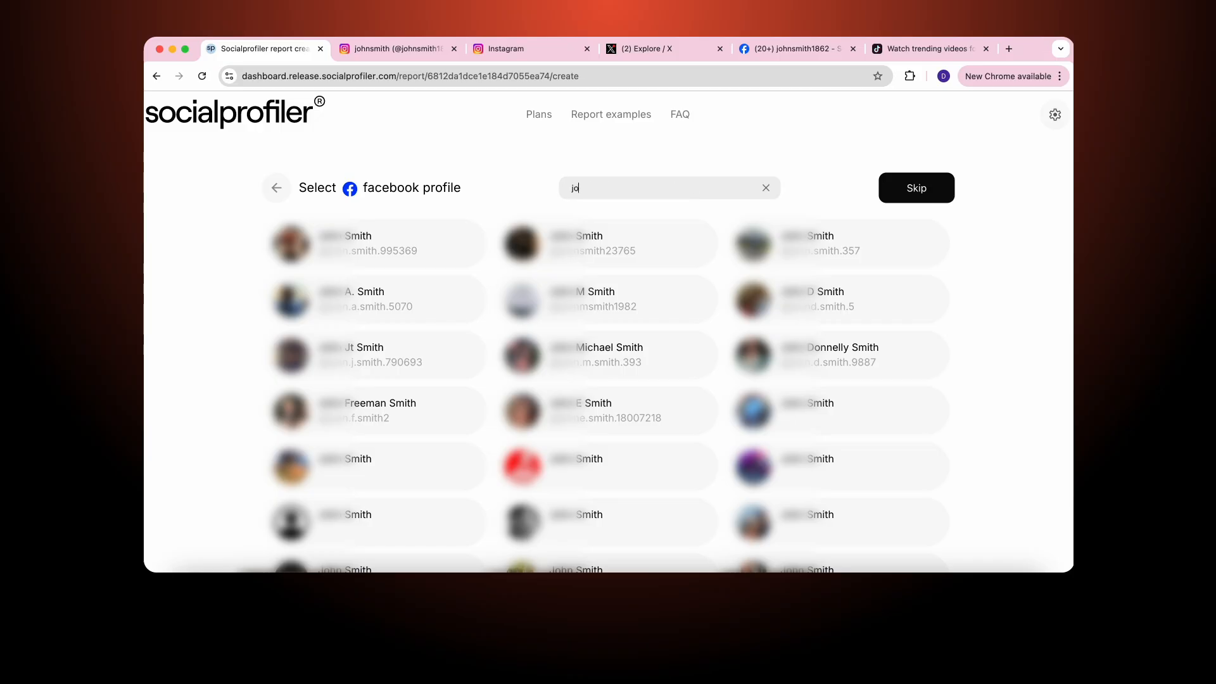
{"action": "type", "text": "johnsmith1862"}
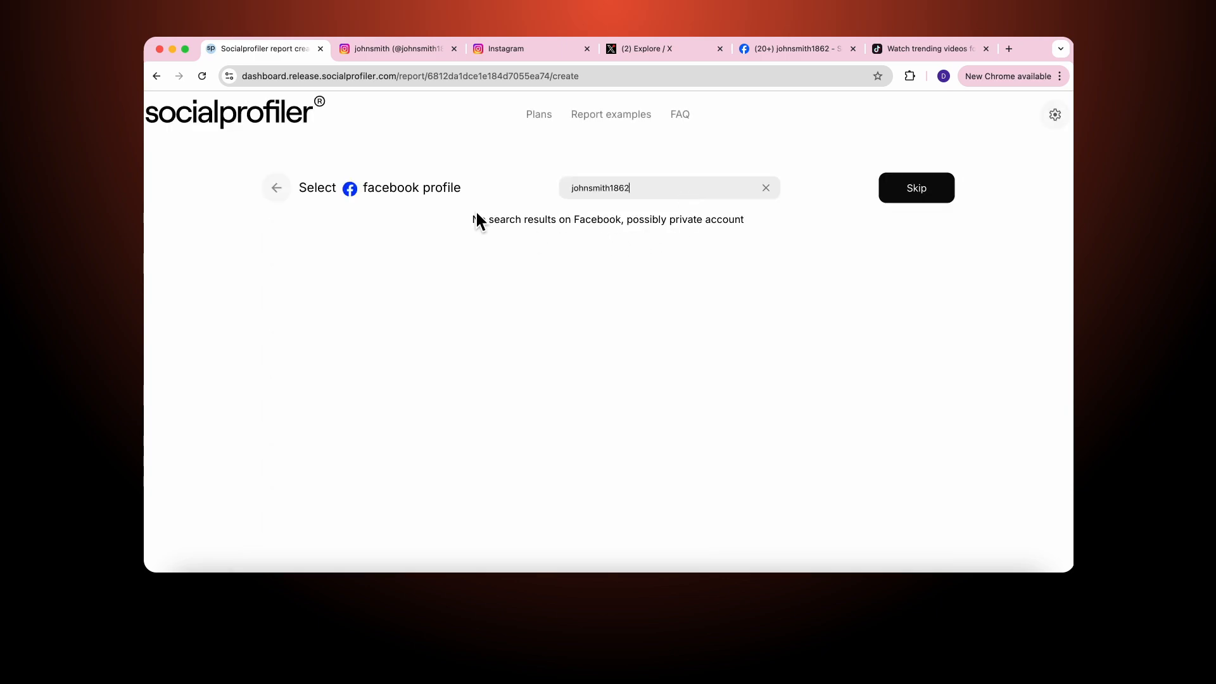
{"action": "mouse_move", "coordinate": [707, 203]}
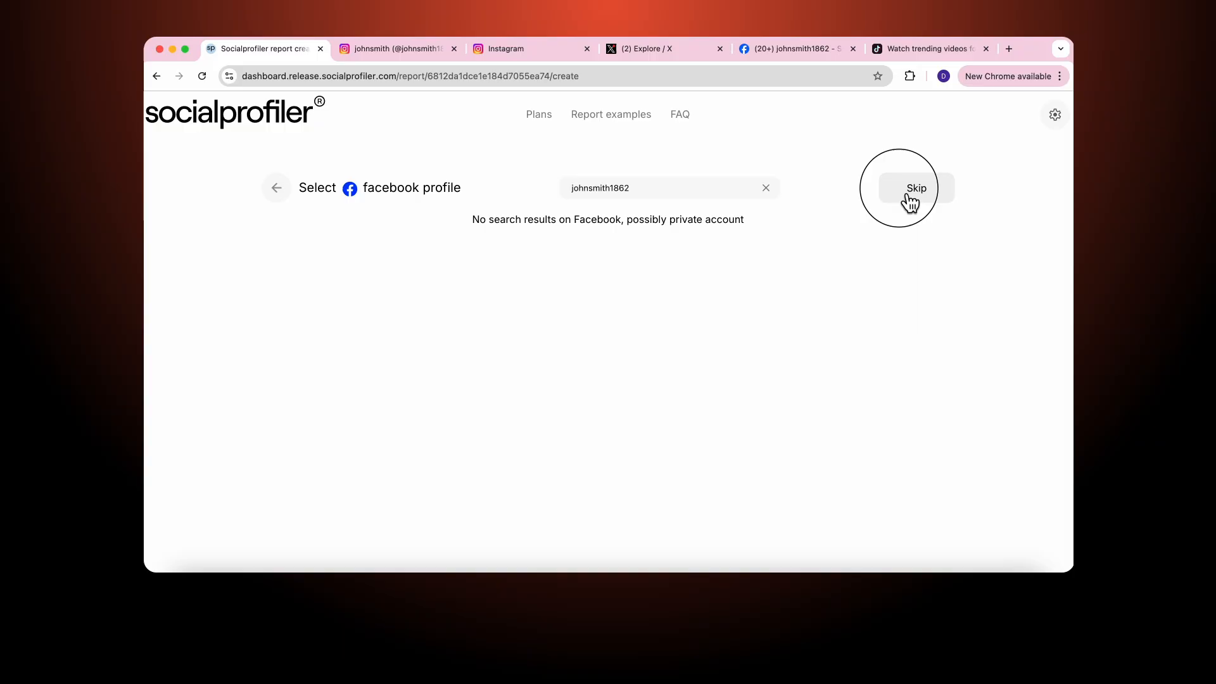
Step: Skip Facebook, select and verify the JohnSmith1862 X account, then continue to TikTok
{"action": "left_click", "coordinate": [916, 187]}
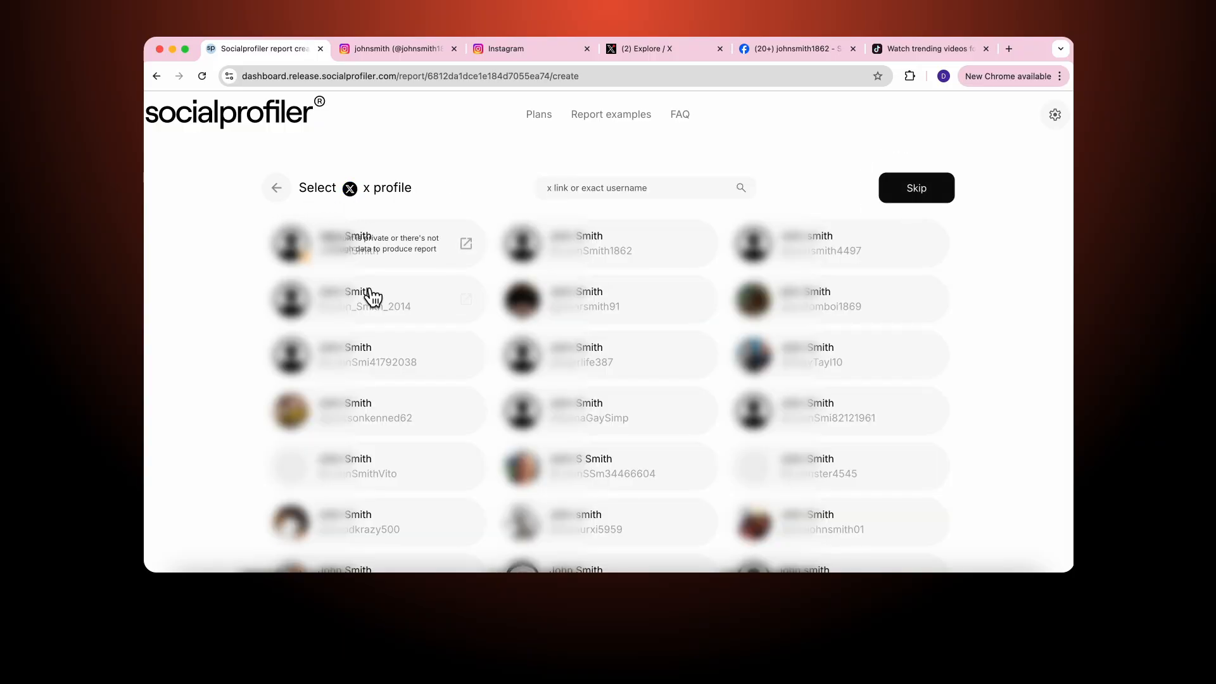
{"action": "mouse_move", "coordinate": [636, 369]}
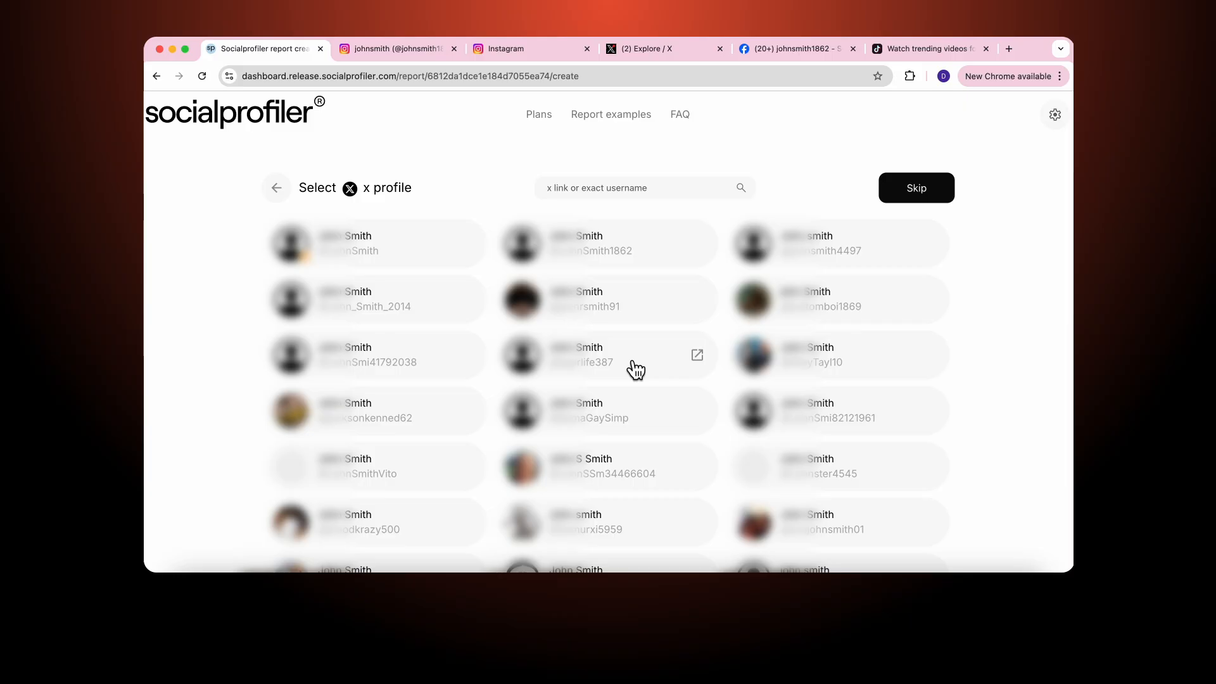
{"action": "mouse_move", "coordinate": [644, 247]}
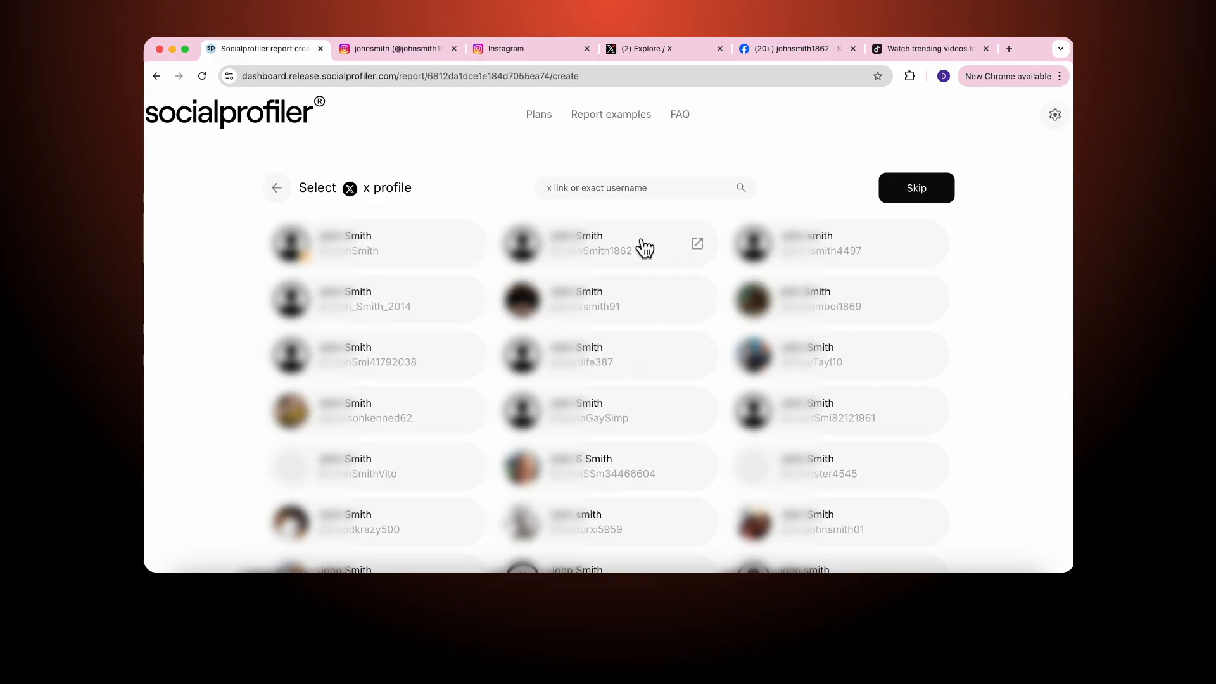
{"action": "left_click", "coordinate": [608, 243]}
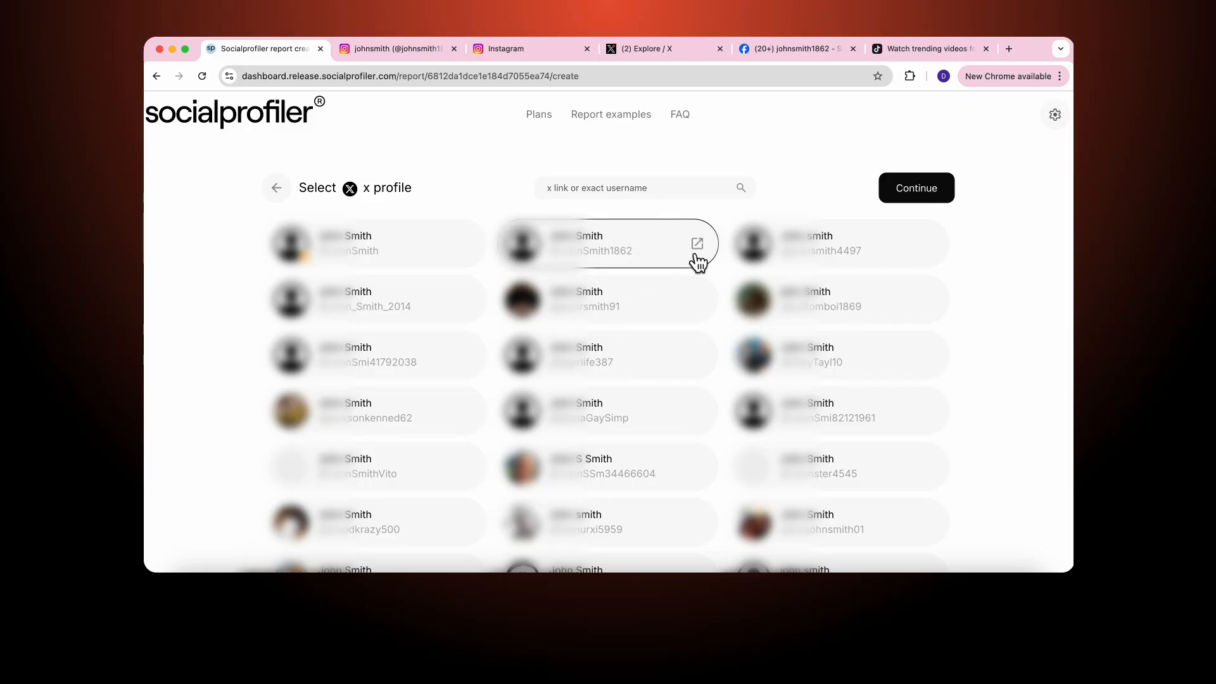
{"action": "left_click", "coordinate": [697, 242]}
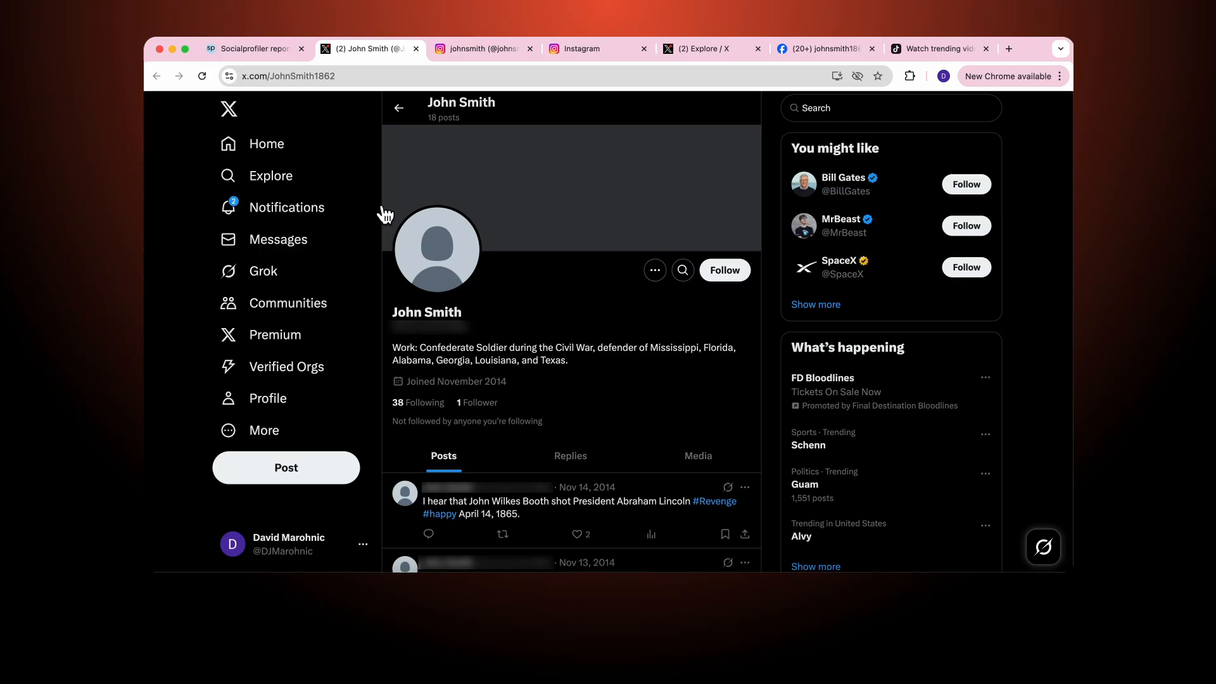
{"action": "left_click", "coordinate": [249, 48]}
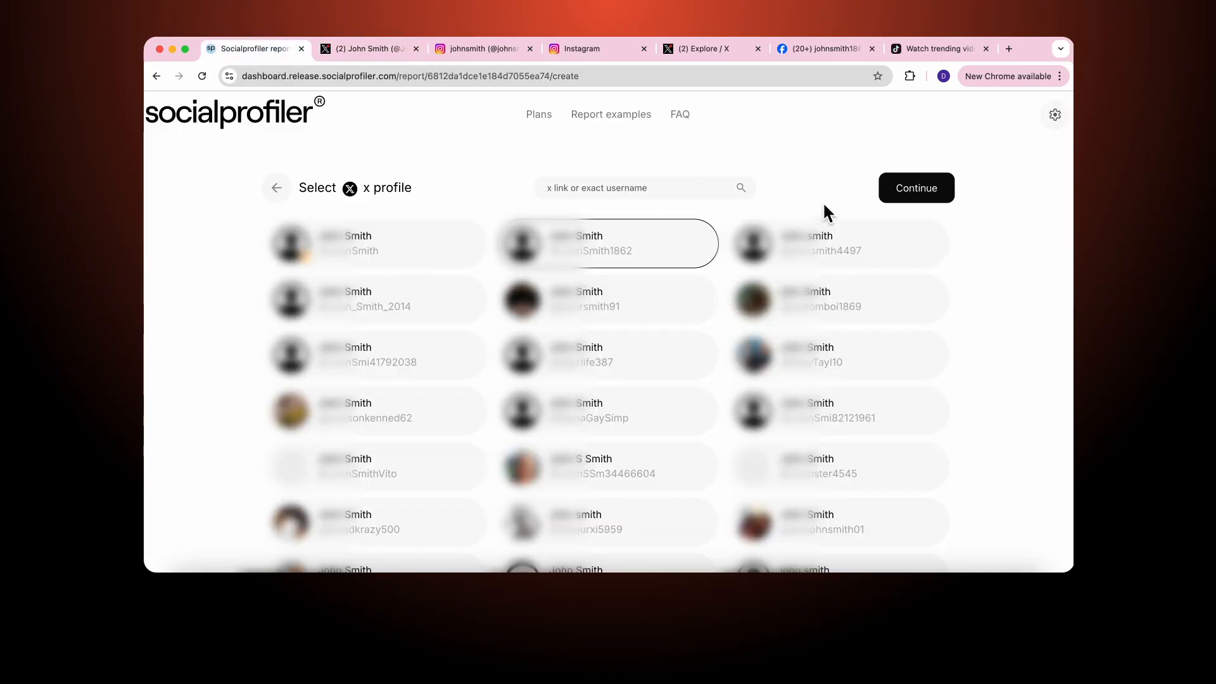
{"action": "left_click", "coordinate": [915, 188]}
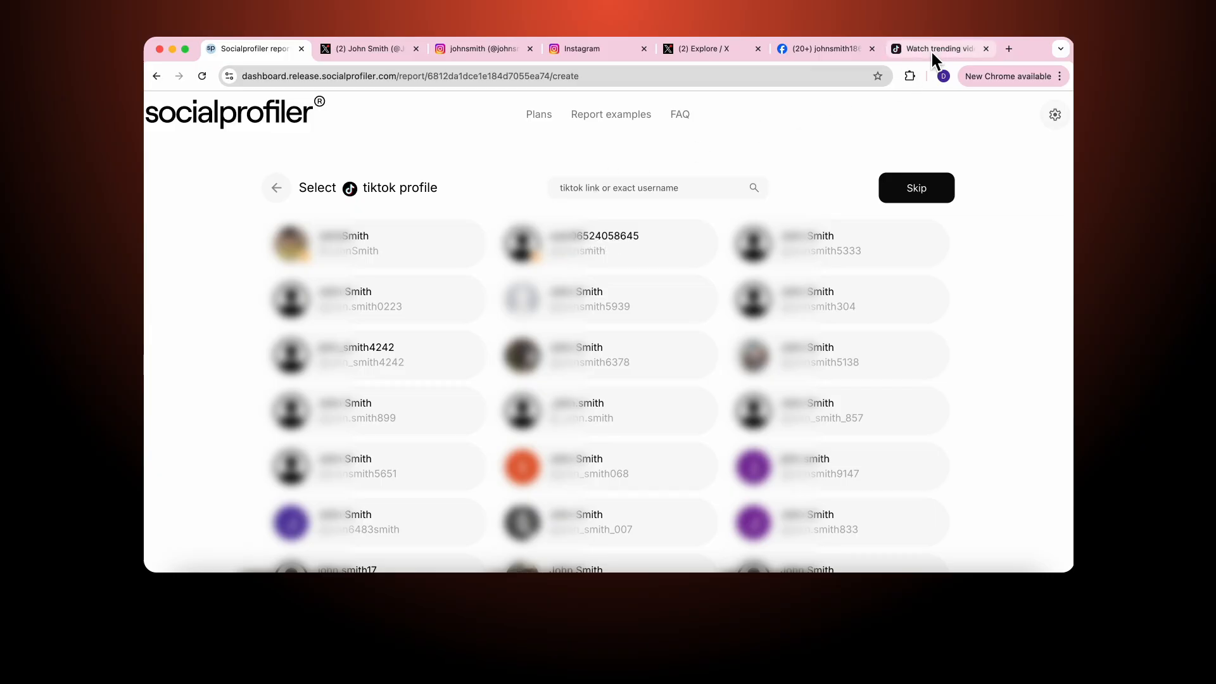
{"action": "left_click", "coordinate": [940, 49]}
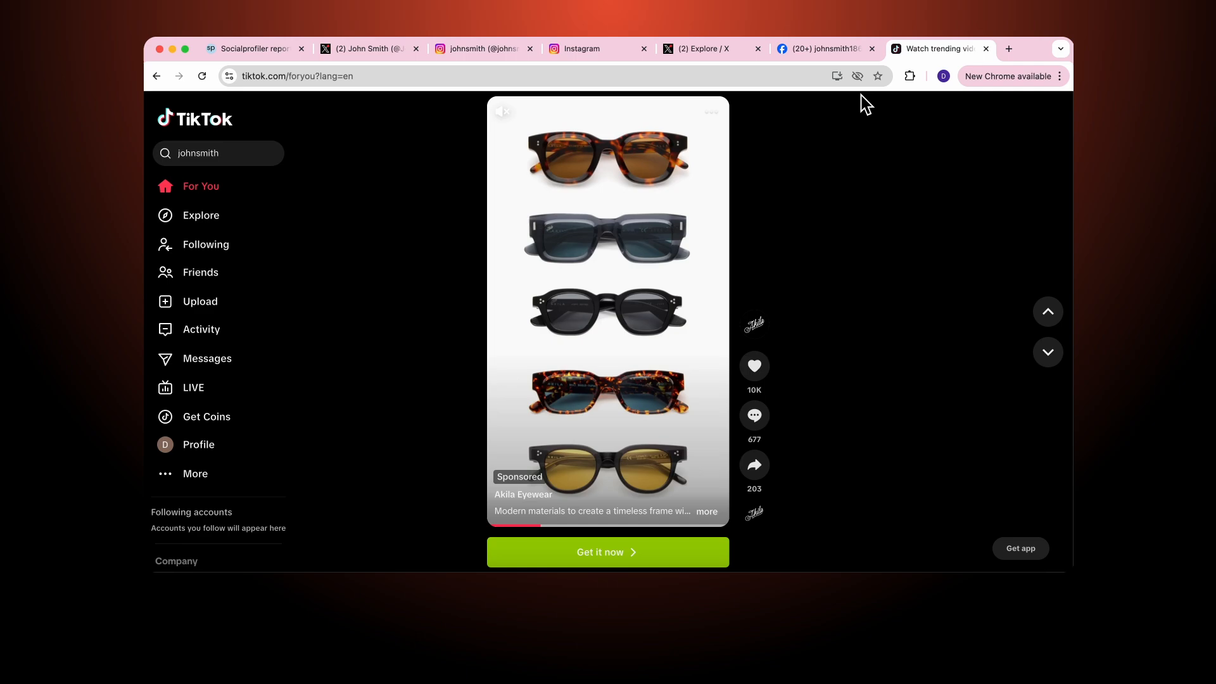
{"action": "left_click", "coordinate": [217, 152]}
{"action": "type", "text": "1862"}
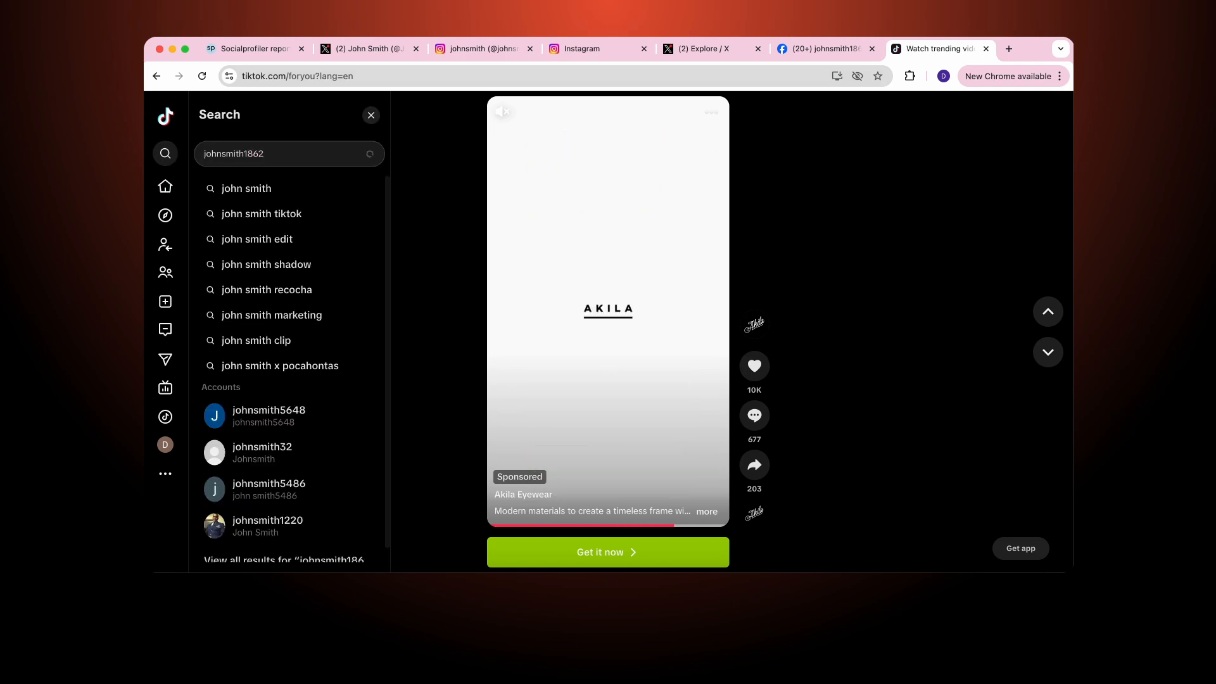
{"action": "key", "text": "Enter"}
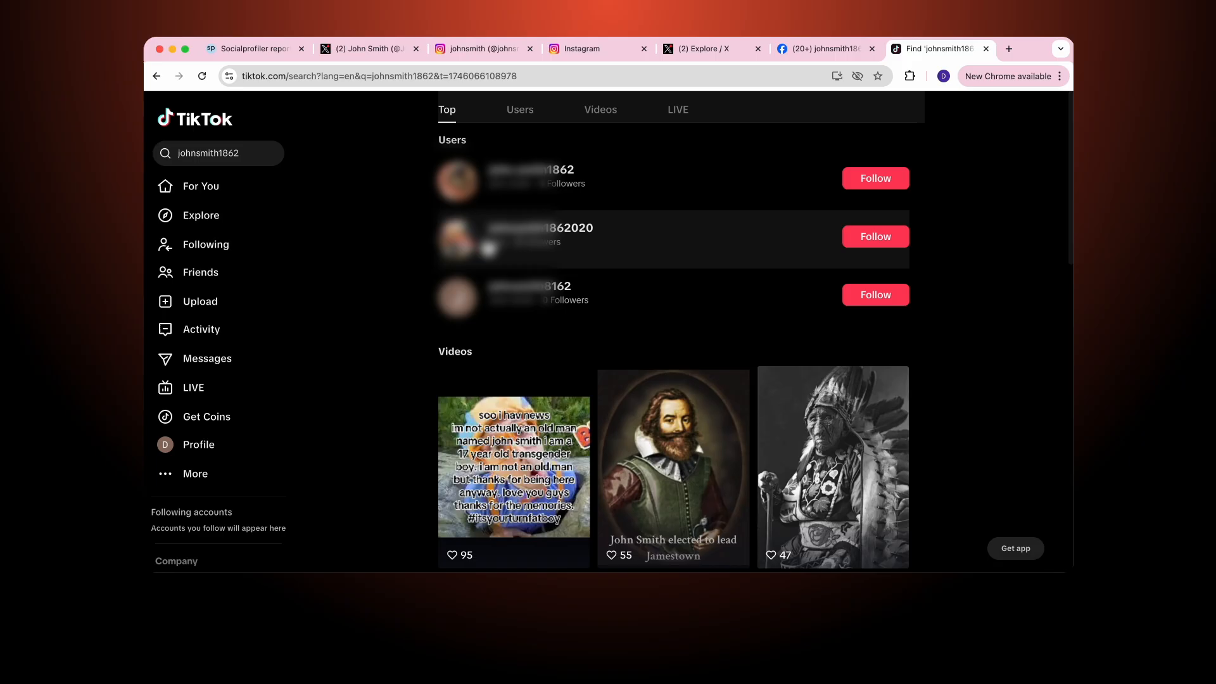
{"action": "left_click", "coordinate": [534, 180]}
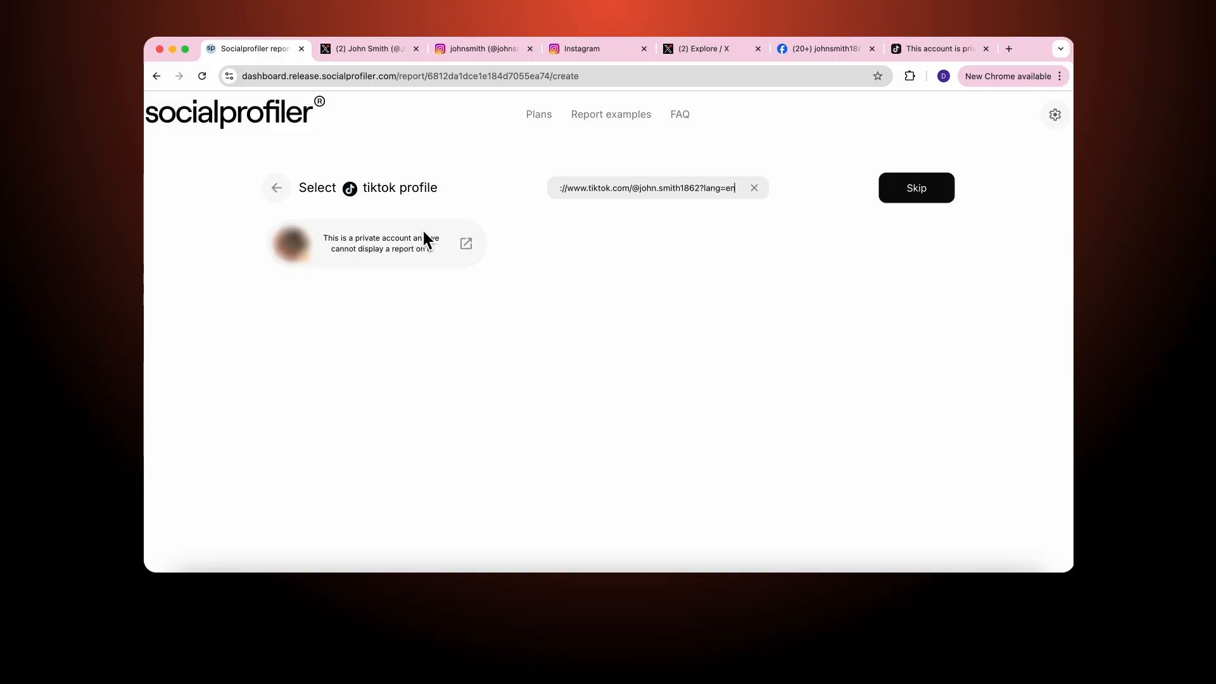
{"action": "mouse_move", "coordinate": [338, 259]}
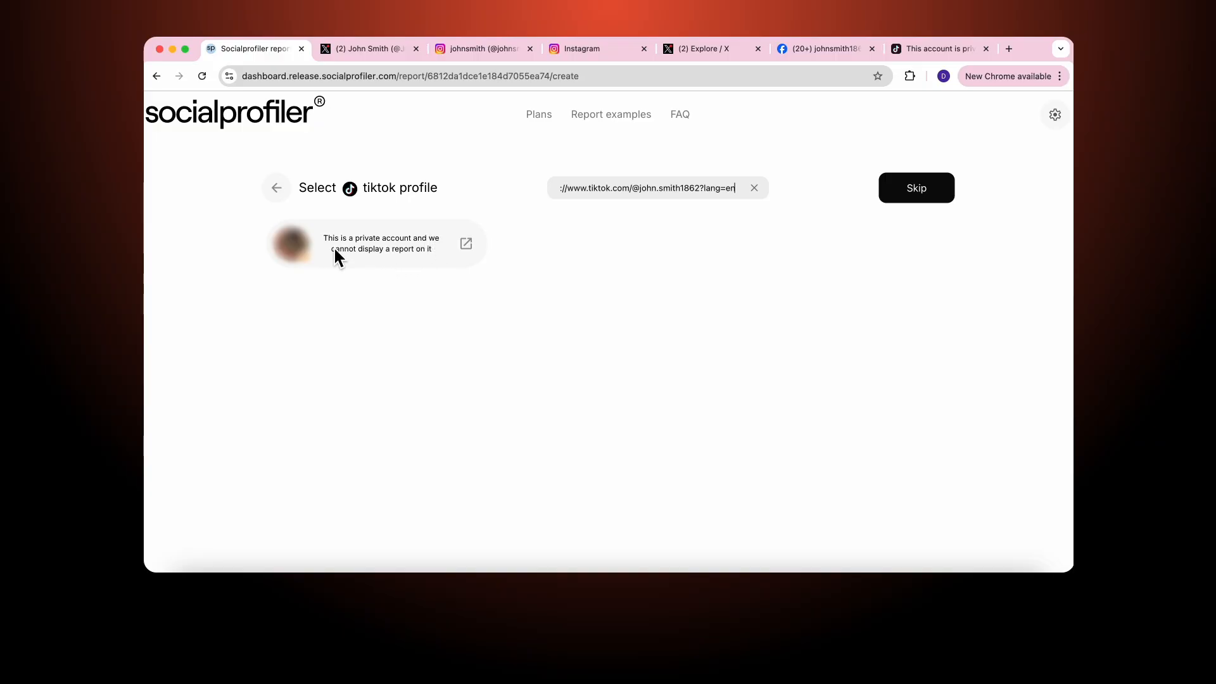
{"action": "mouse_move", "coordinate": [403, 269]}
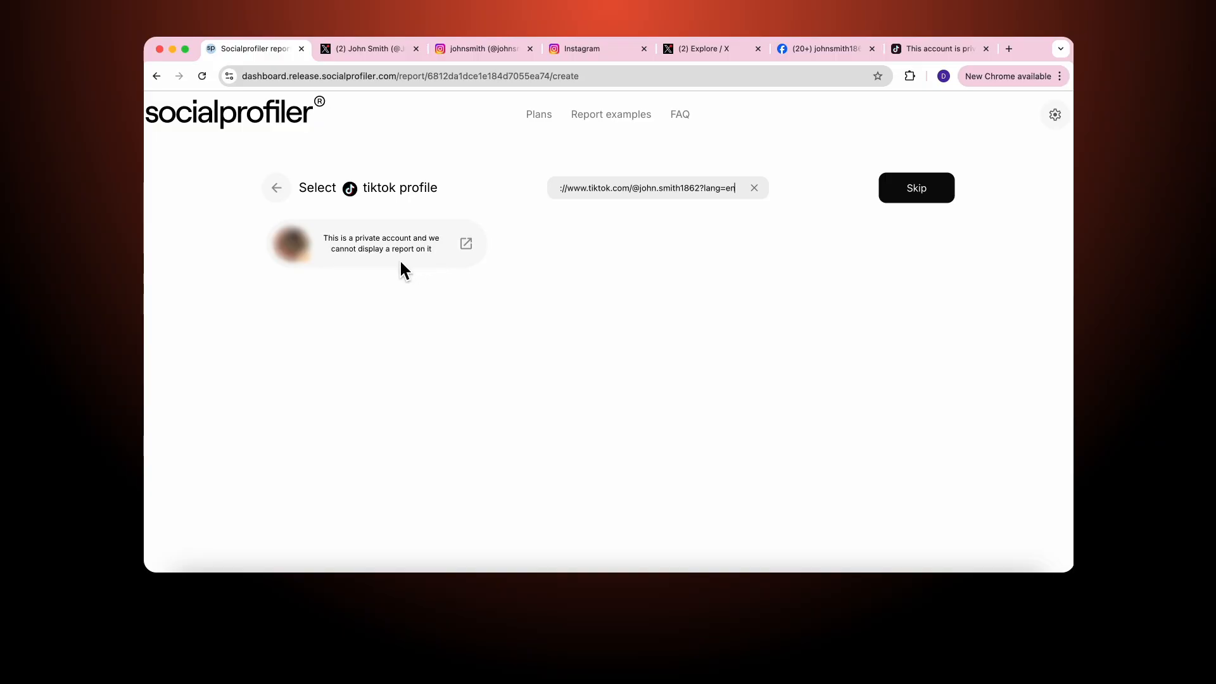
{"action": "mouse_move", "coordinate": [435, 268]}
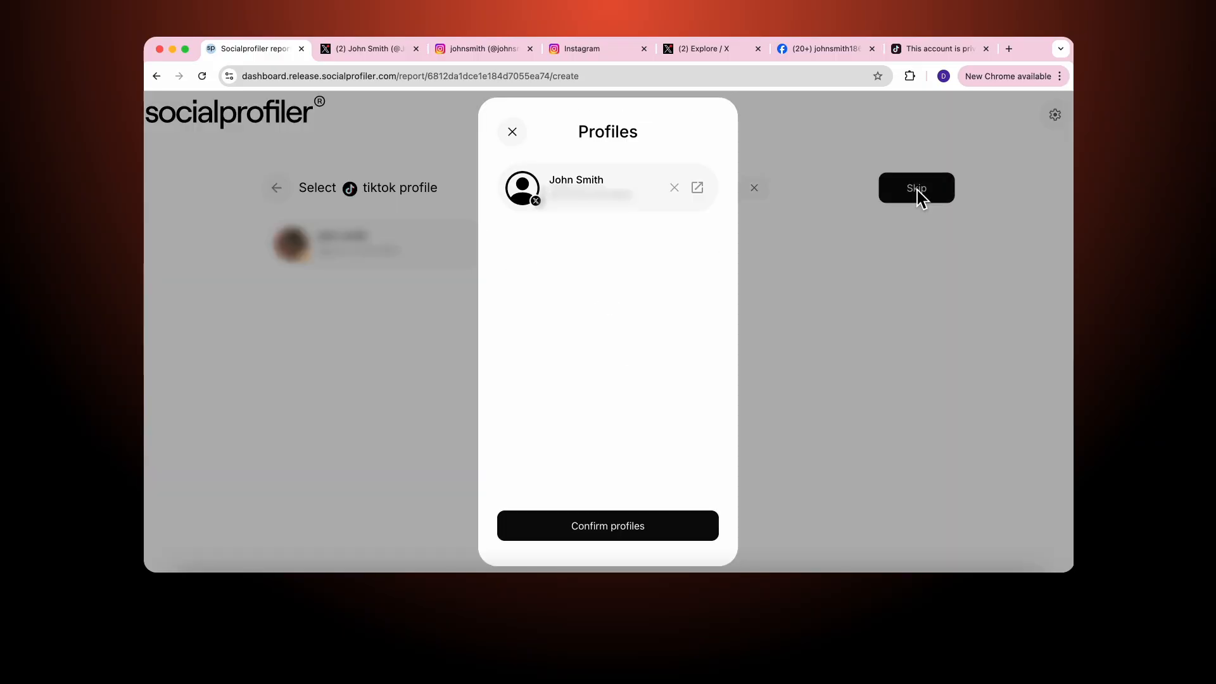
{"action": "mouse_move", "coordinate": [606, 166]}
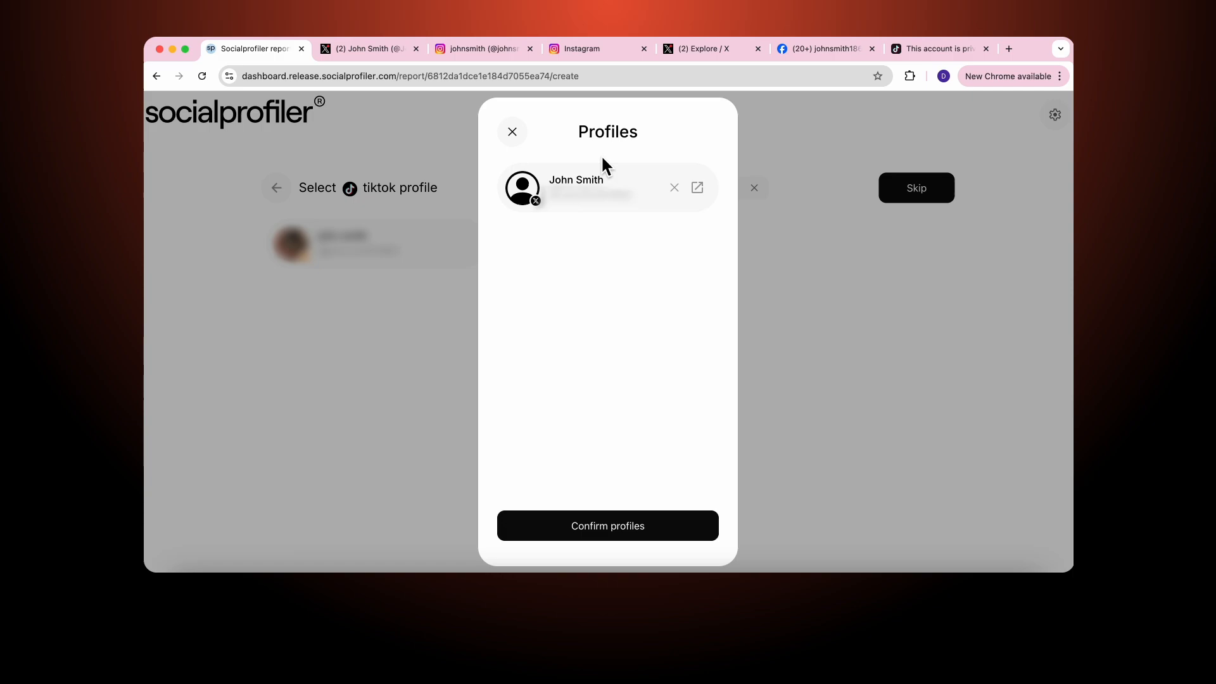
{"action": "mouse_move", "coordinate": [729, 191]}
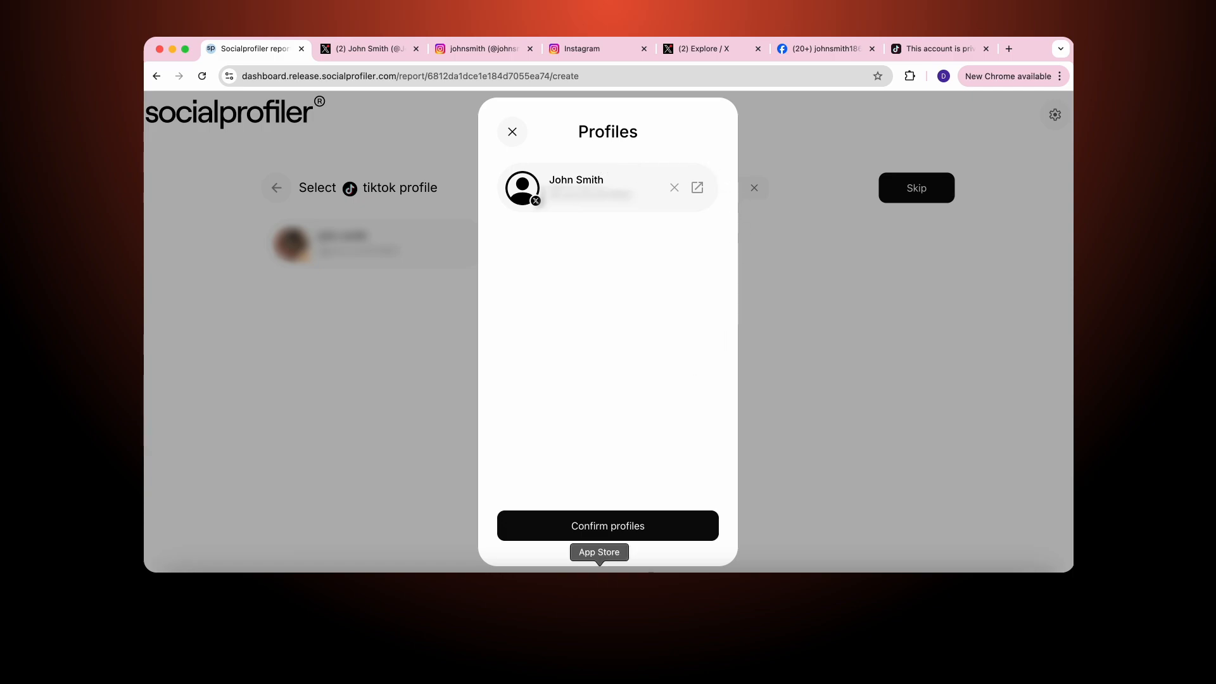
Step: Leave the Profiles dialog for the Socialprofiler public home page with its search form
{"action": "left_click", "coordinate": [607, 525]}
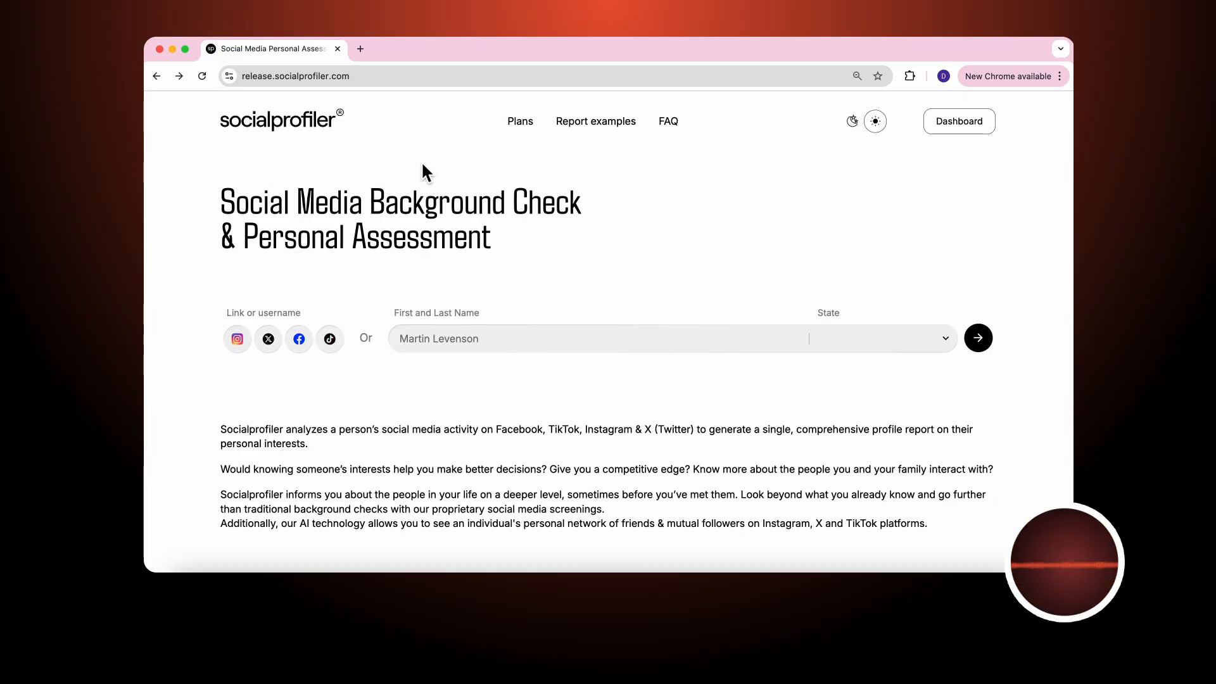
Step: Open Post Malone's free example report from the Report examples list
{"action": "left_click", "coordinate": [594, 121]}
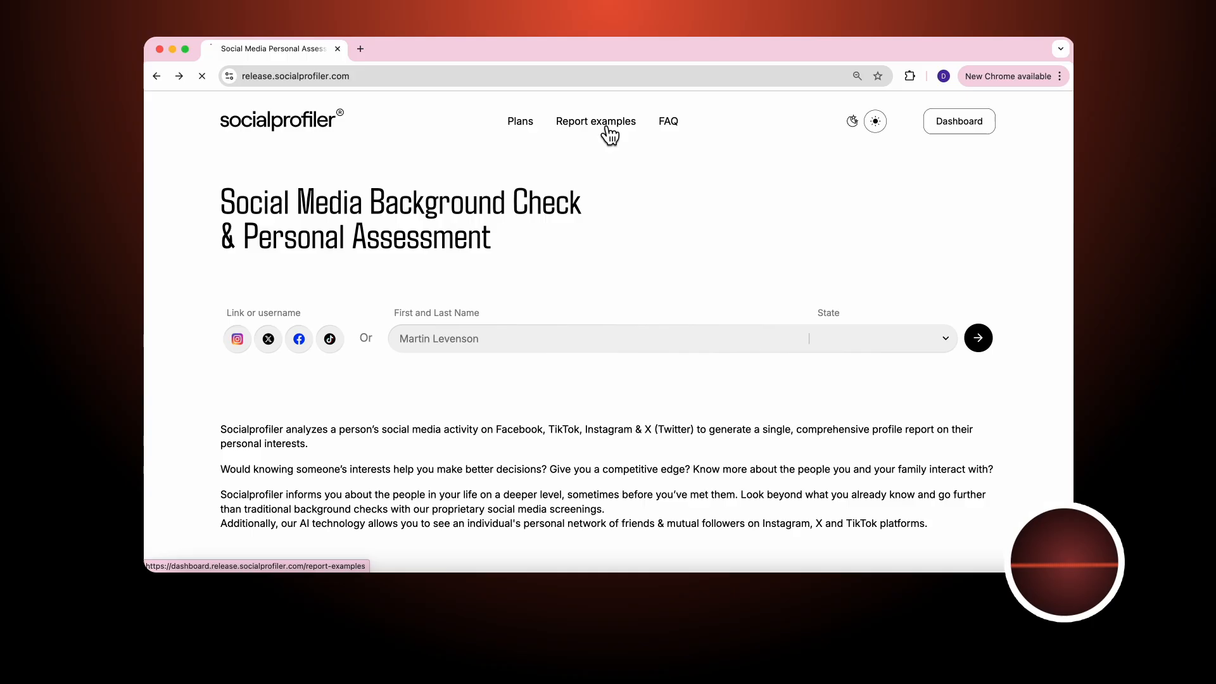
{"action": "left_click", "coordinate": [595, 121]}
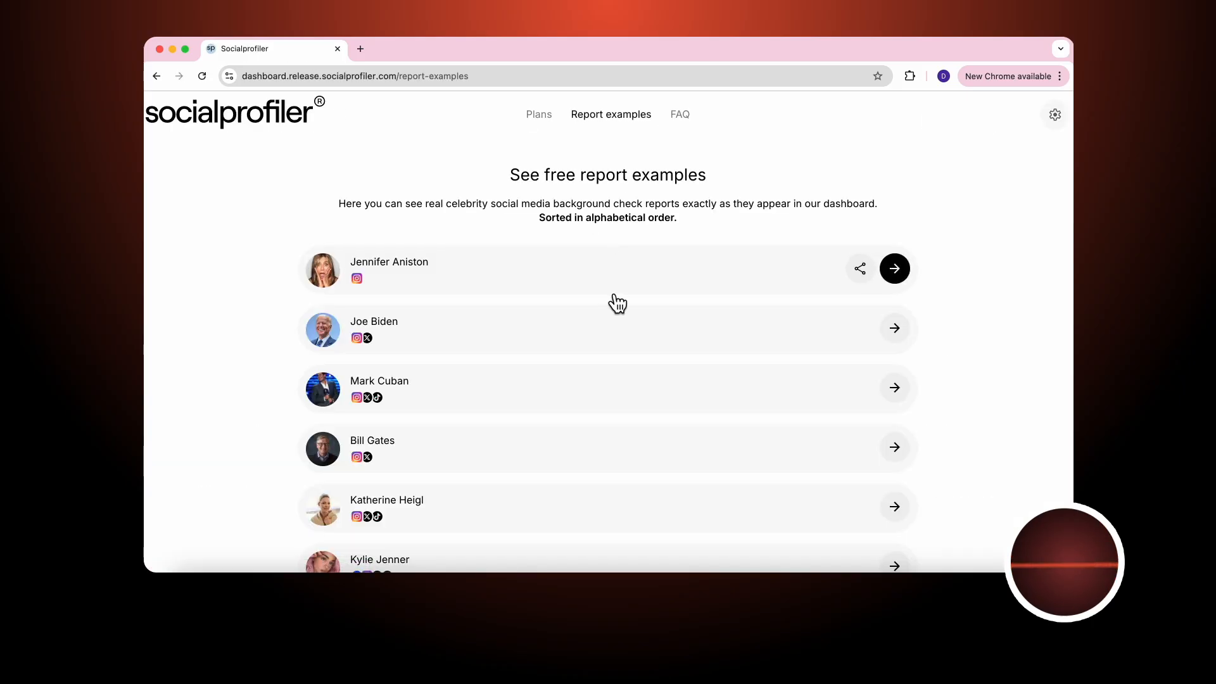
{"action": "scroll", "scroll_direction": "down", "scroll_amount": 3}
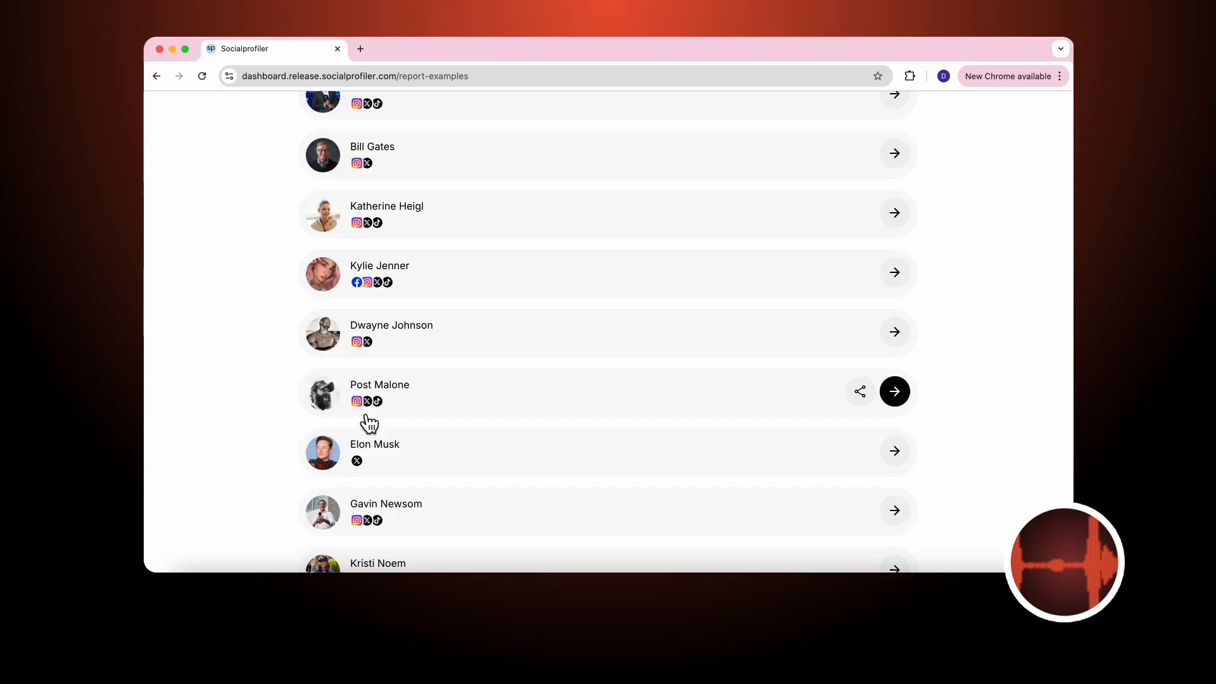
{"action": "mouse_move", "coordinate": [380, 422]}
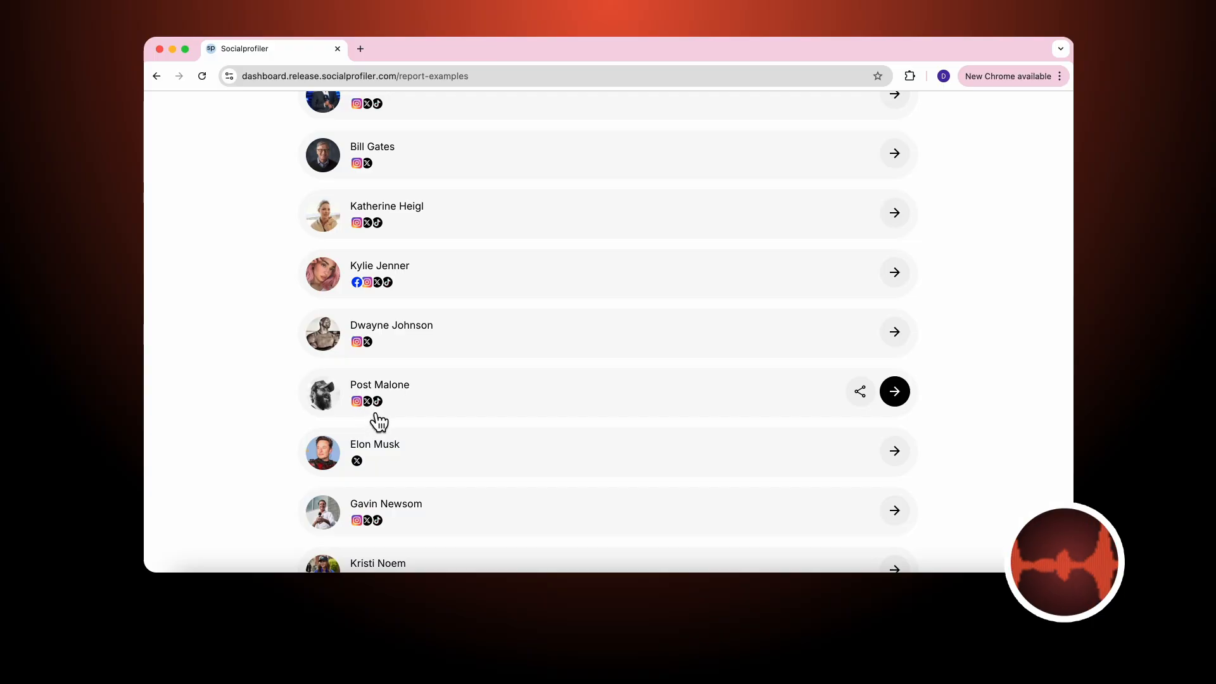
{"action": "left_click", "coordinate": [894, 391]}
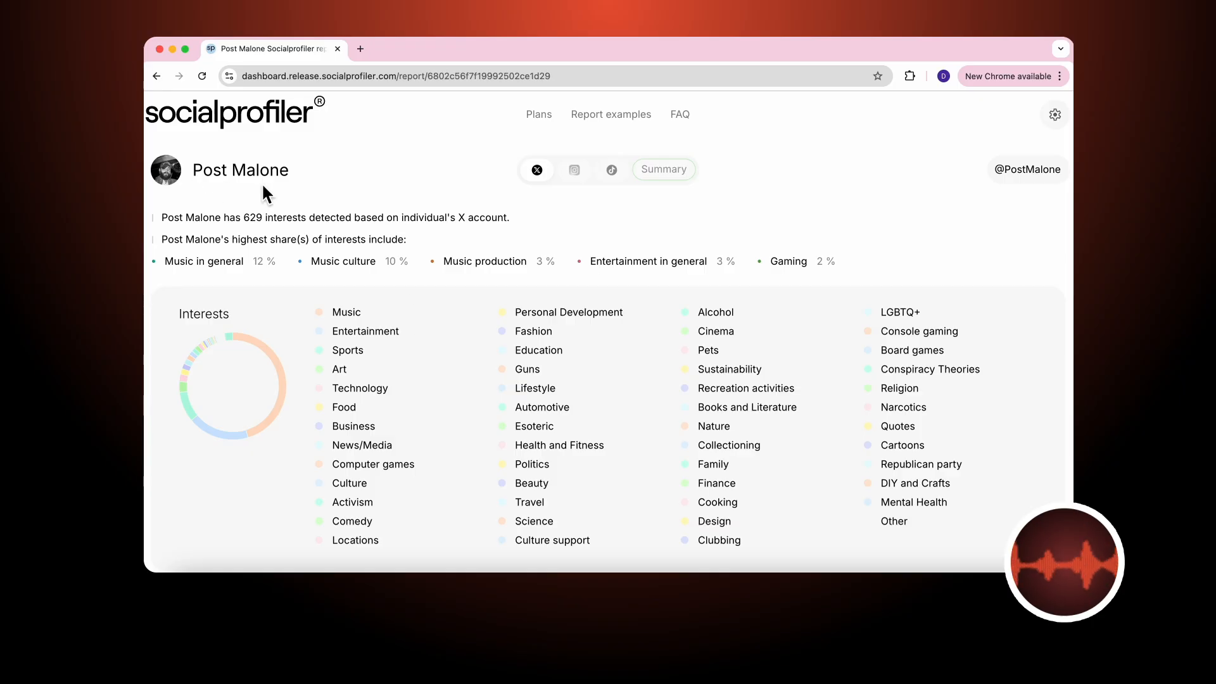
{"action": "mouse_move", "coordinate": [550, 186]}
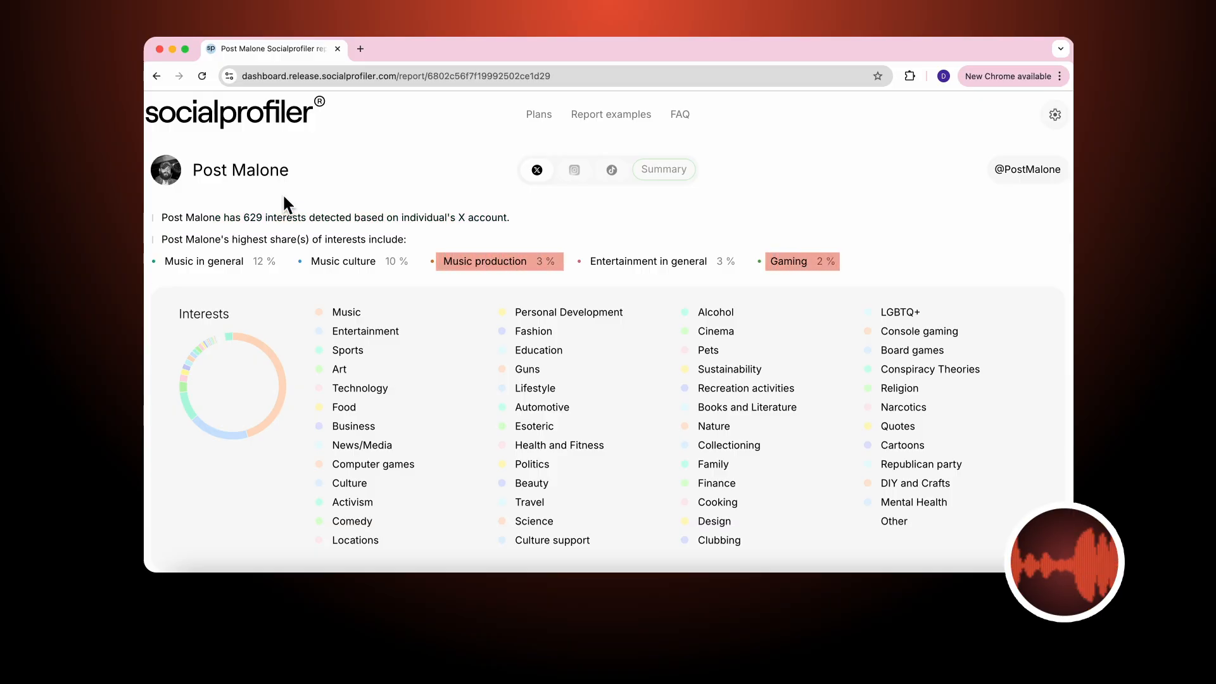
Step: Jump to the Music interest category in Post Malone's X-based report
{"action": "scroll", "scroll_direction": "down", "scroll_amount": 3}
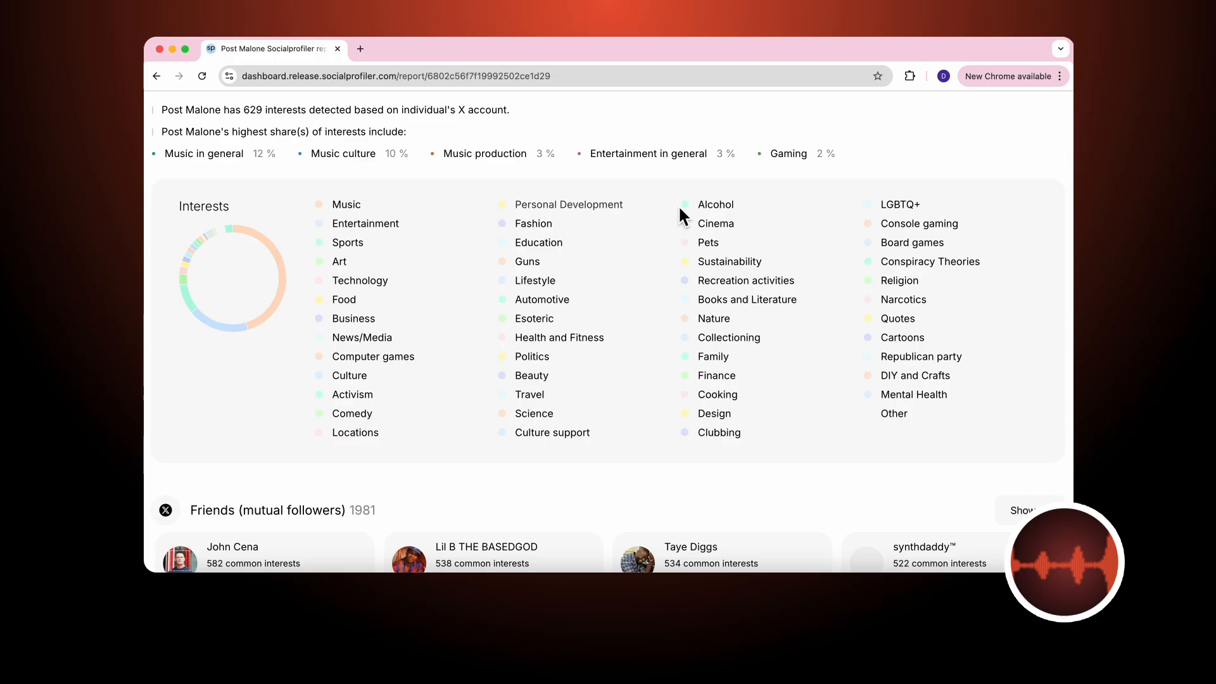
{"action": "mouse_move", "coordinate": [212, 200]}
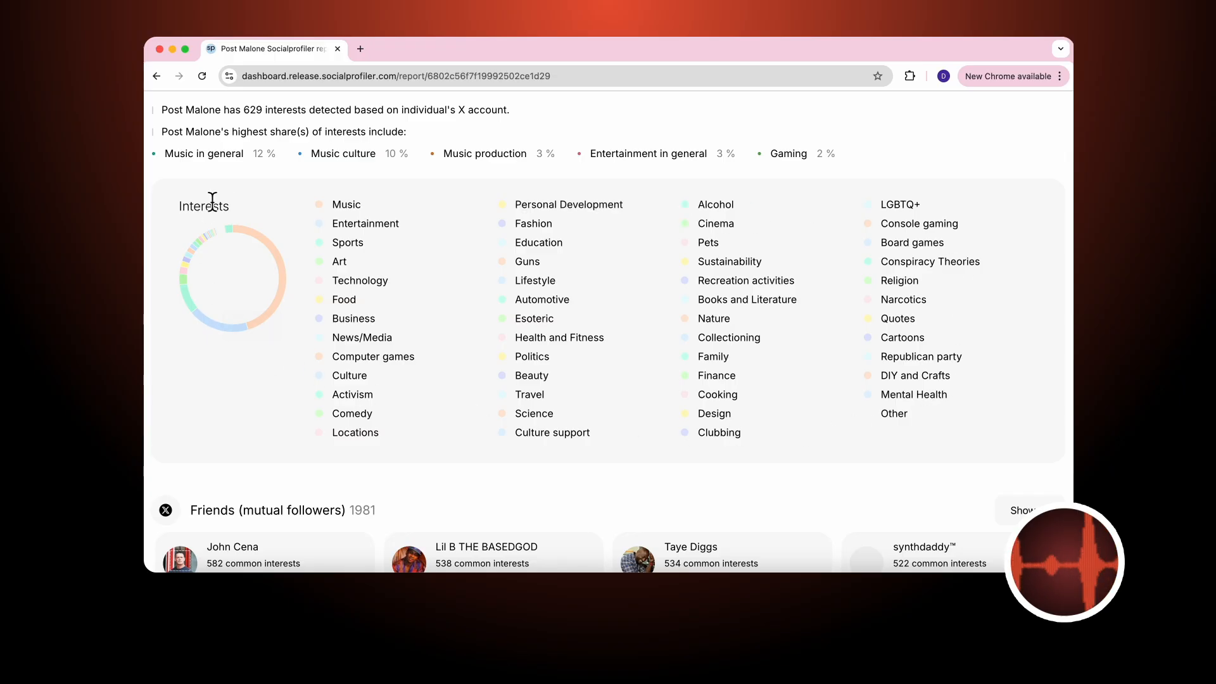
{"action": "mouse_move", "coordinate": [359, 217]}
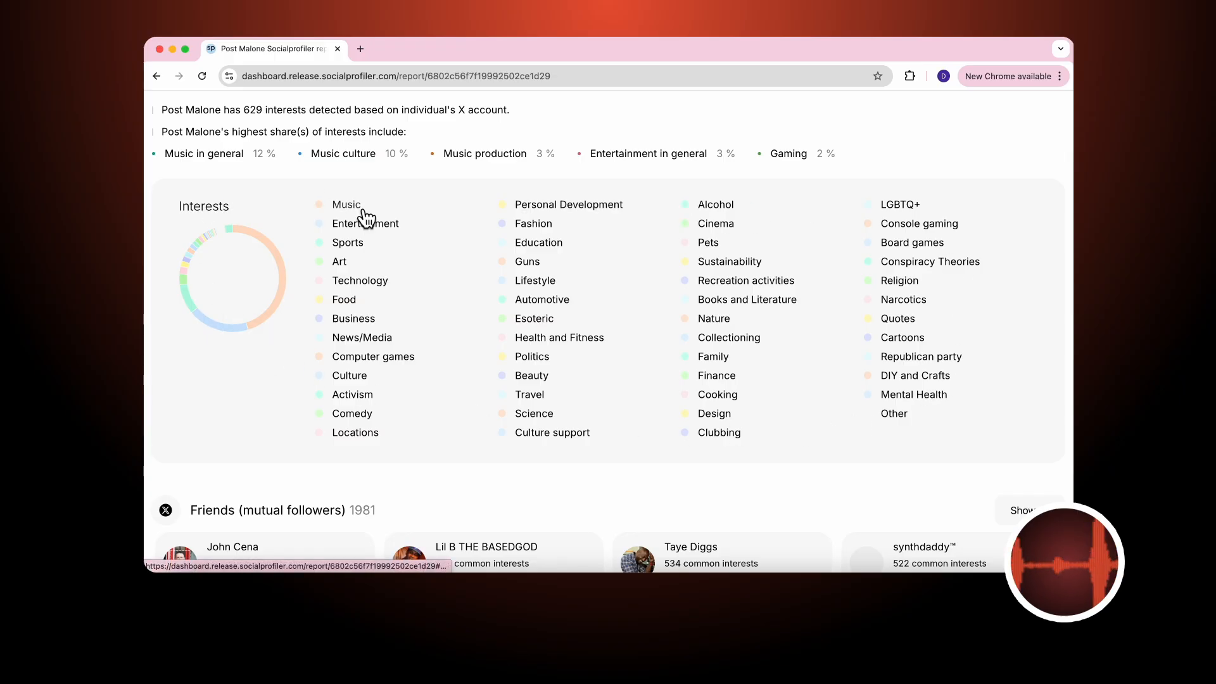
{"action": "left_click", "coordinate": [364, 224]}
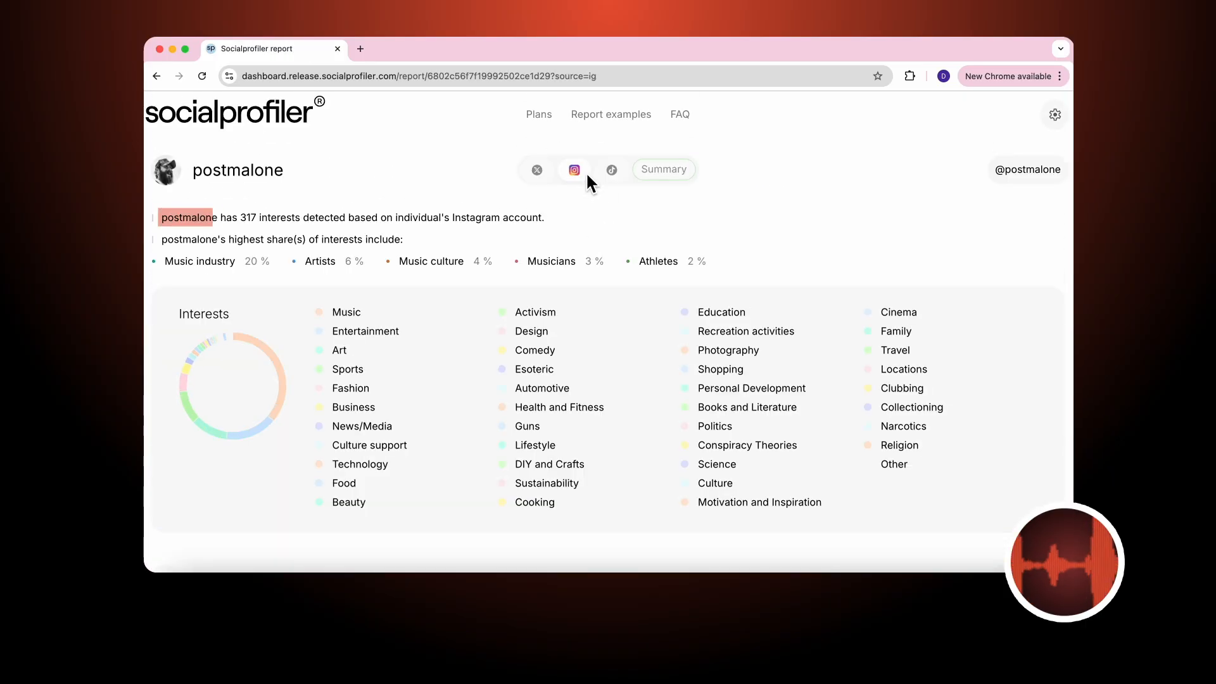
{"action": "mouse_move", "coordinate": [574, 170]}
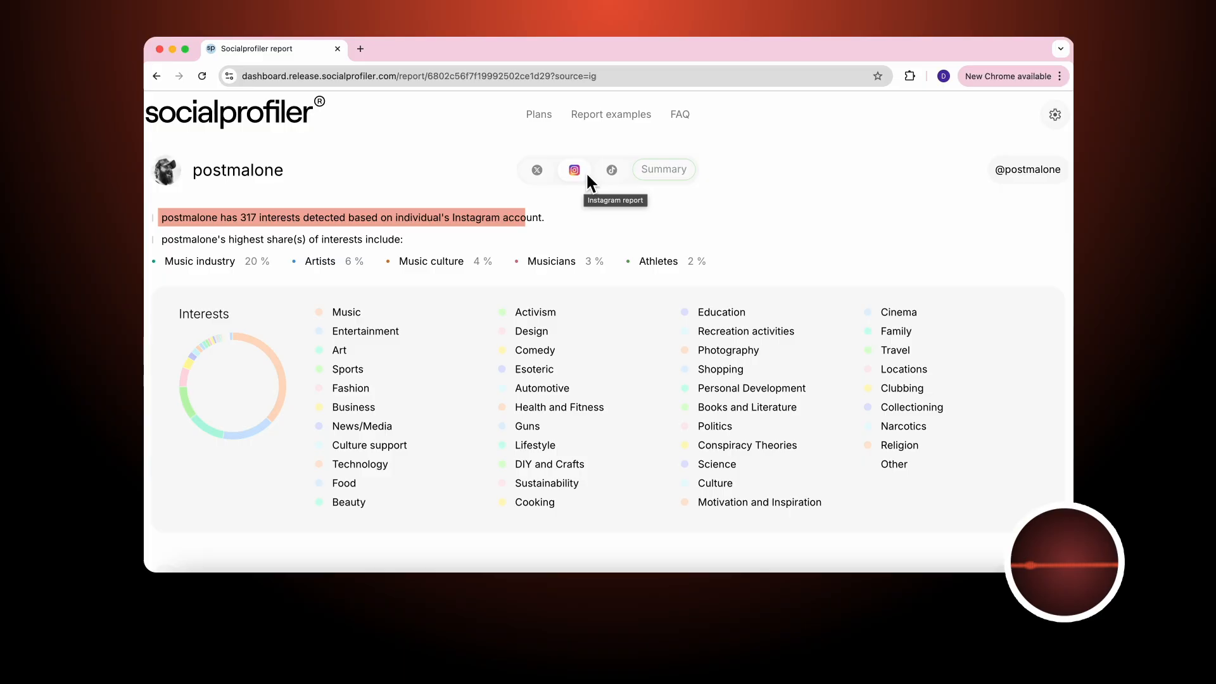
{"action": "mouse_move", "coordinate": [326, 282]}
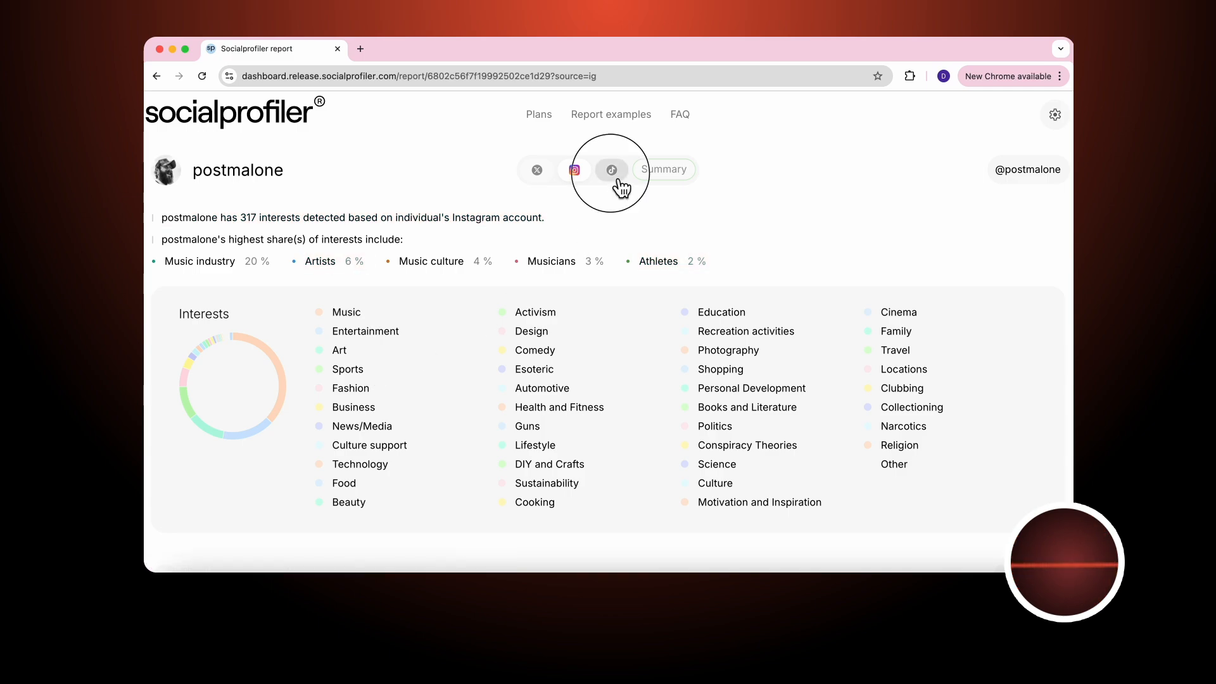
Step: Switch Post Malone's report to TikTok data (35 interests), then back to X (629 interests)
{"action": "left_click", "coordinate": [612, 170]}
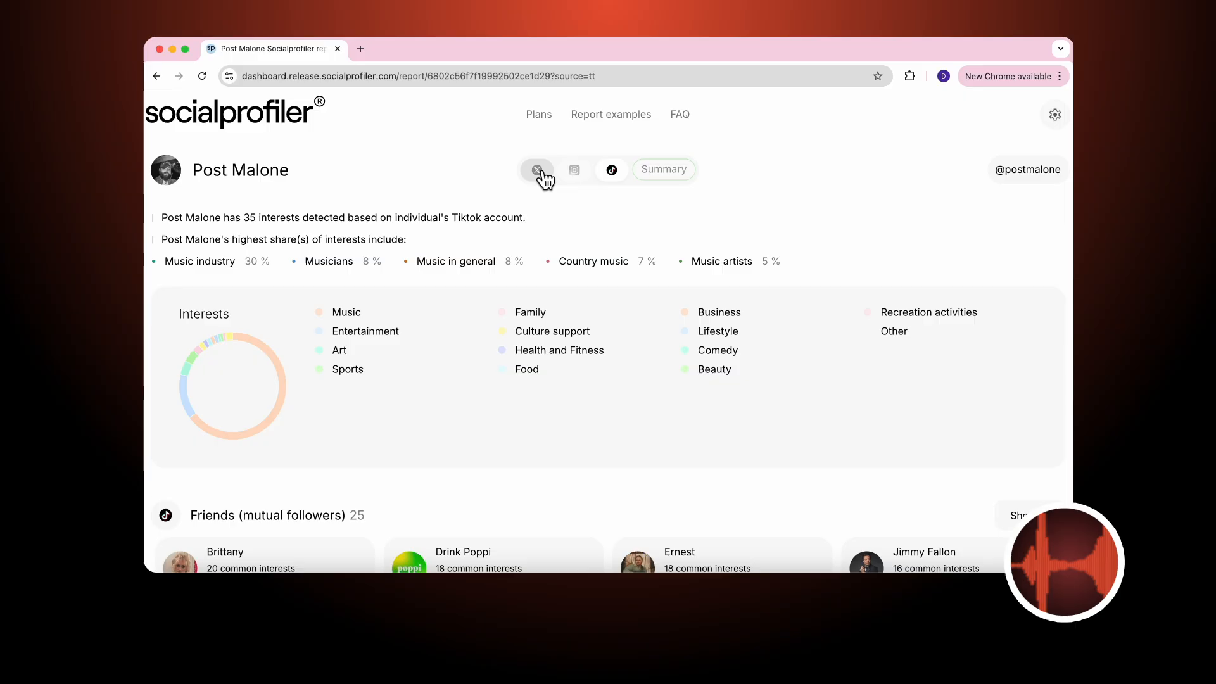
{"action": "left_click", "coordinate": [537, 169]}
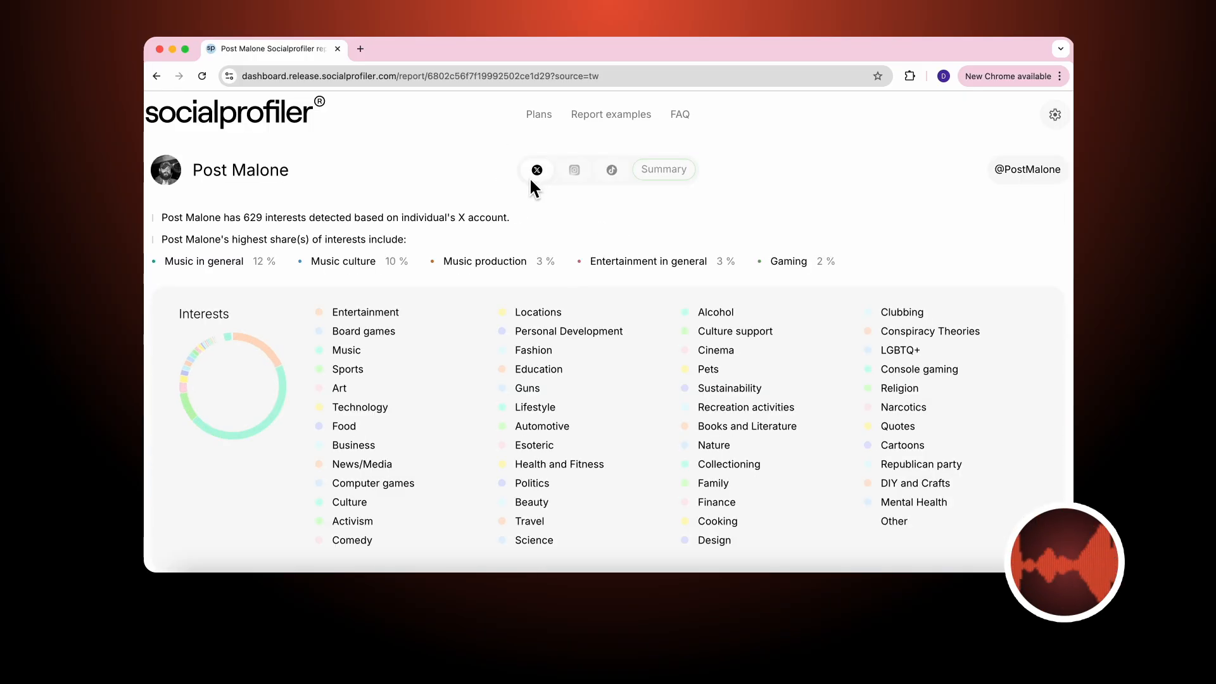
Step: Clear the 'magic' interest search so Music leads the X report at 45.4%
{"action": "scroll", "scroll_direction": "down", "scroll_amount": 3}
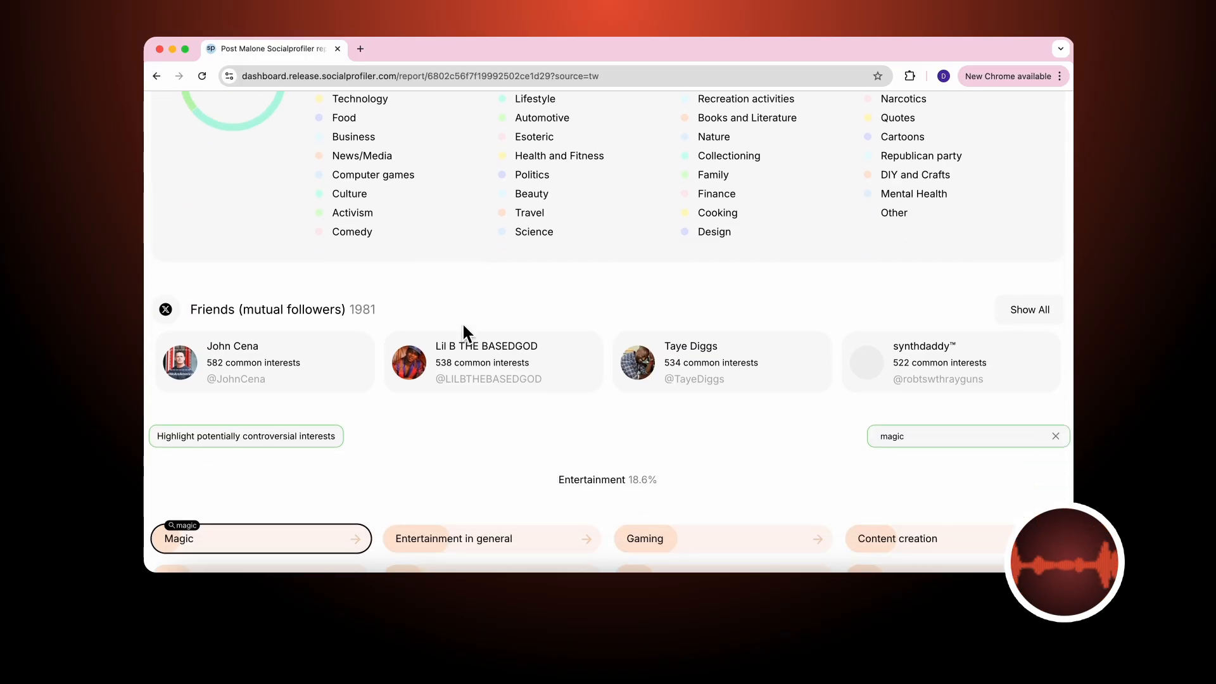
{"action": "mouse_move", "coordinate": [452, 314]}
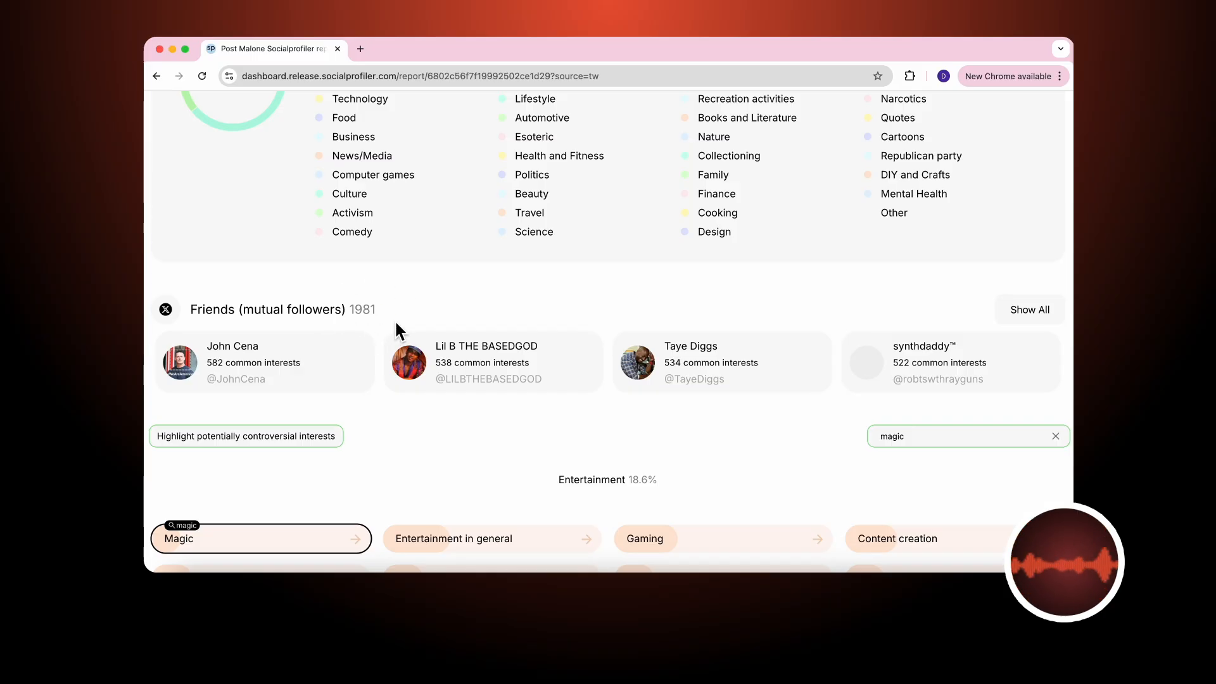
{"action": "left_click", "coordinate": [1030, 309]}
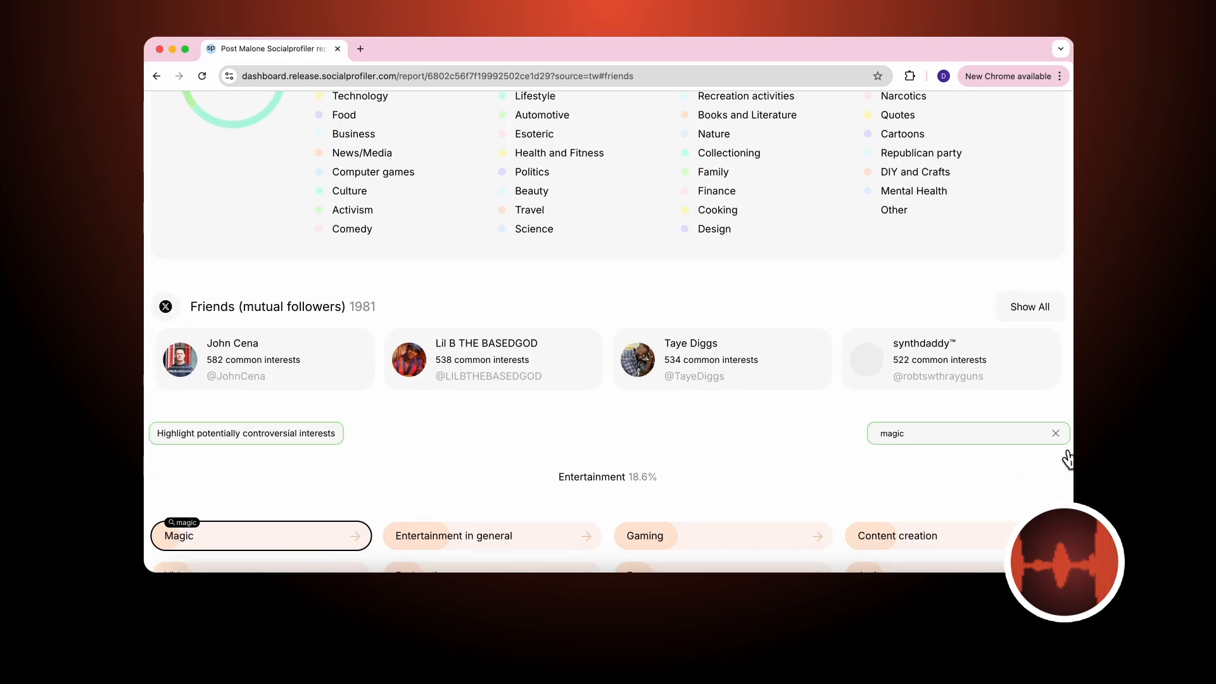
{"action": "left_click", "coordinate": [1054, 433]}
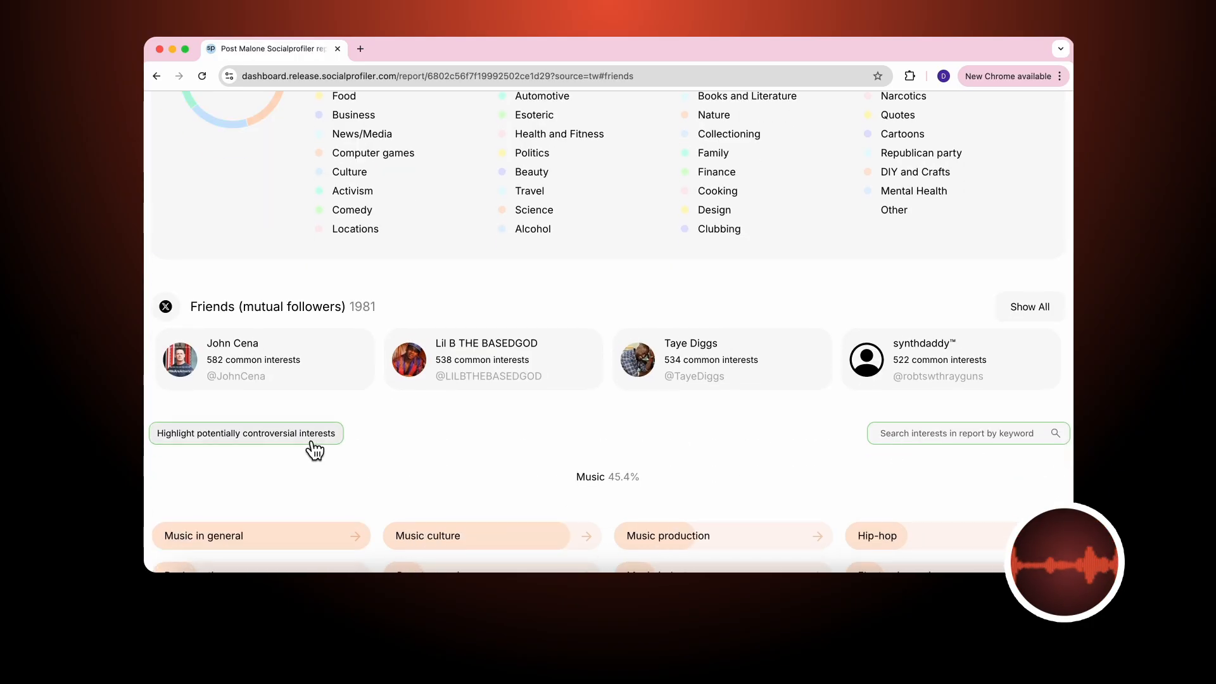
Step: Highlight controversial interests and scroll through flagged ones like UFOs, Guns (0.5%) and Alcohol
{"action": "left_click", "coordinate": [245, 433]}
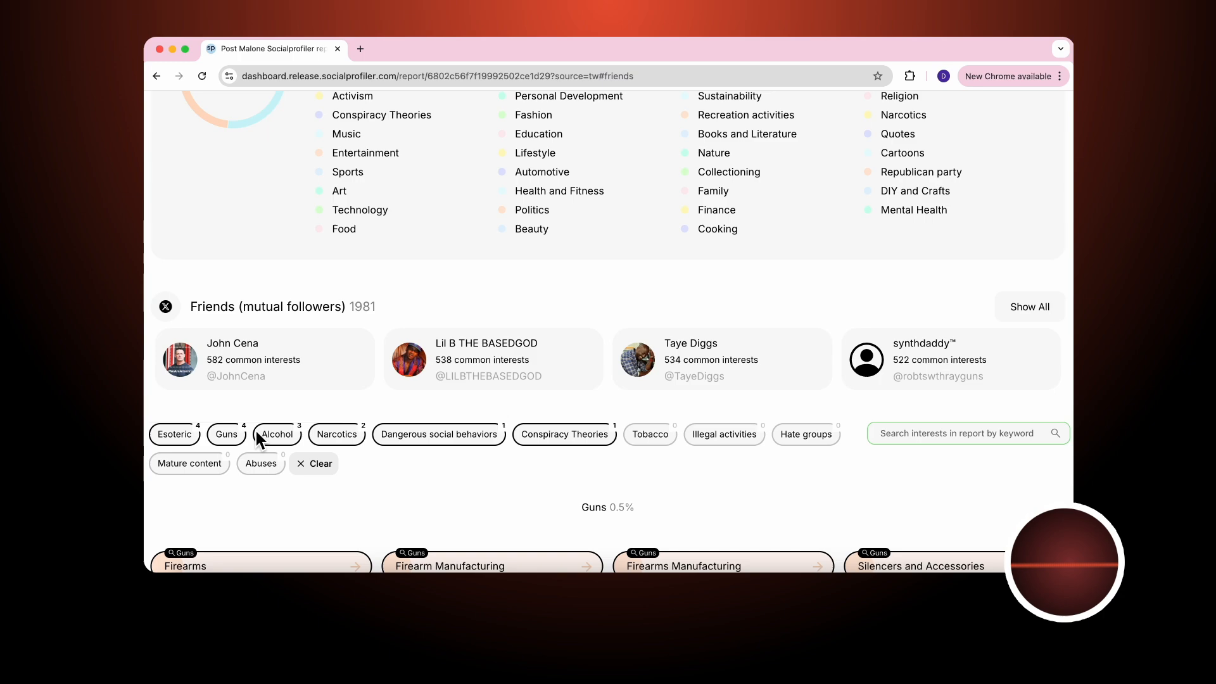
{"action": "mouse_move", "coordinate": [667, 448]}
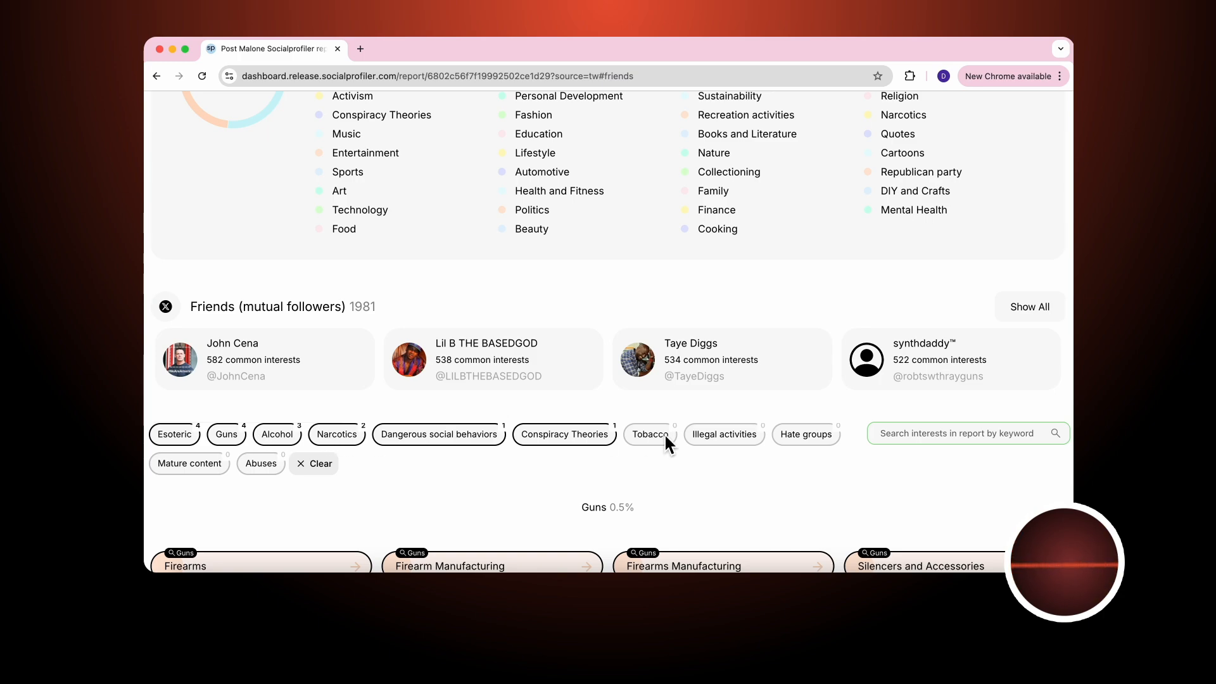
{"action": "scroll", "scroll_direction": "down", "scroll_amount": 3}
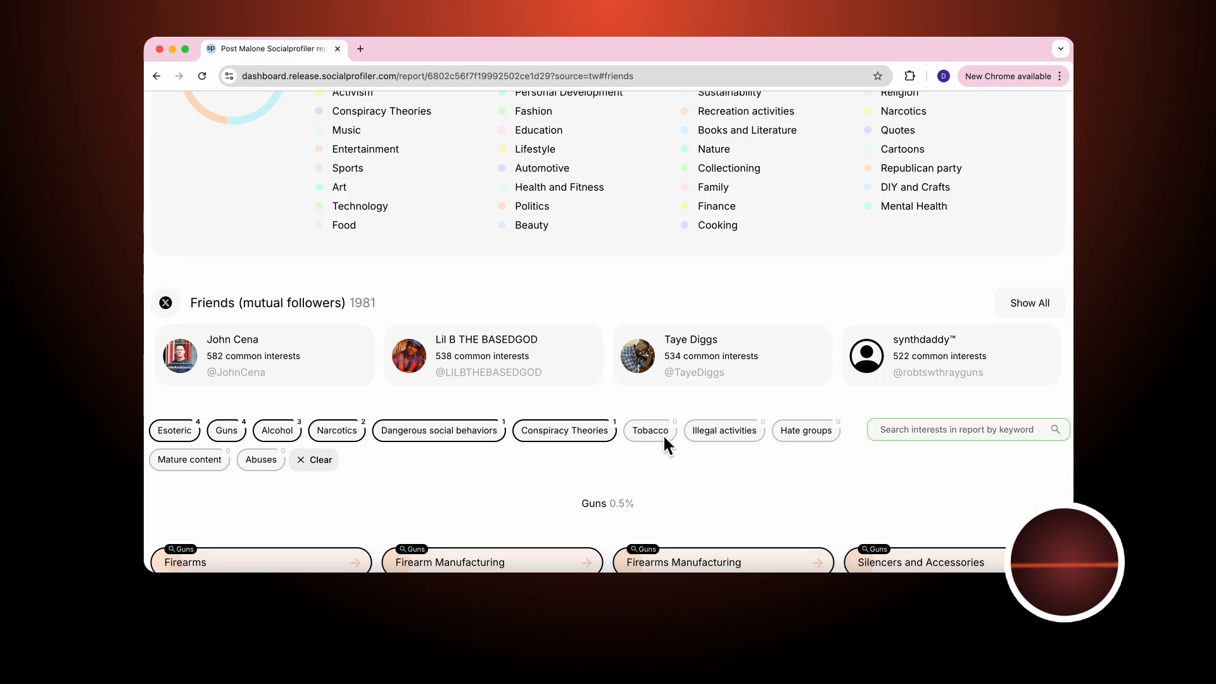
{"action": "scroll", "scroll_direction": "down", "scroll_amount": 3}
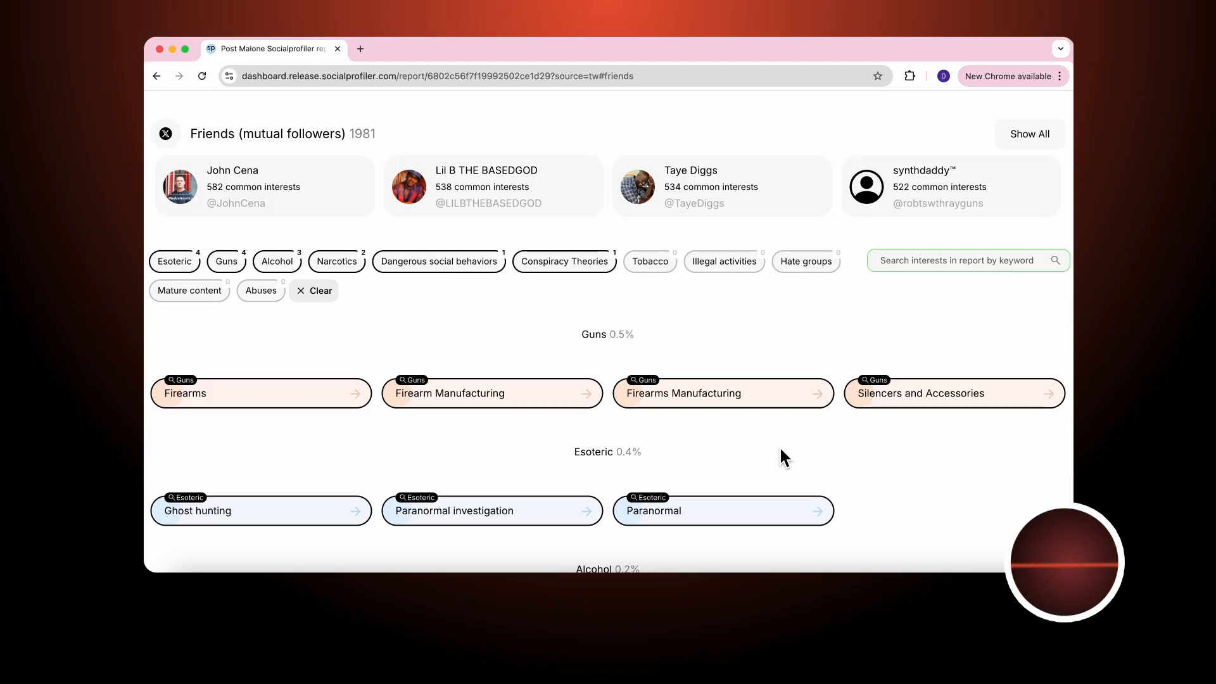
{"action": "scroll", "scroll_direction": "down", "scroll_amount": 3}
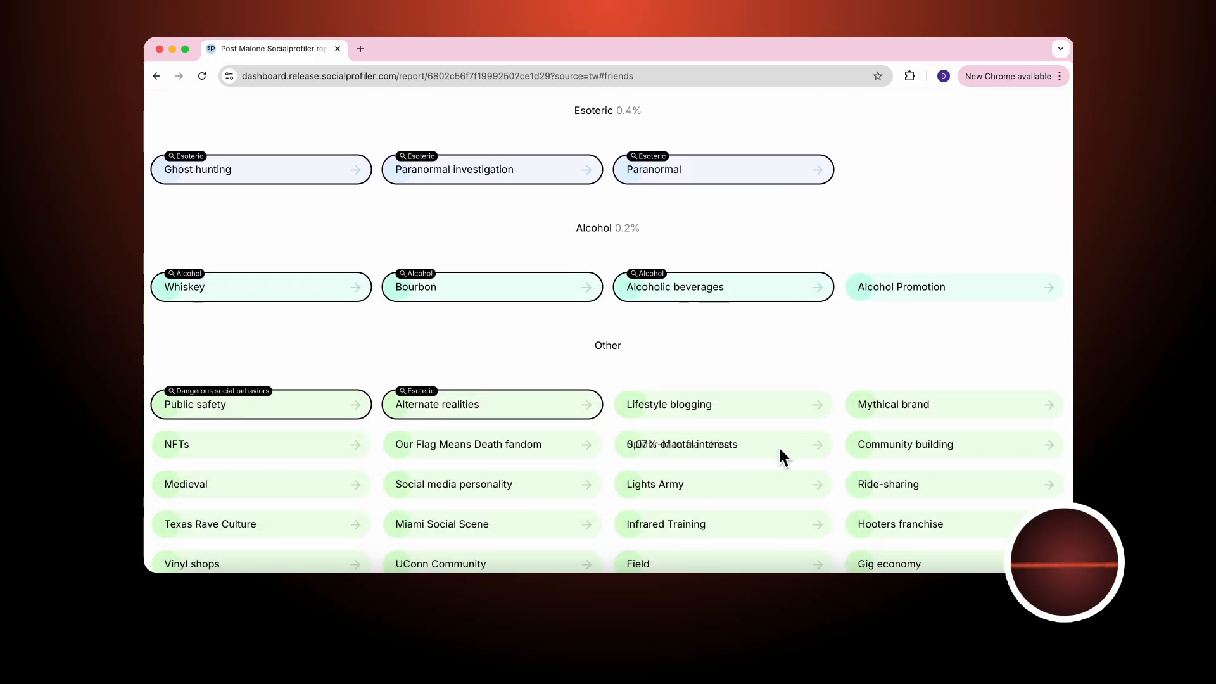
{"action": "scroll", "scroll_direction": "down", "scroll_amount": 3}
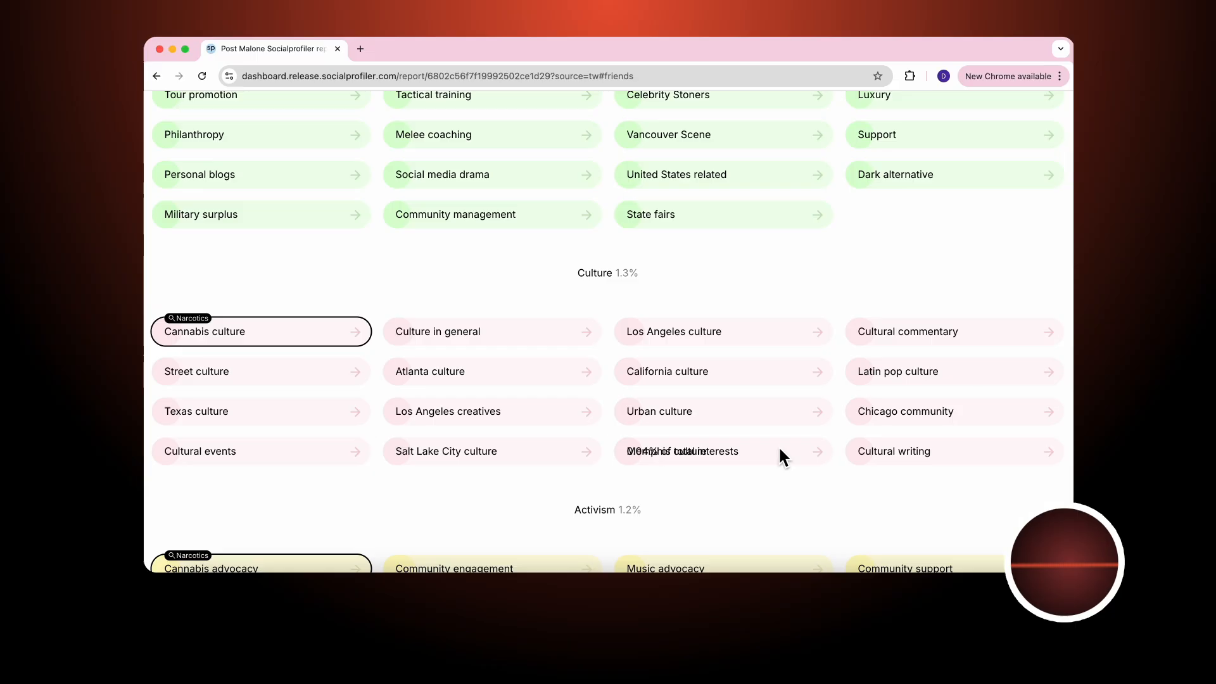
{"action": "scroll", "scroll_direction": "down", "scroll_amount": 3}
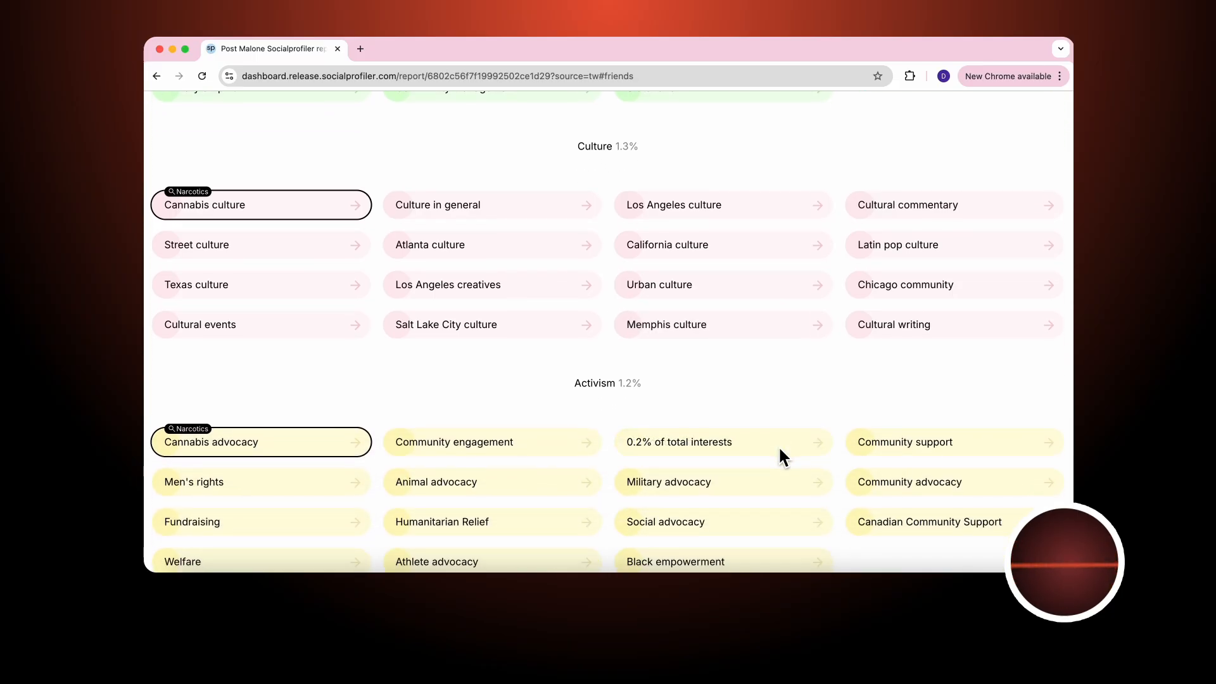
{"action": "scroll", "scroll_direction": "down", "scroll_amount": 3}
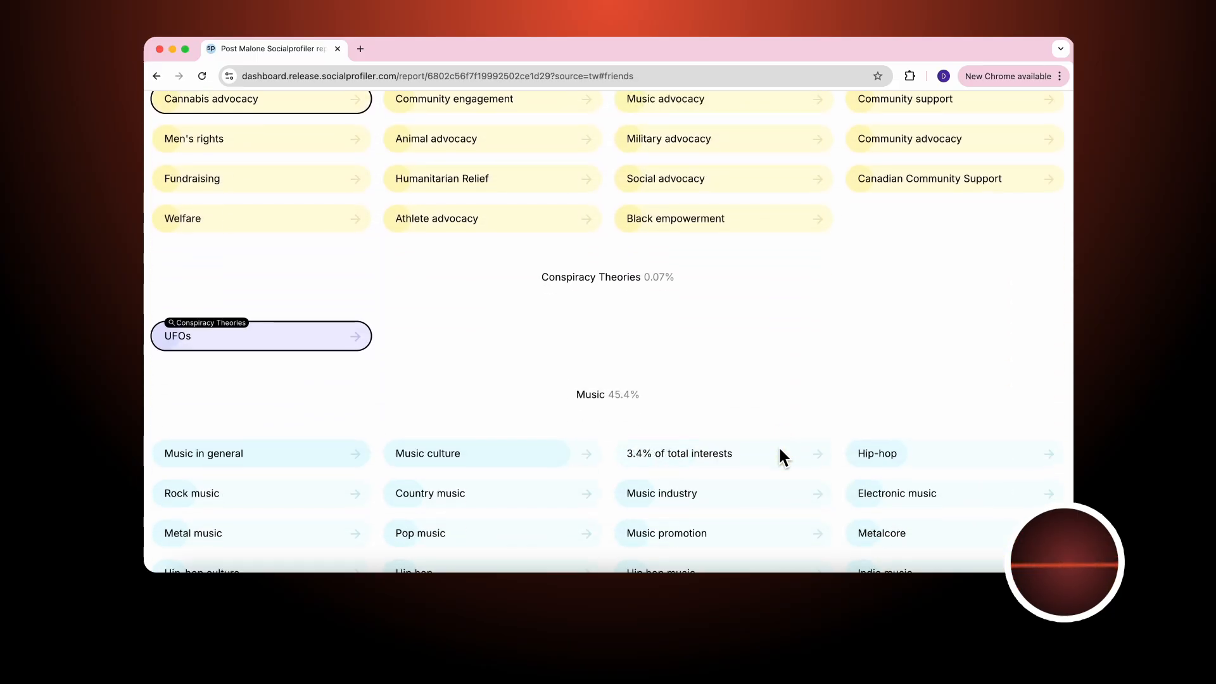
{"action": "scroll", "scroll_direction": "down", "scroll_amount": 3}
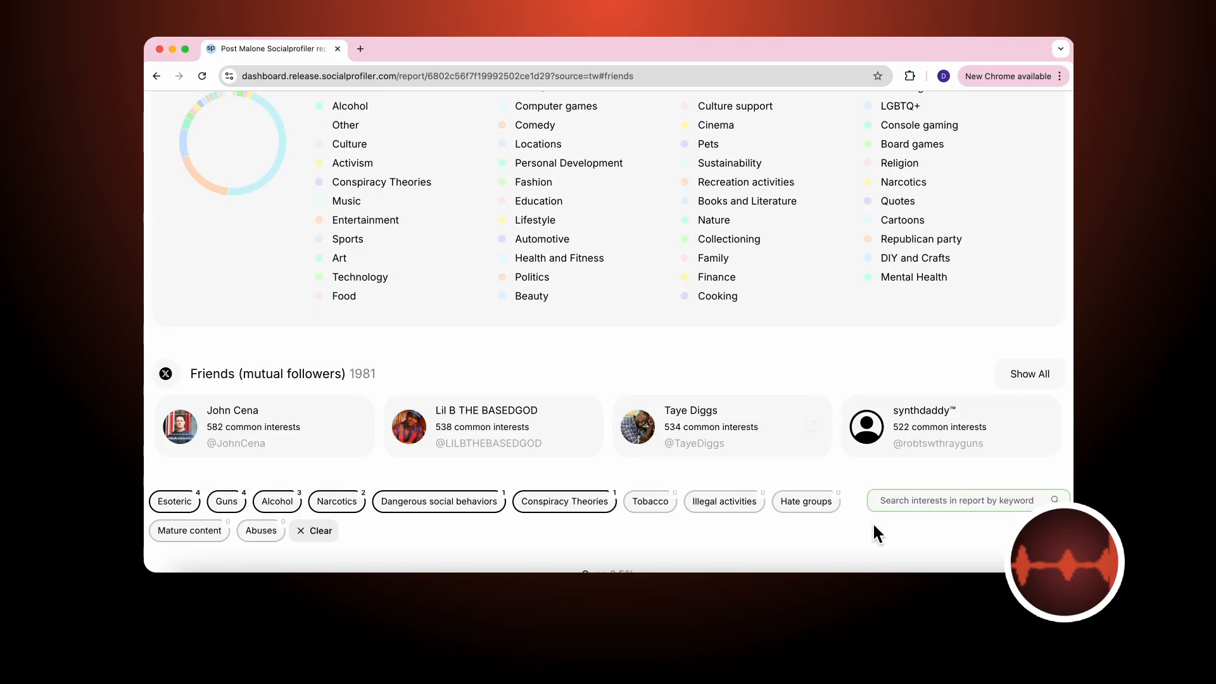
Step: Search interests for 'lifestyle' and browse matches like California and Los Angeles Lifestyle
{"action": "left_click", "coordinate": [961, 500]}
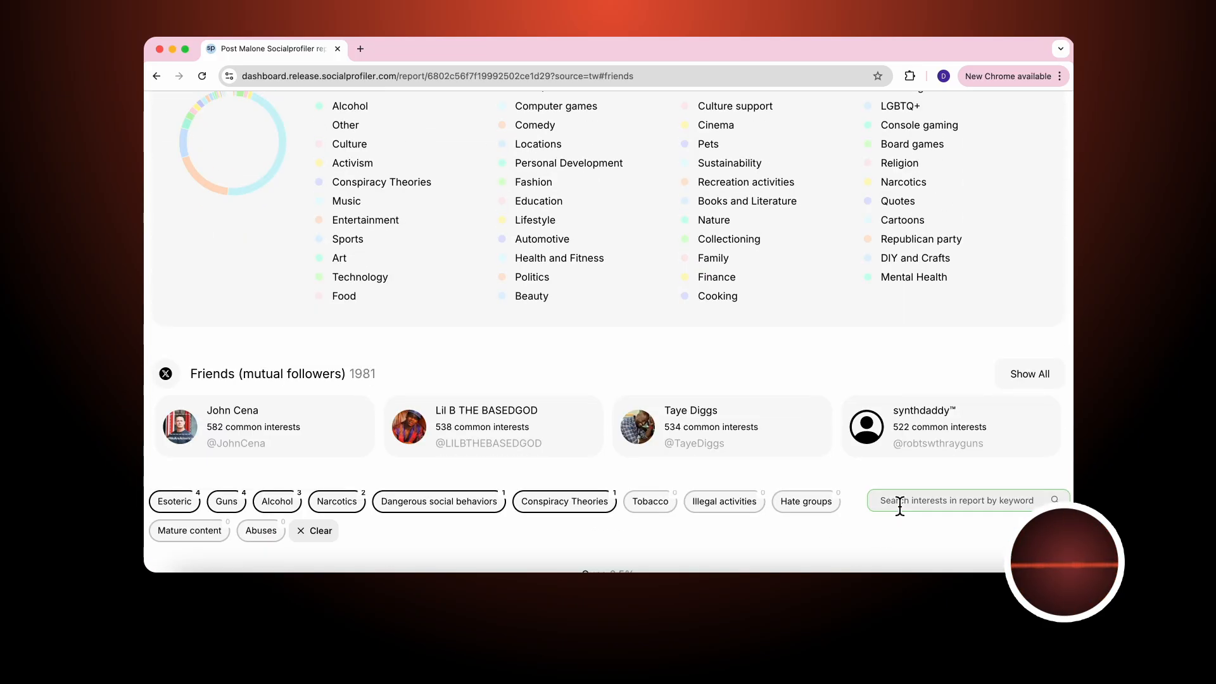
{"action": "type", "text": "lifestyle"}
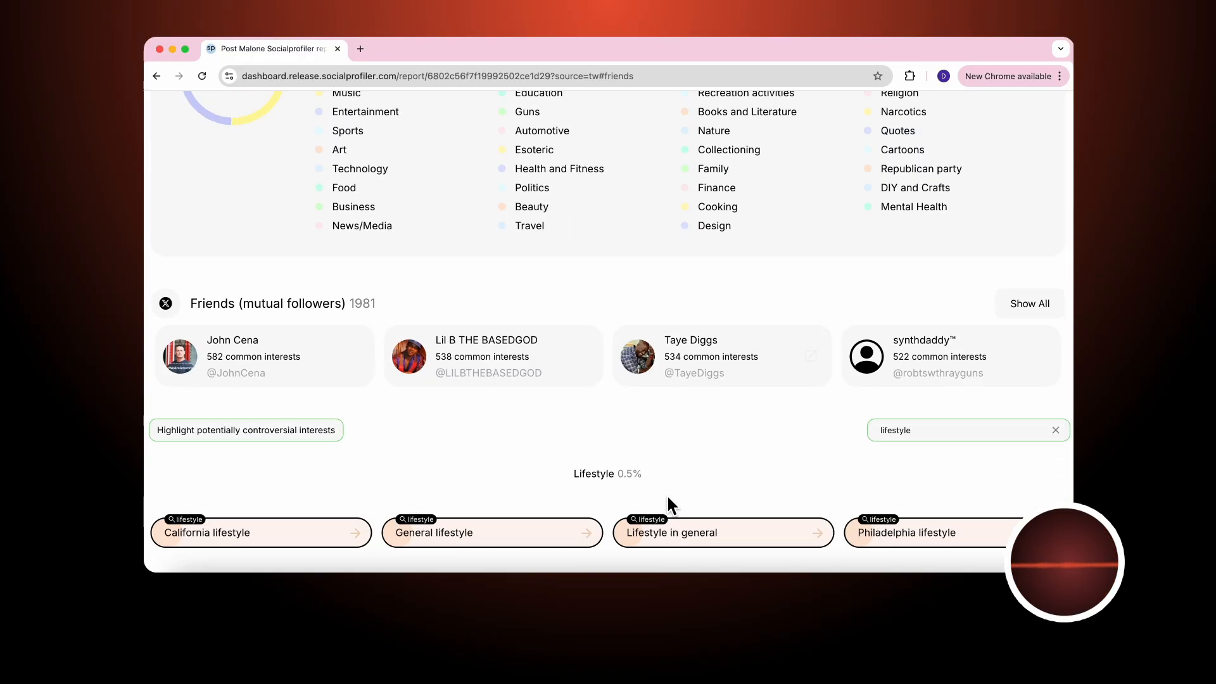
{"action": "scroll", "scroll_direction": "down", "scroll_amount": 3}
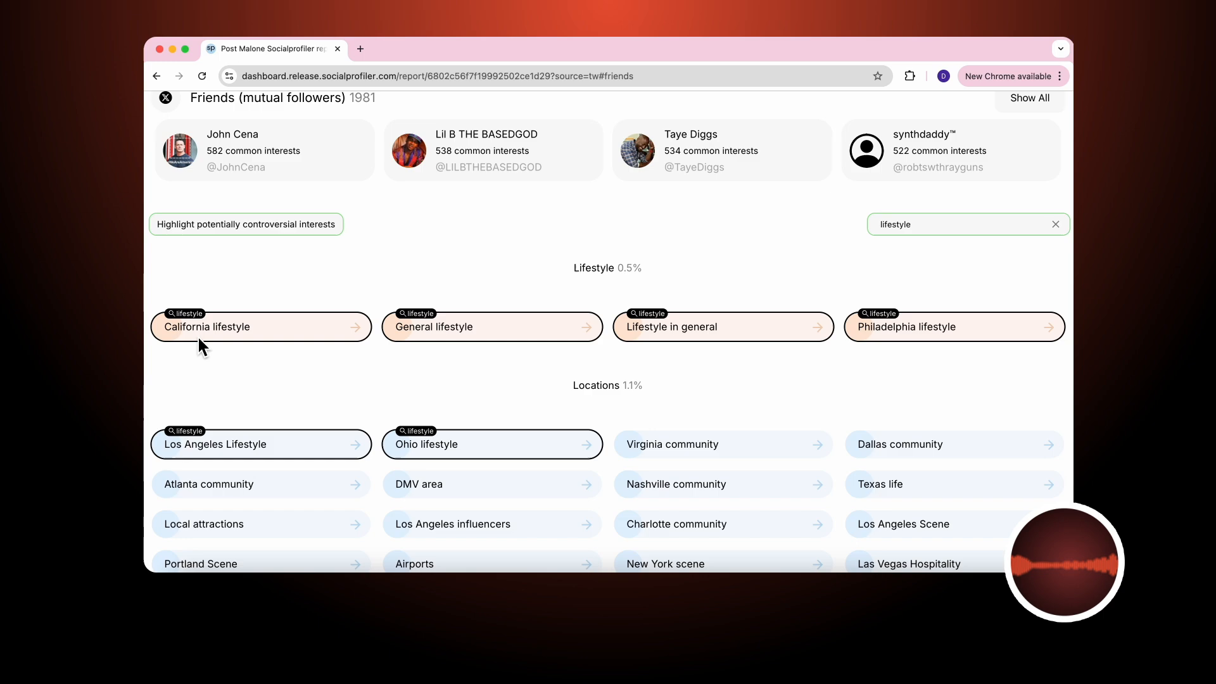
{"action": "mouse_move", "coordinate": [224, 344]}
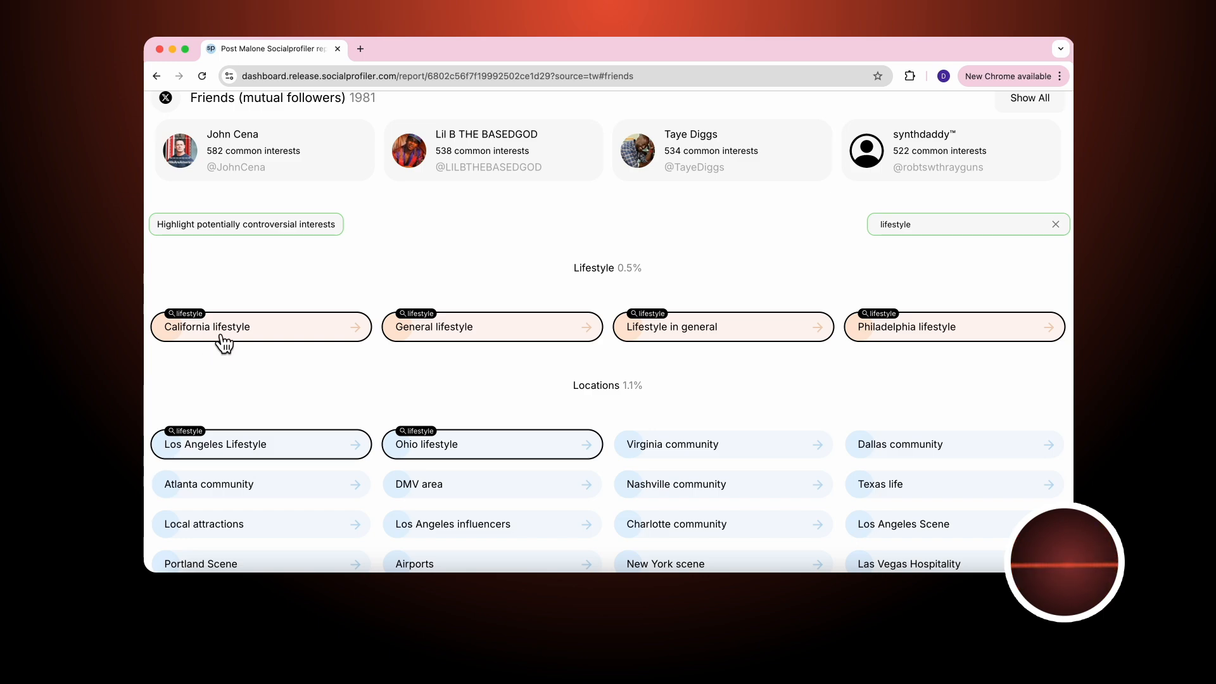
{"action": "mouse_move", "coordinate": [679, 390]}
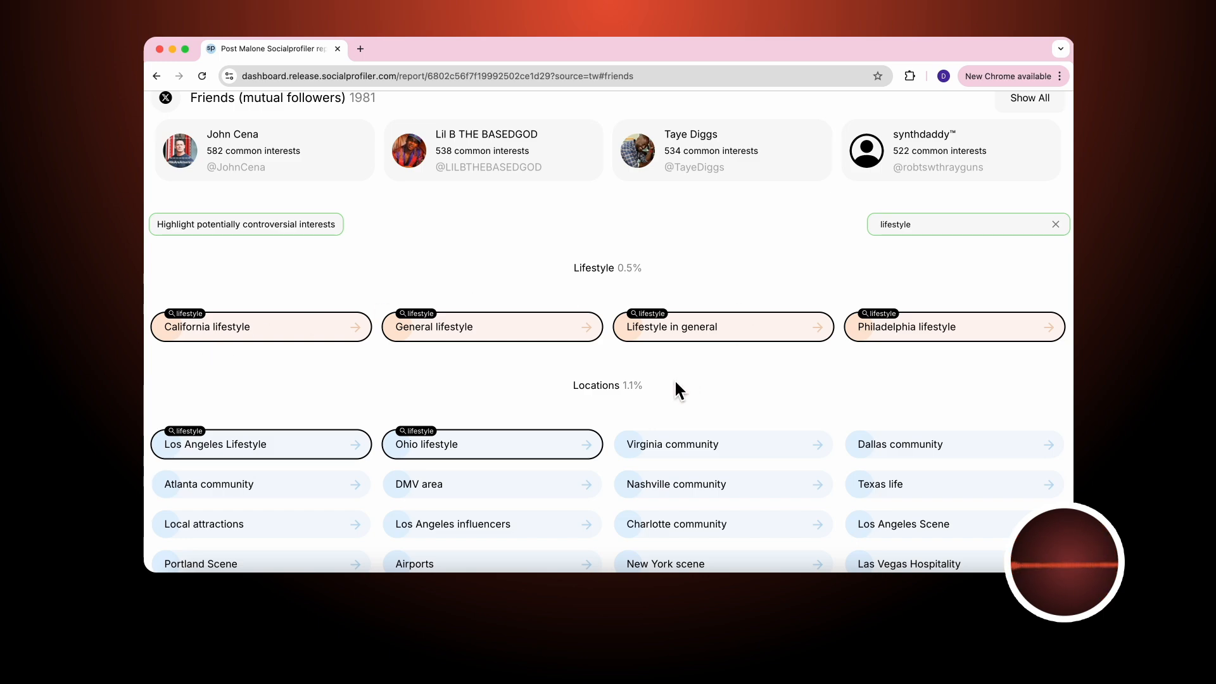
{"action": "scroll", "scroll_direction": "down", "scroll_amount": 3}
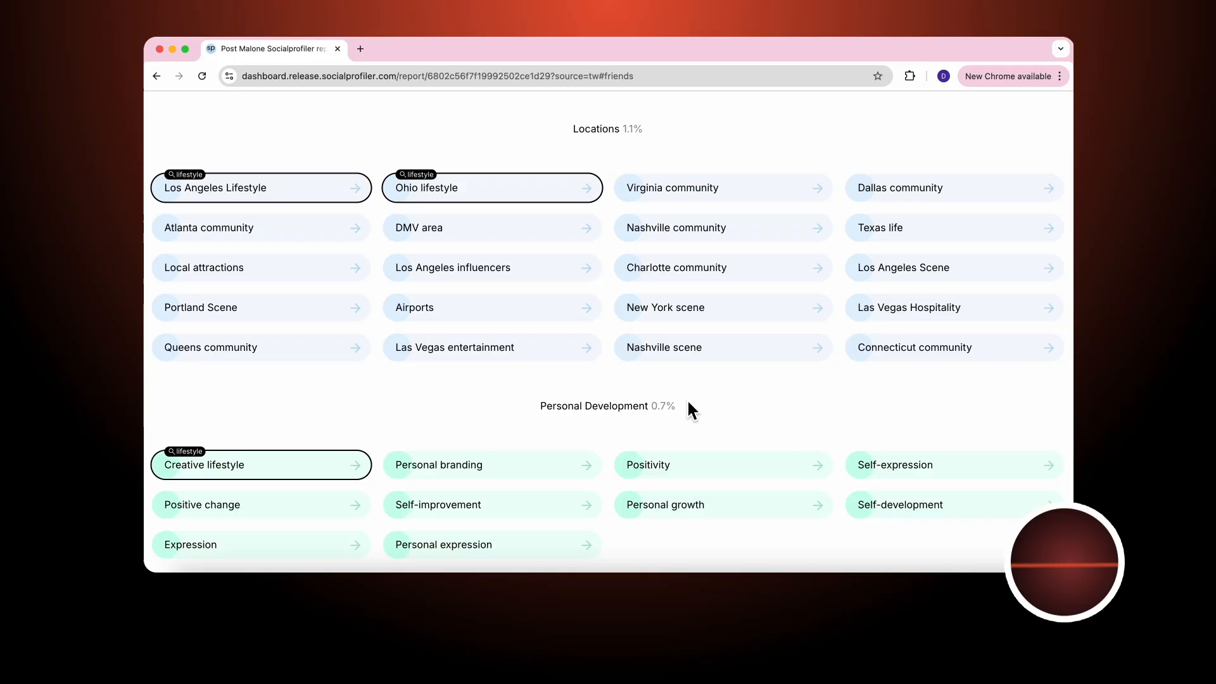
{"action": "scroll", "scroll_direction": "down", "scroll_amount": 3}
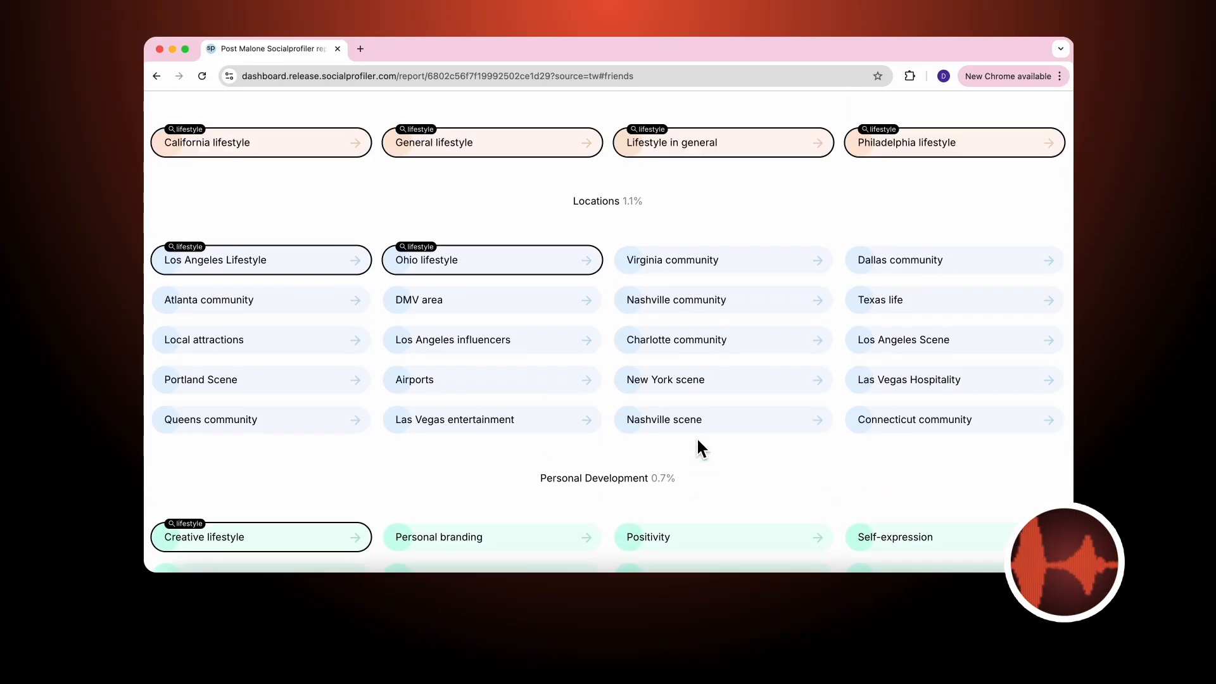
Step: Search for 'magic', surfacing Magic under Entertainment (18.6%) and Magic: The Gathering
{"action": "type", "text": "m"}
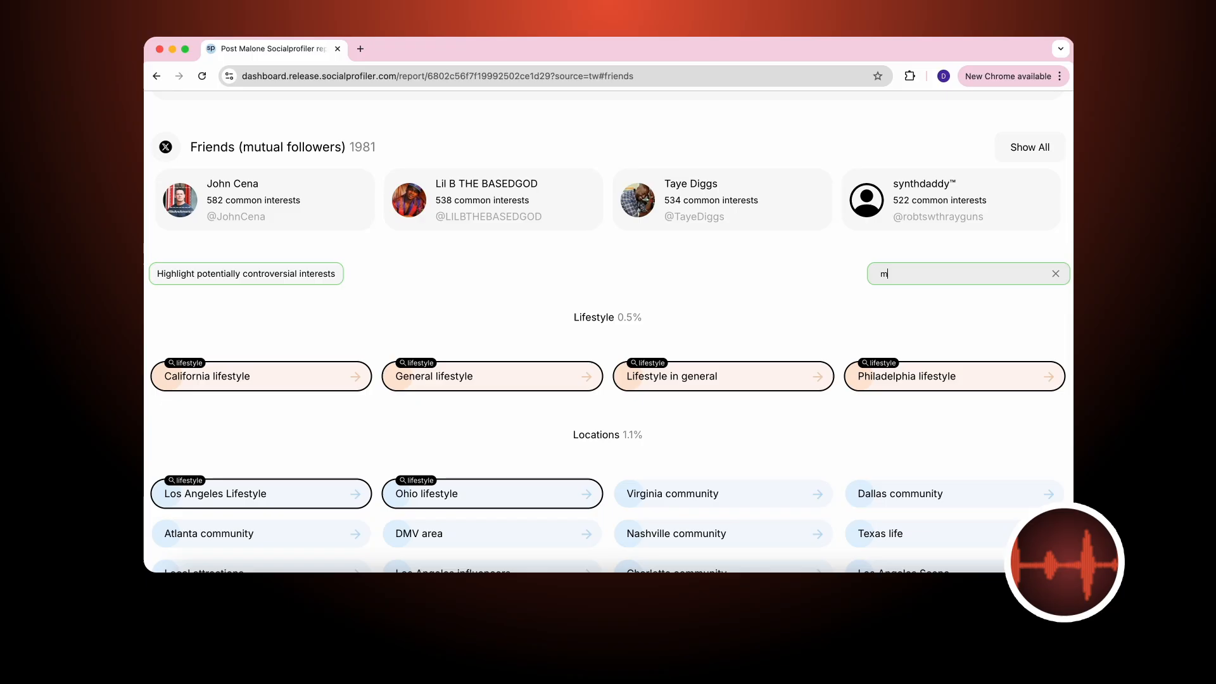
{"action": "type", "text": "agic"}
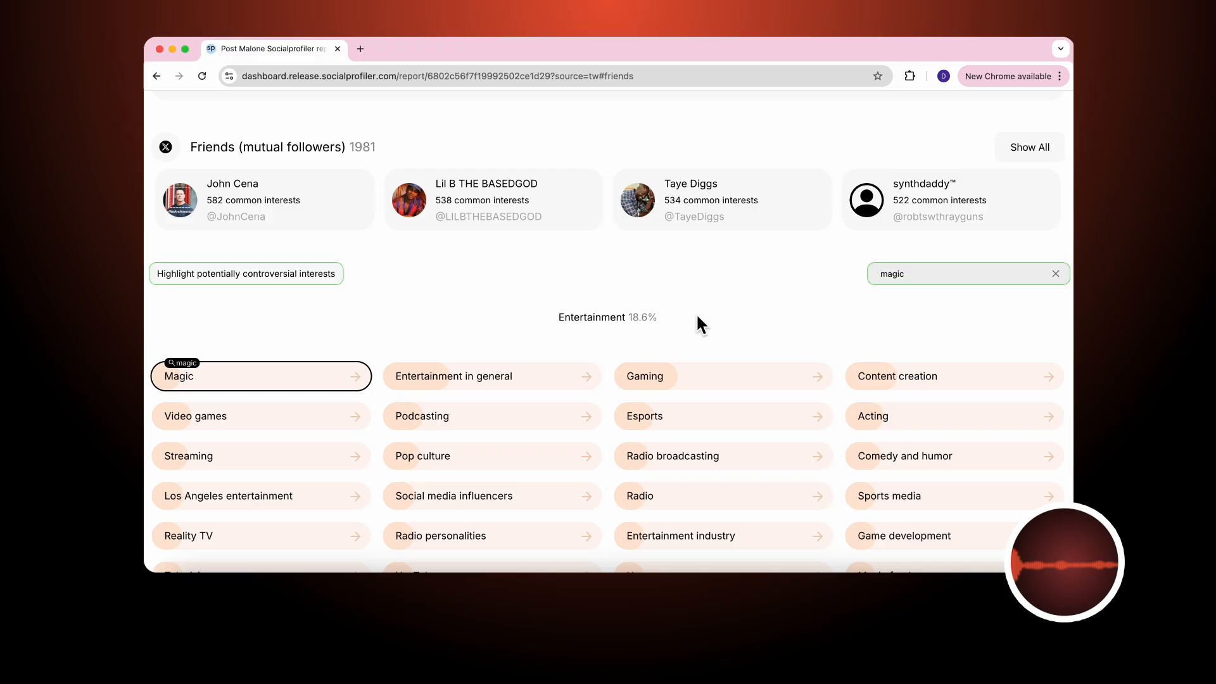
{"action": "scroll", "scroll_direction": "down", "scroll_amount": 3}
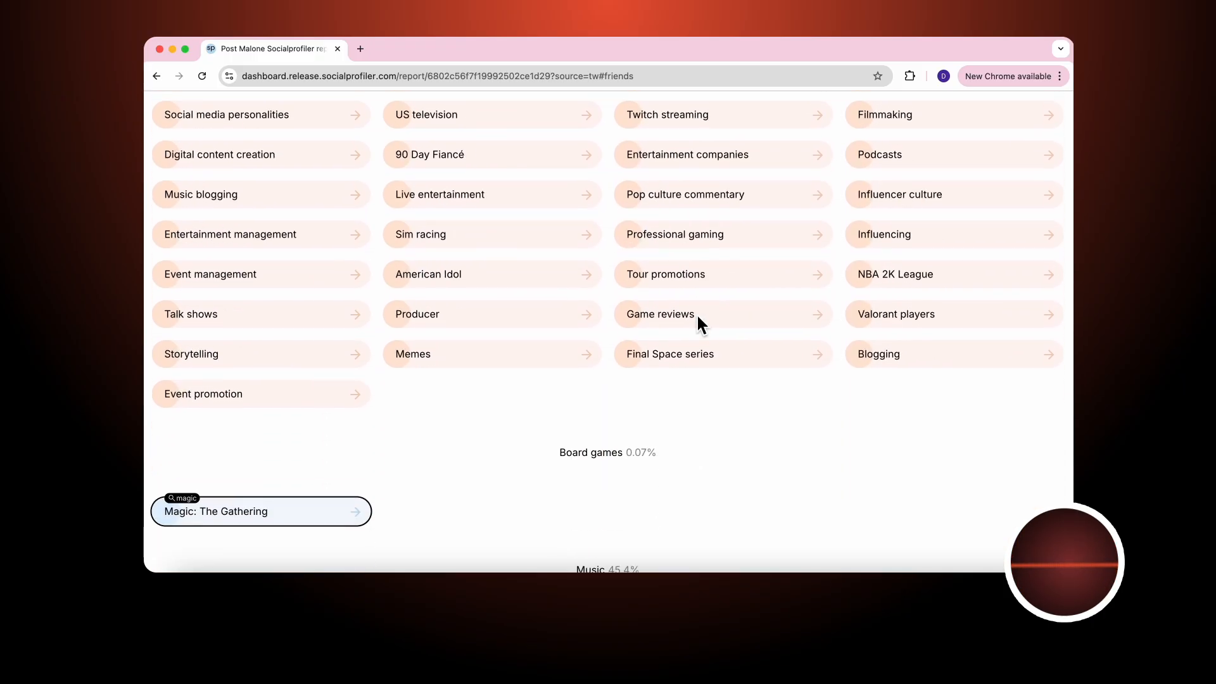
{"action": "scroll", "scroll_direction": "down", "scroll_amount": 3}
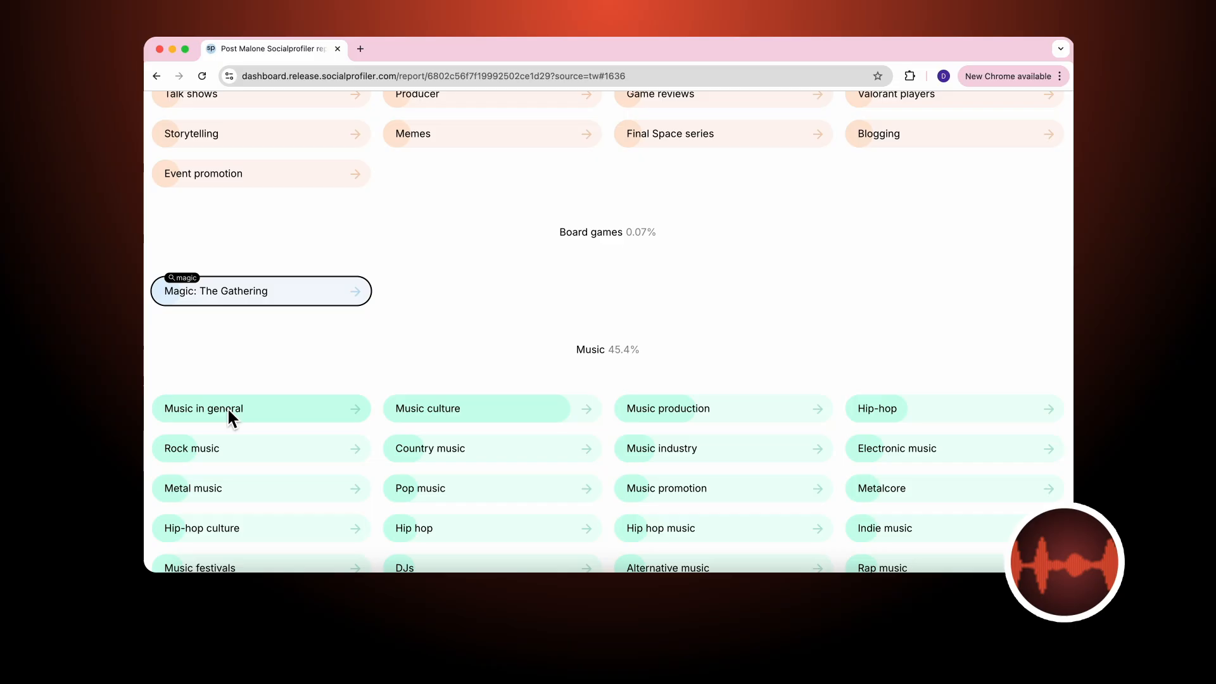
Step: Browse accounts behind Music in general, Rock and Metal music, then open Andy Cizek on X
{"action": "left_click", "coordinate": [203, 409]}
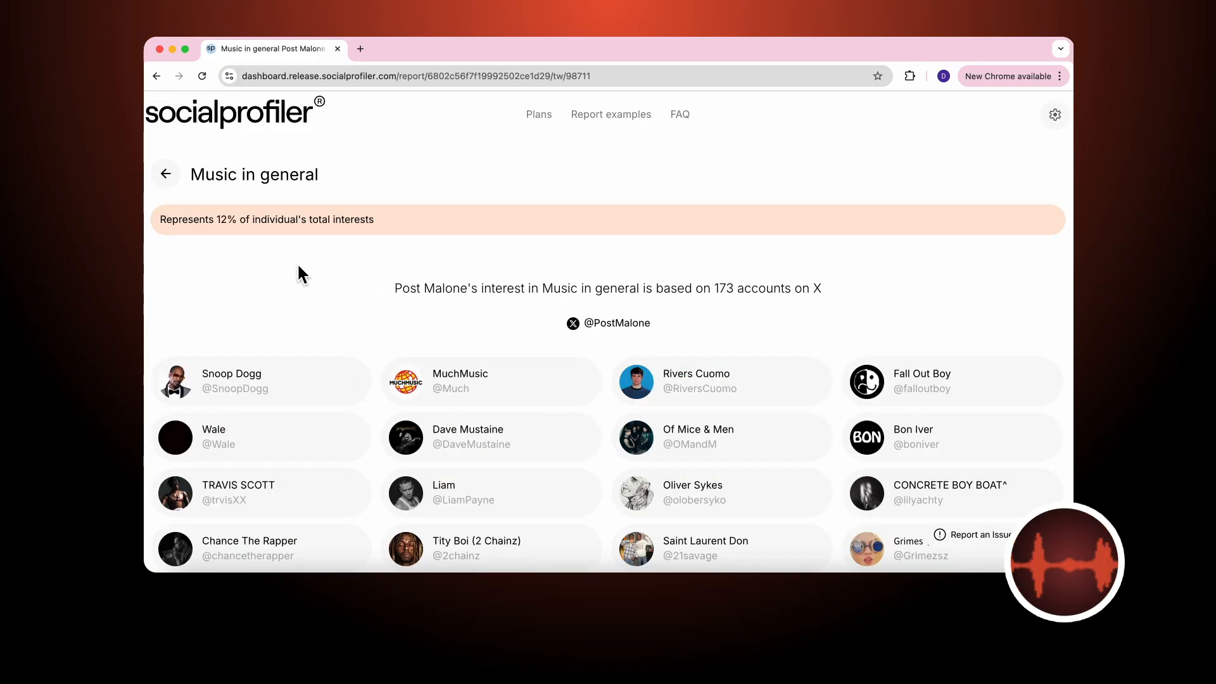
{"action": "left_click", "coordinate": [165, 173]}
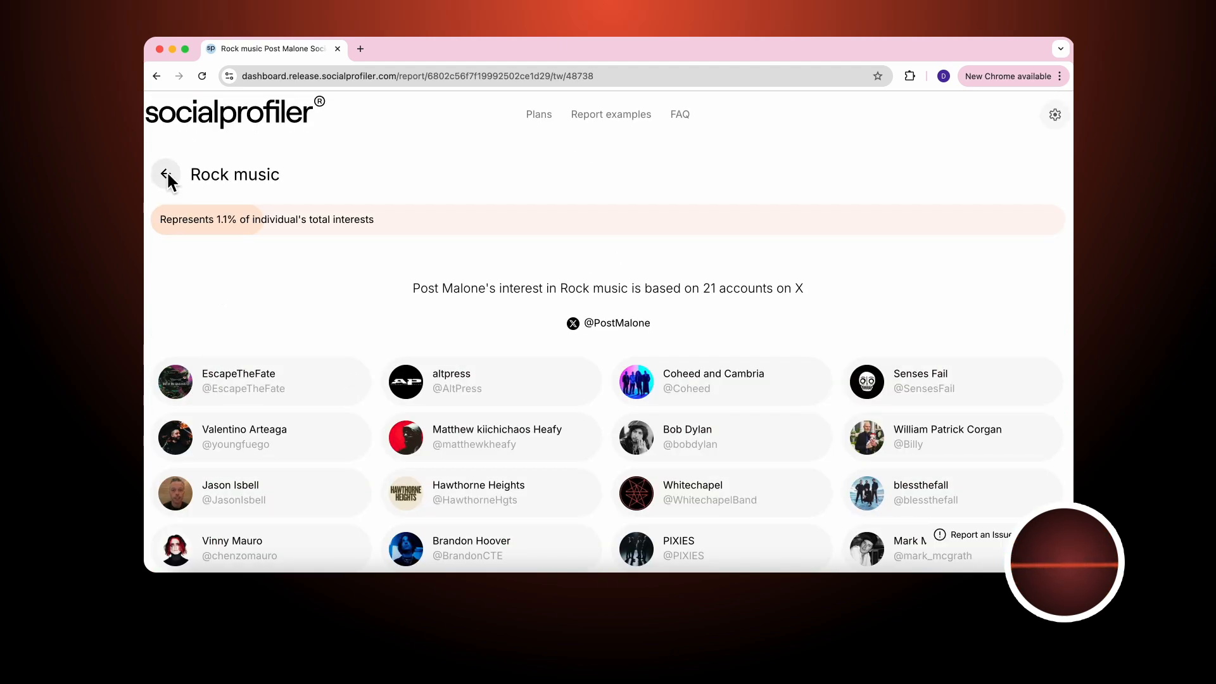
{"action": "left_click", "coordinate": [166, 173]}
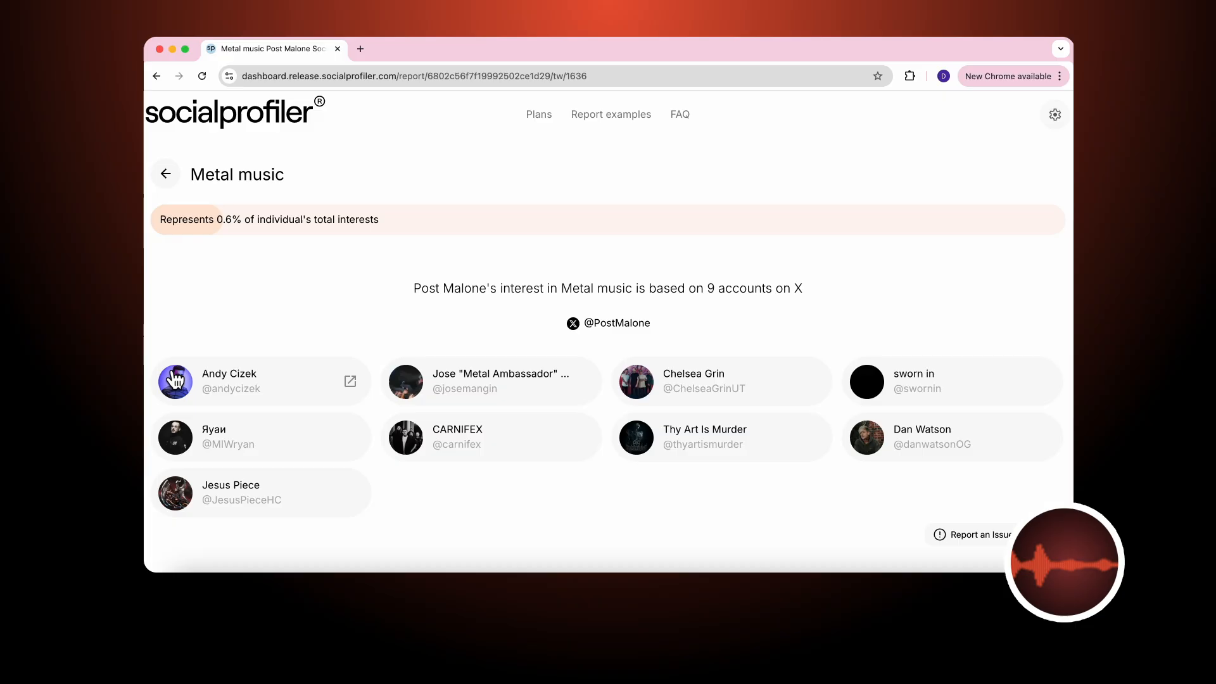
{"action": "mouse_move", "coordinate": [361, 394]}
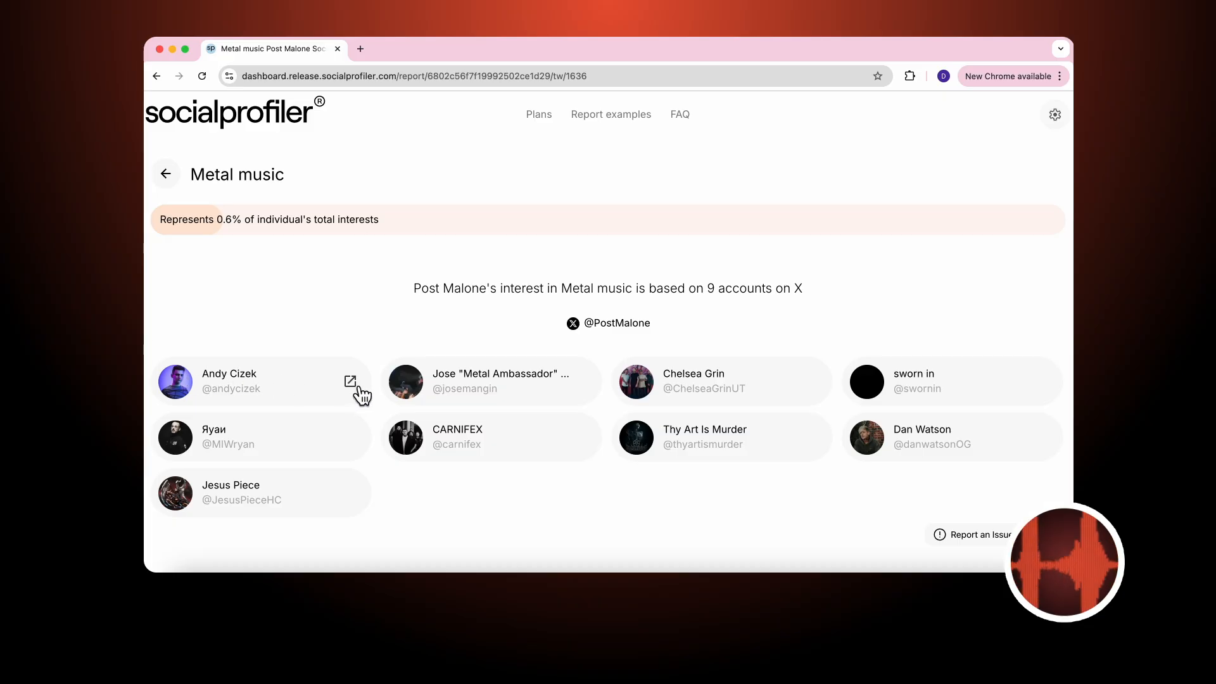
{"action": "left_click", "coordinate": [355, 381]}
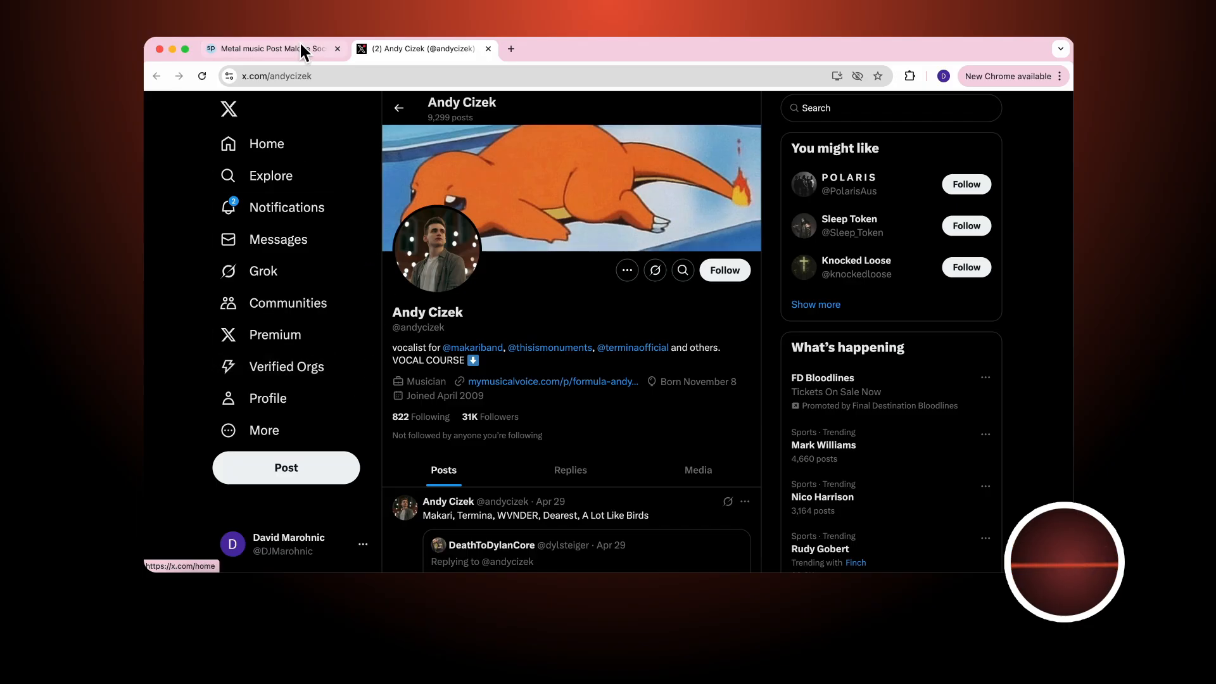
Step: Switch back to the Socialprofiler tab and enter 'magic' in Post Malone's report
{"action": "left_click", "coordinate": [271, 49]}
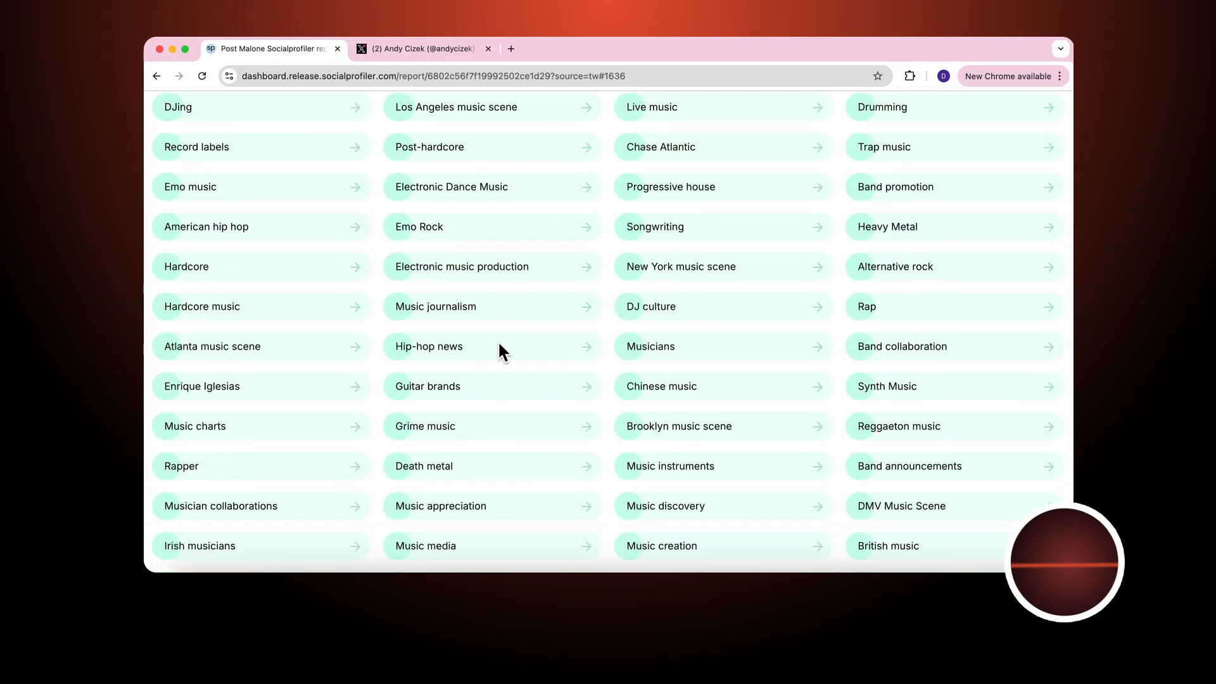
{"action": "type", "text": "magic"}
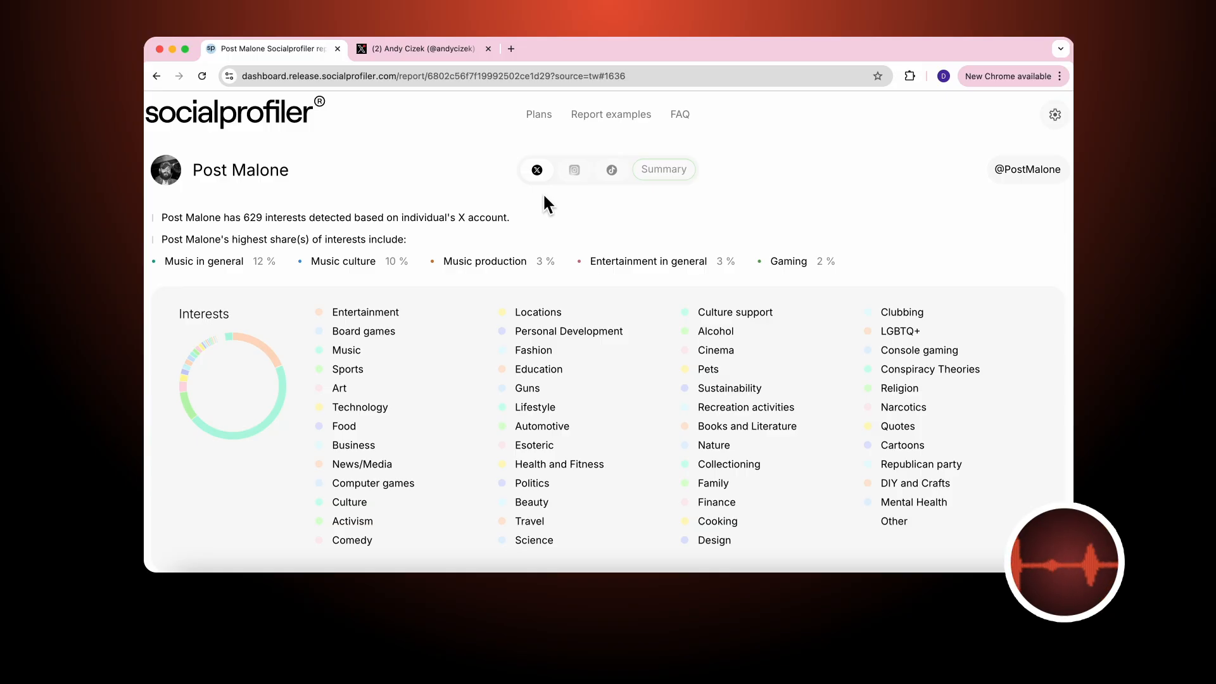
{"action": "mouse_move", "coordinate": [572, 203]}
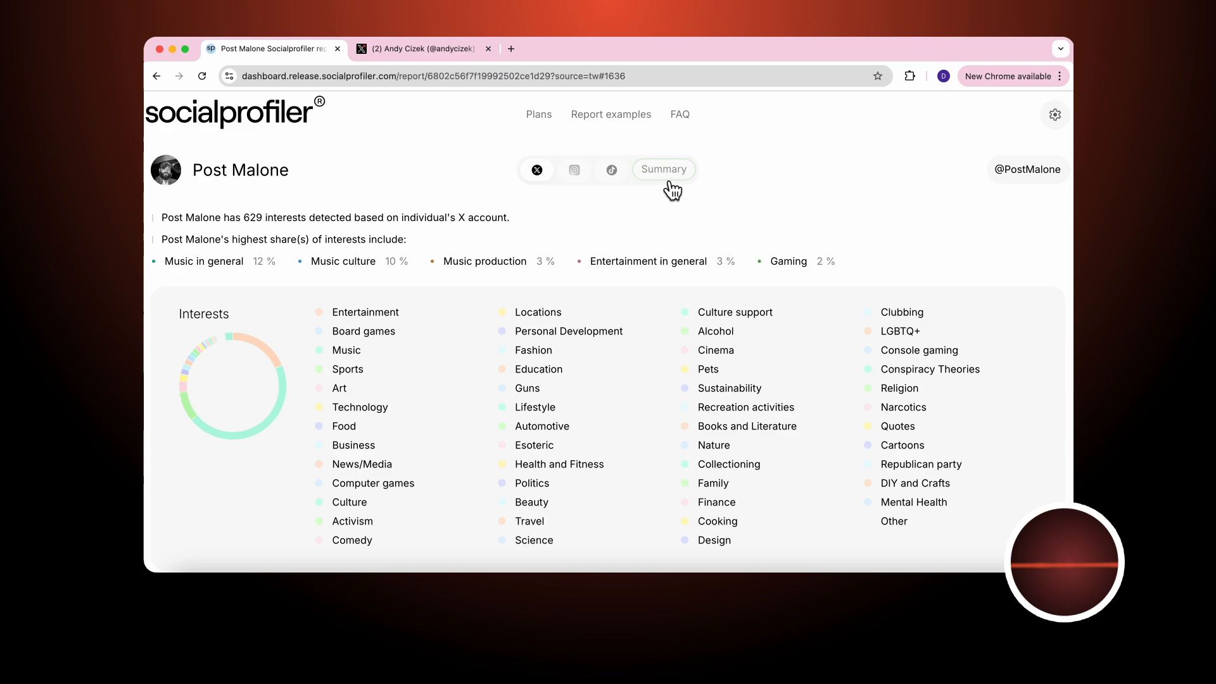
Step: Open Post Malone's Summary report and scroll through profession, location, politics and family
{"action": "left_click", "coordinate": [663, 169]}
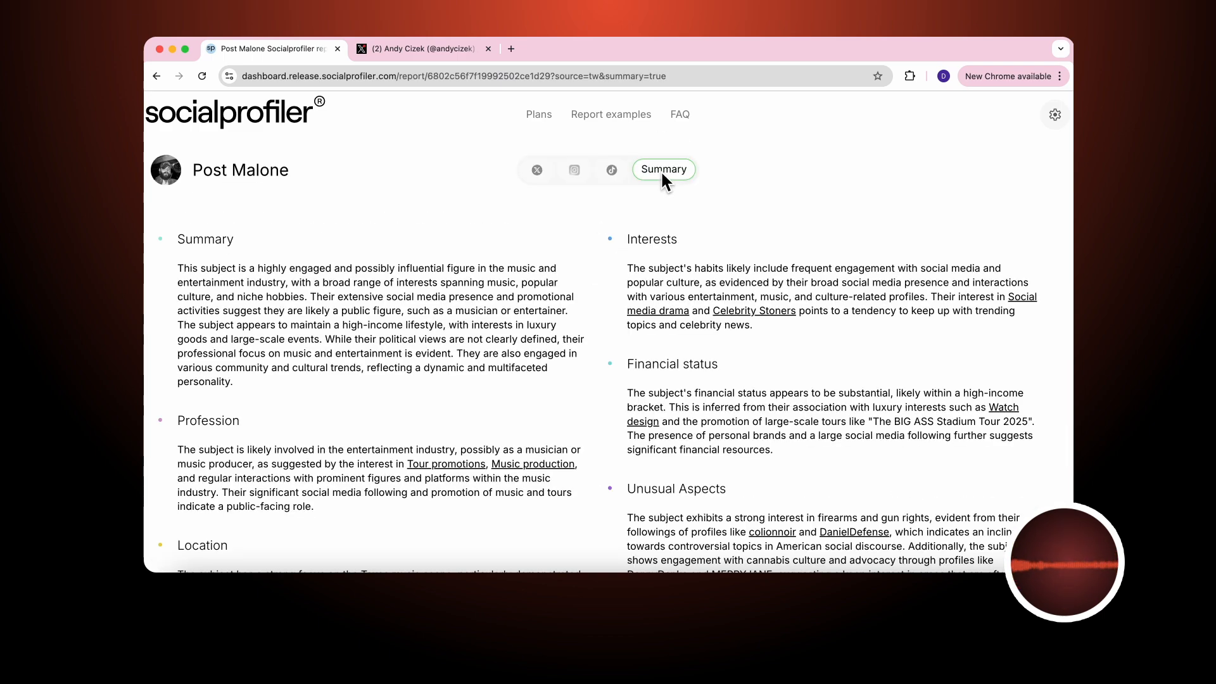
{"action": "mouse_move", "coordinate": [663, 169]}
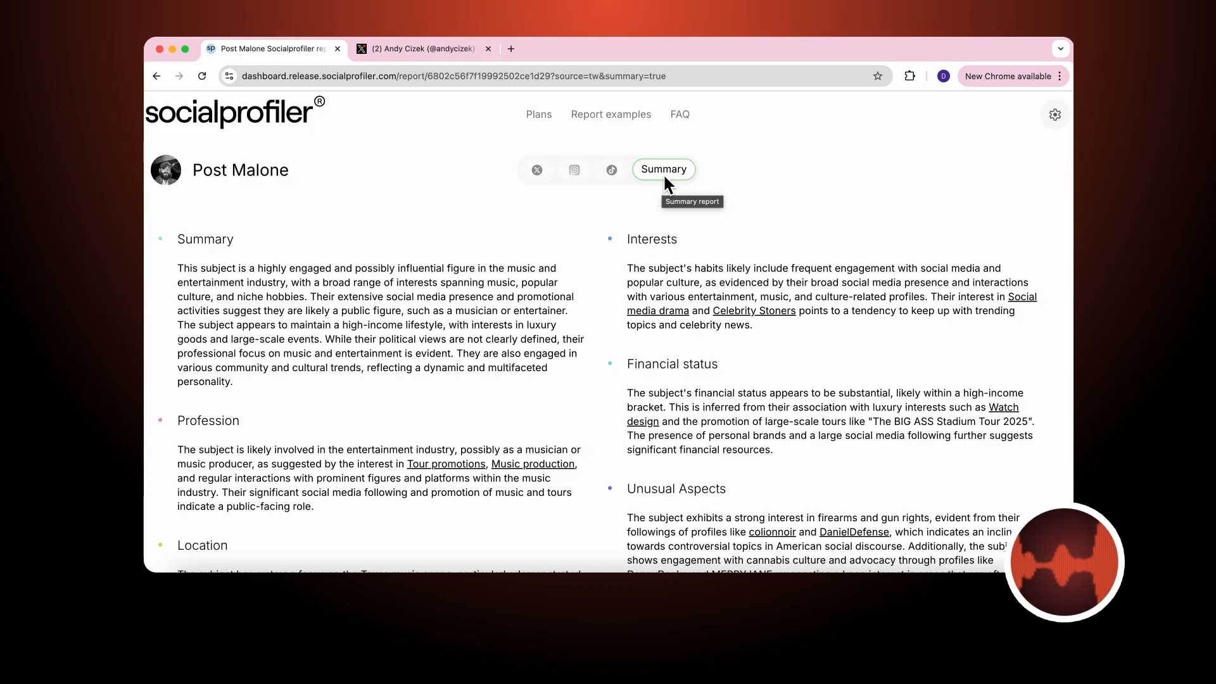
{"action": "scroll", "scroll_direction": "down", "scroll_amount": 3}
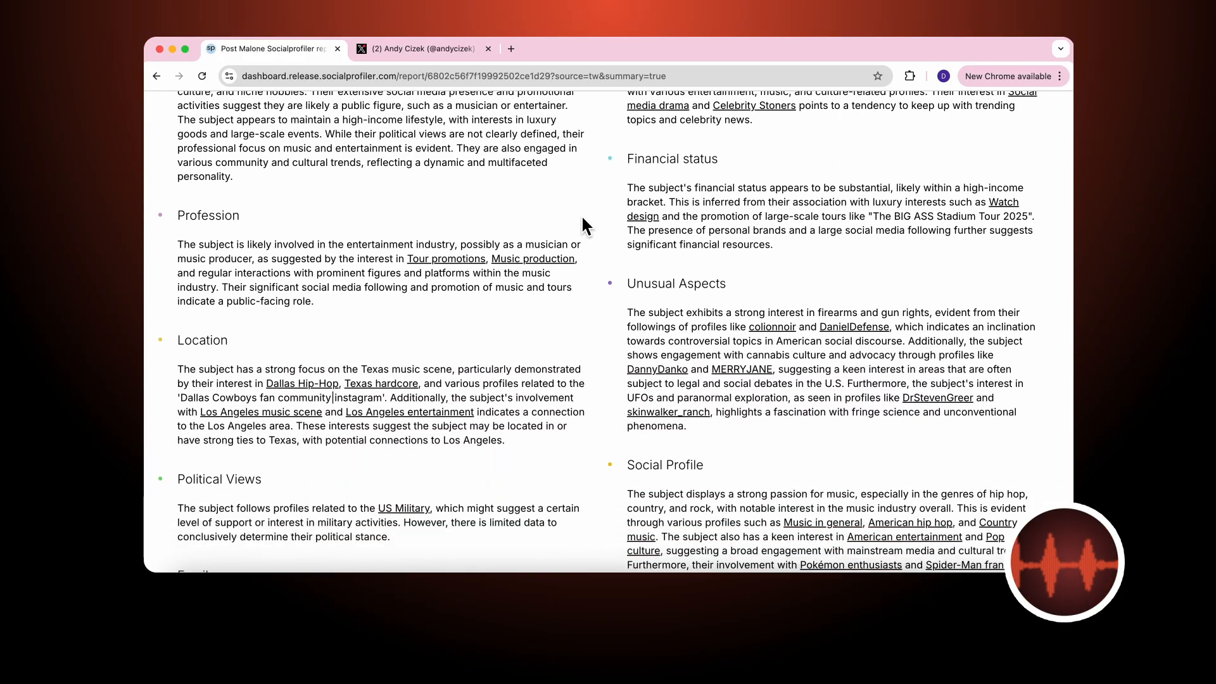
{"action": "scroll", "scroll_direction": "down", "scroll_amount": 3}
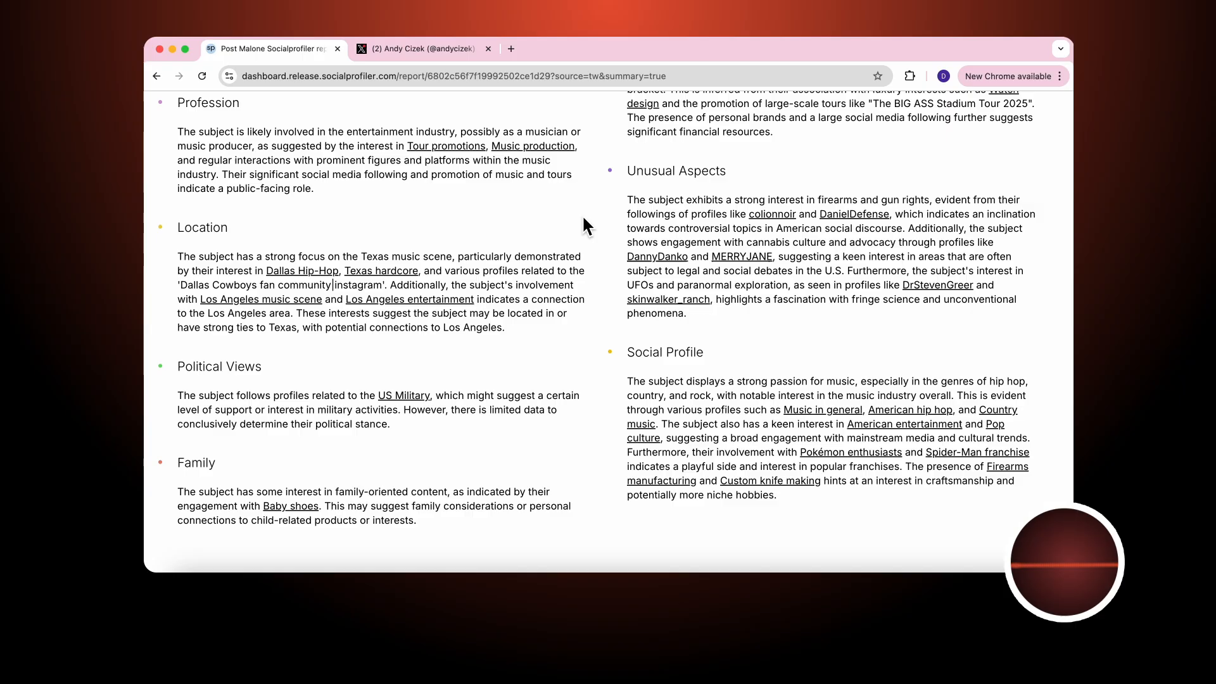